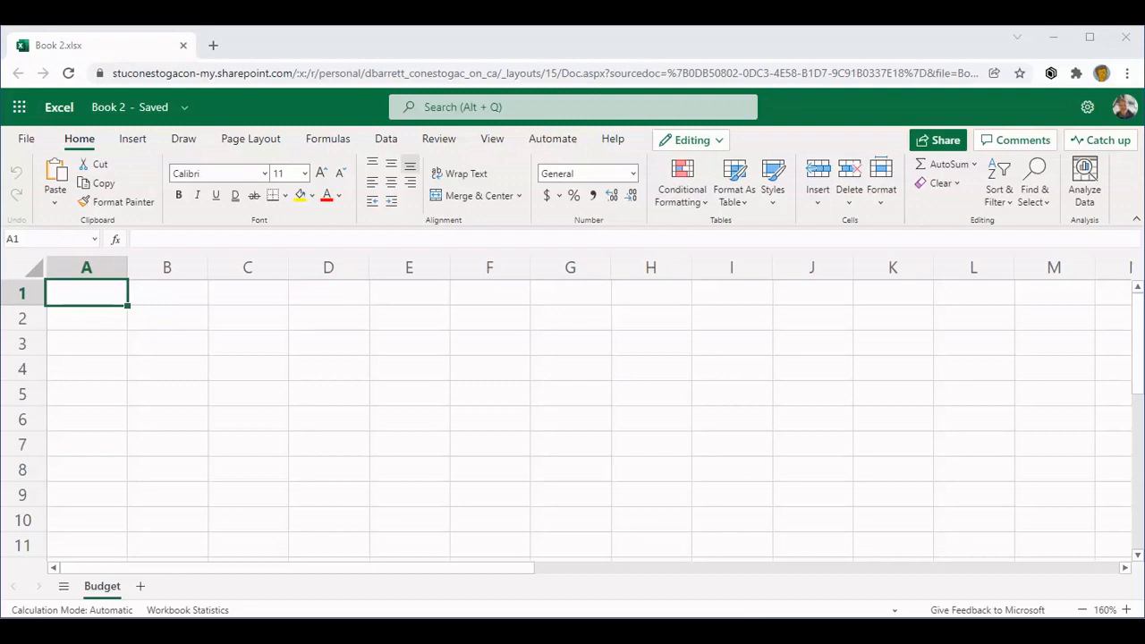
Type the month headings January, February, March and April across cells B2 to E2
left_click(102, 586)
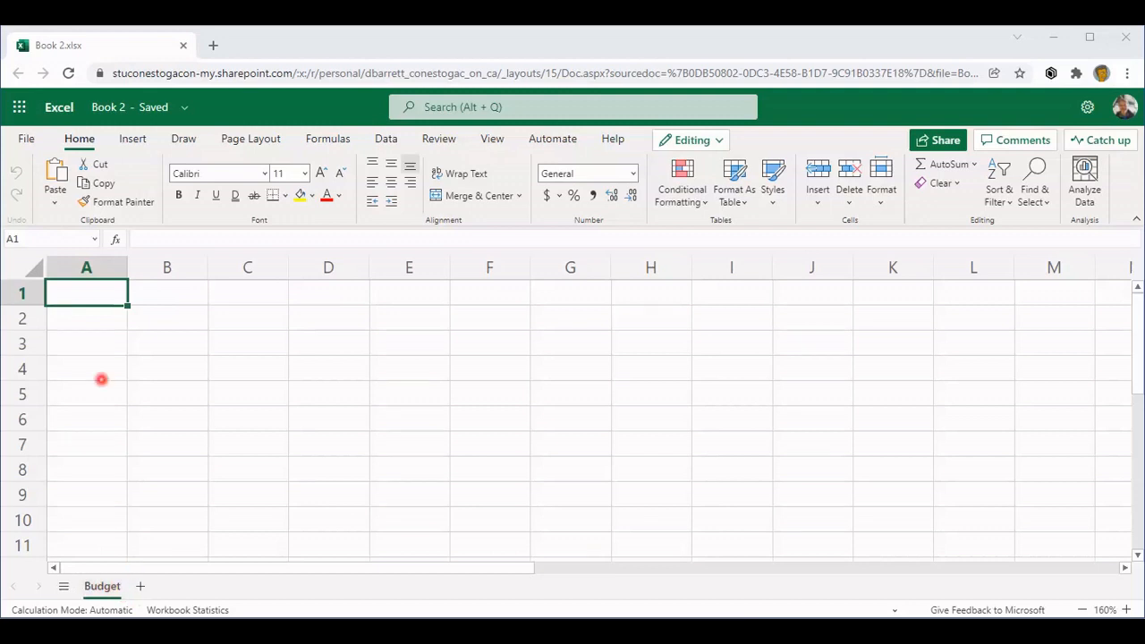
mouse_move(158, 316)
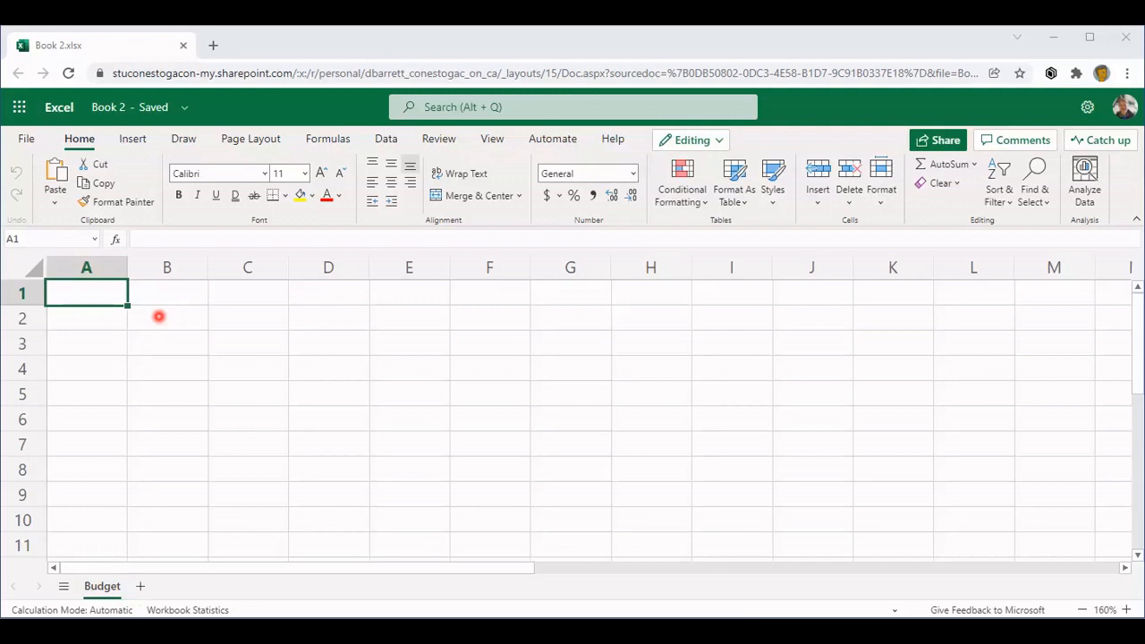
mouse_move(203, 318)
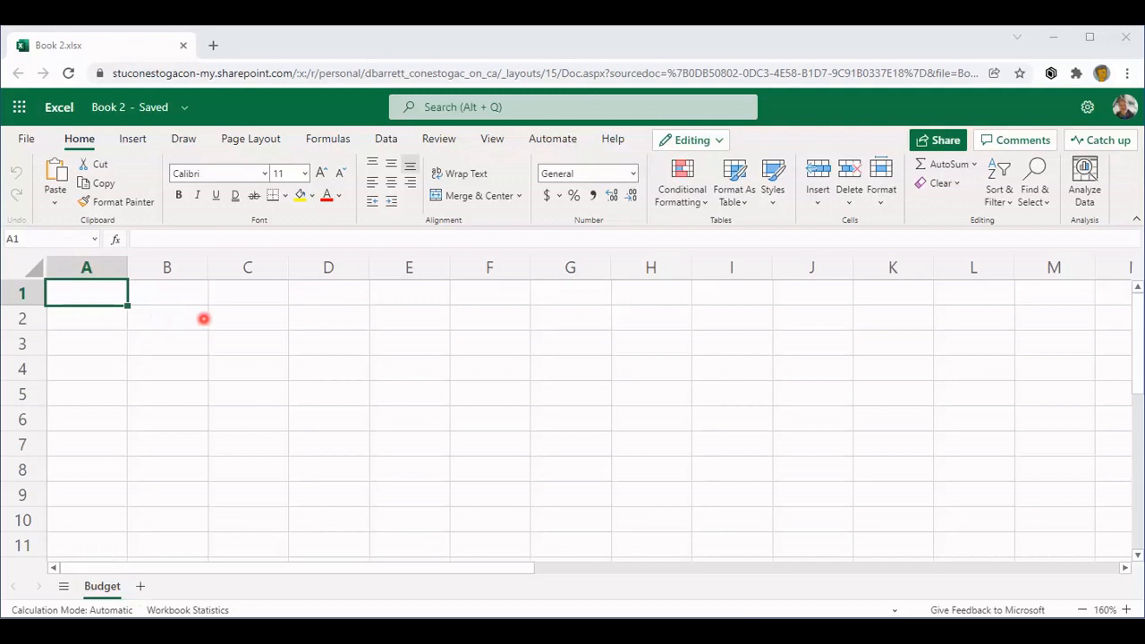
left_click(166, 317)
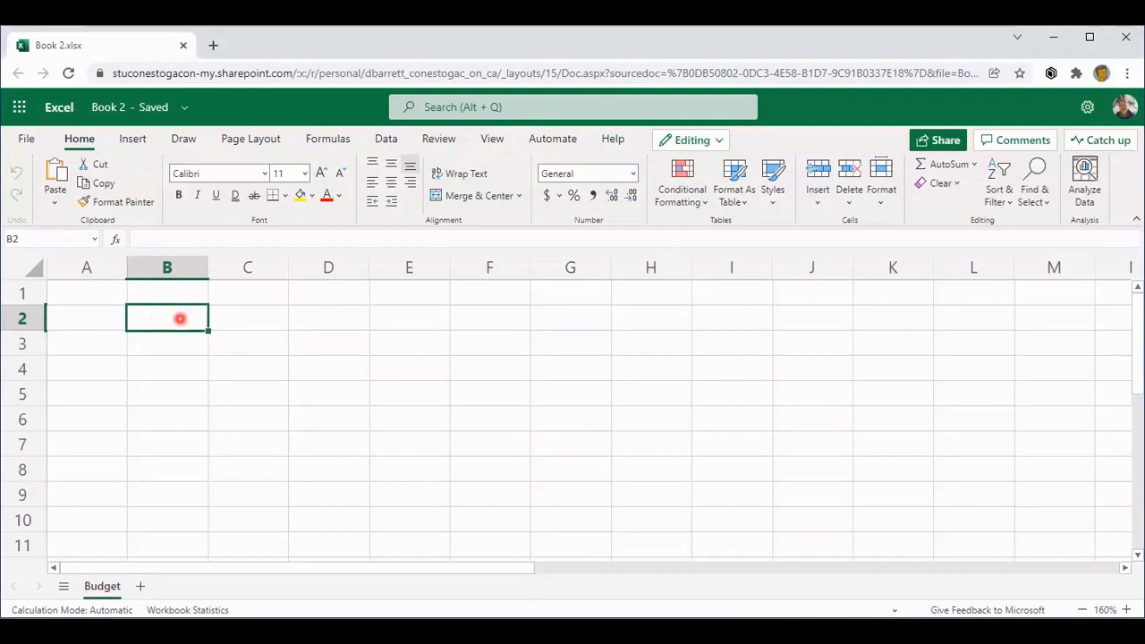
type("J")
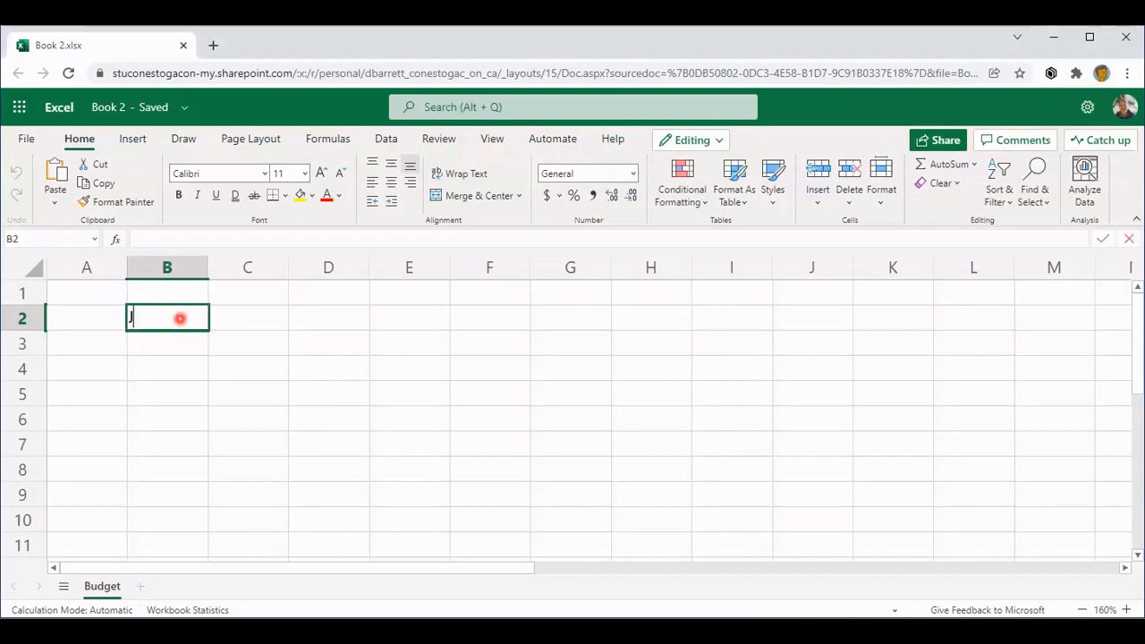
type("January")
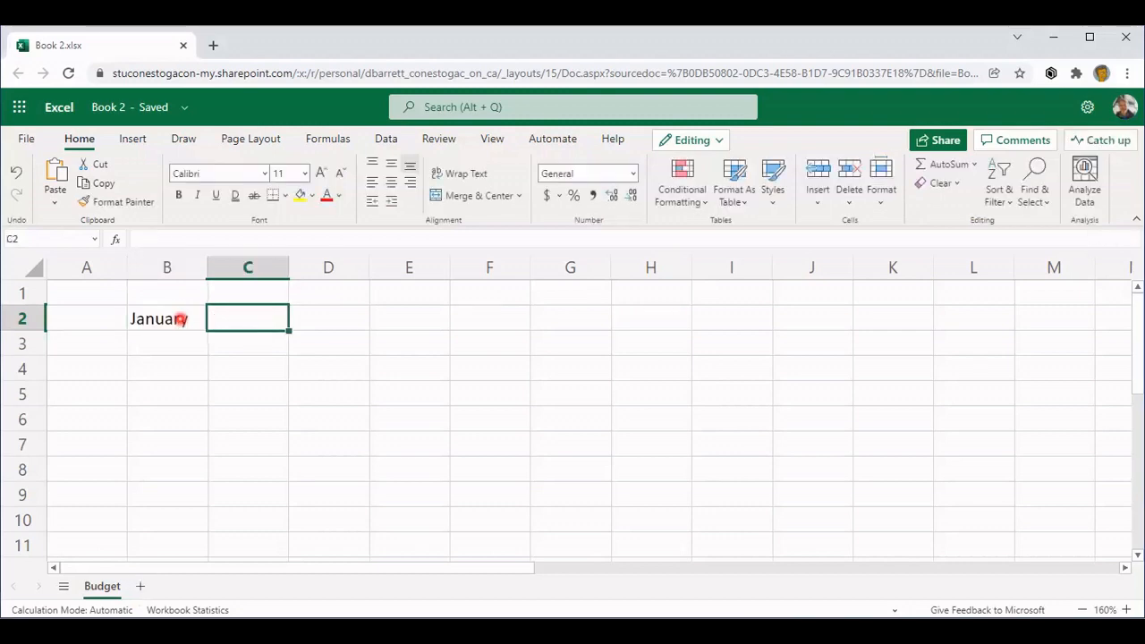
type("February")
left_click(409, 318)
type("April")
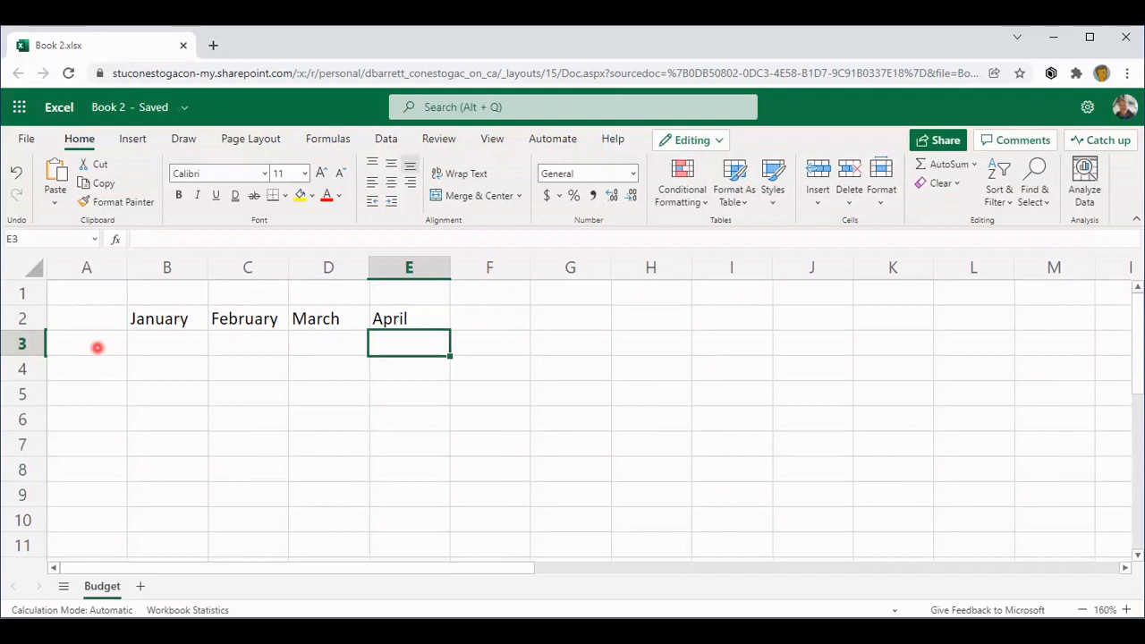
Enter the expense labels Food, Entertainment and Rent in cells A3 to A5
left_click(85, 344)
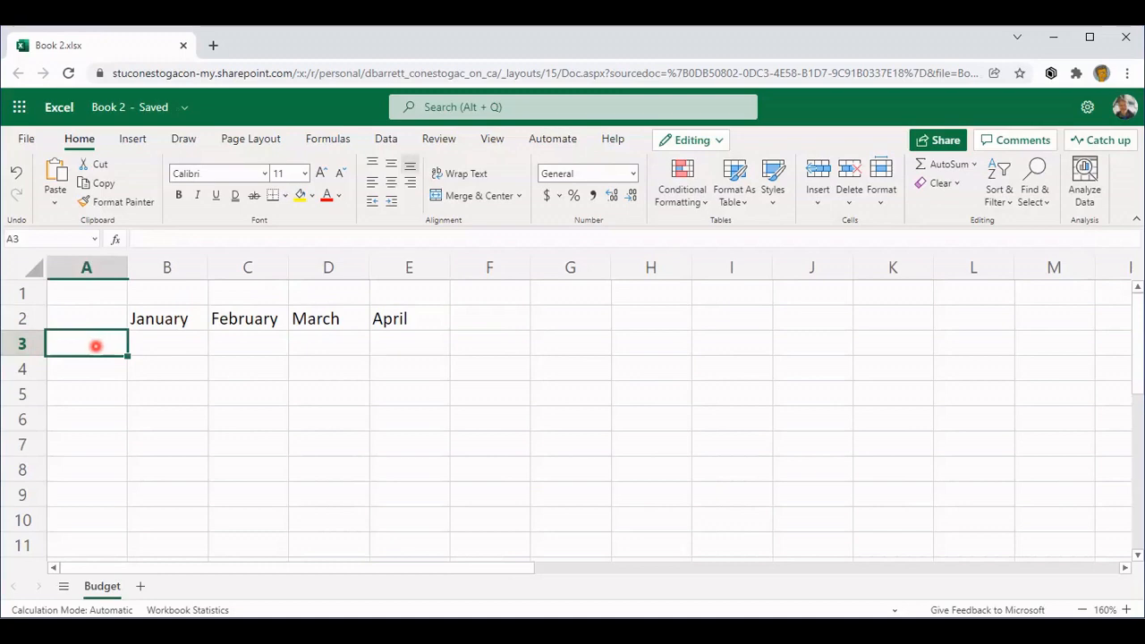
type("Food")
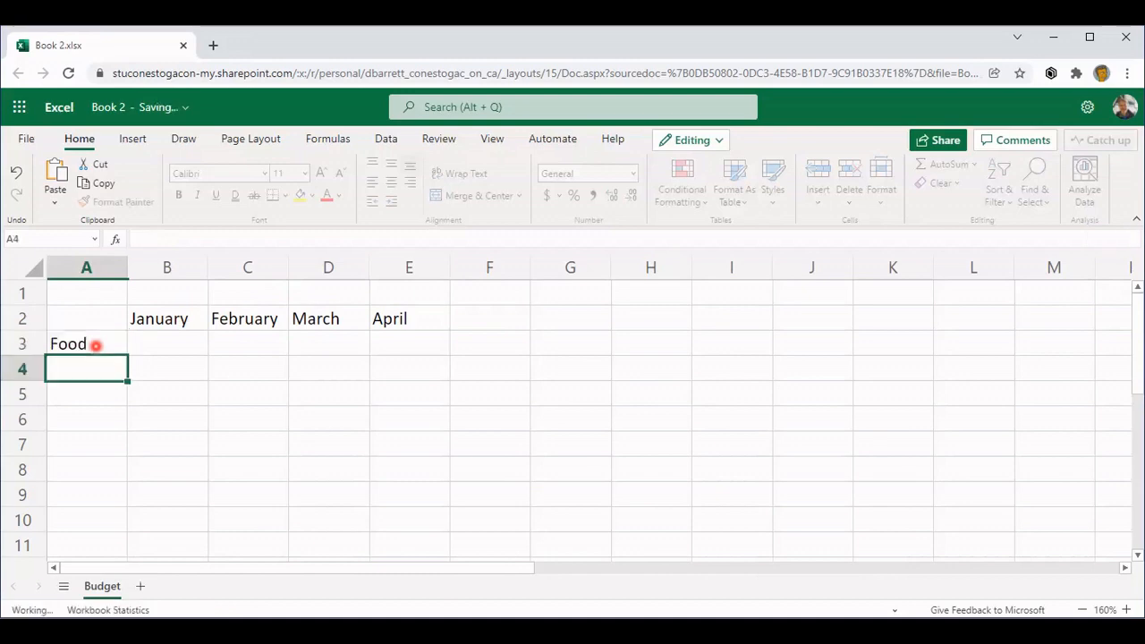
type("Entert")
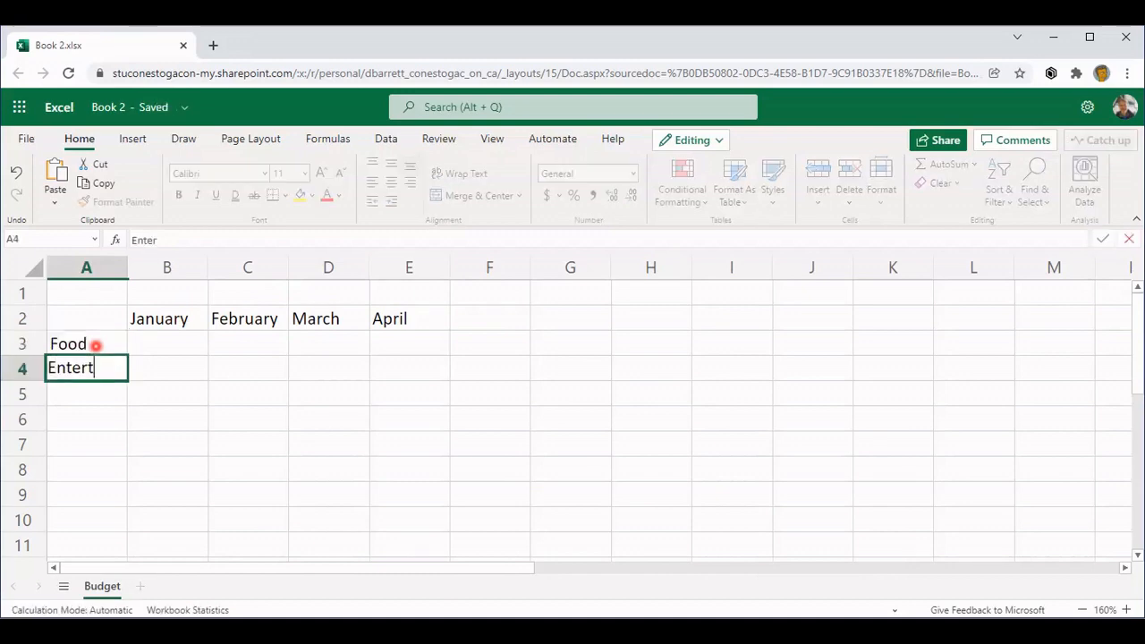
key("enter")
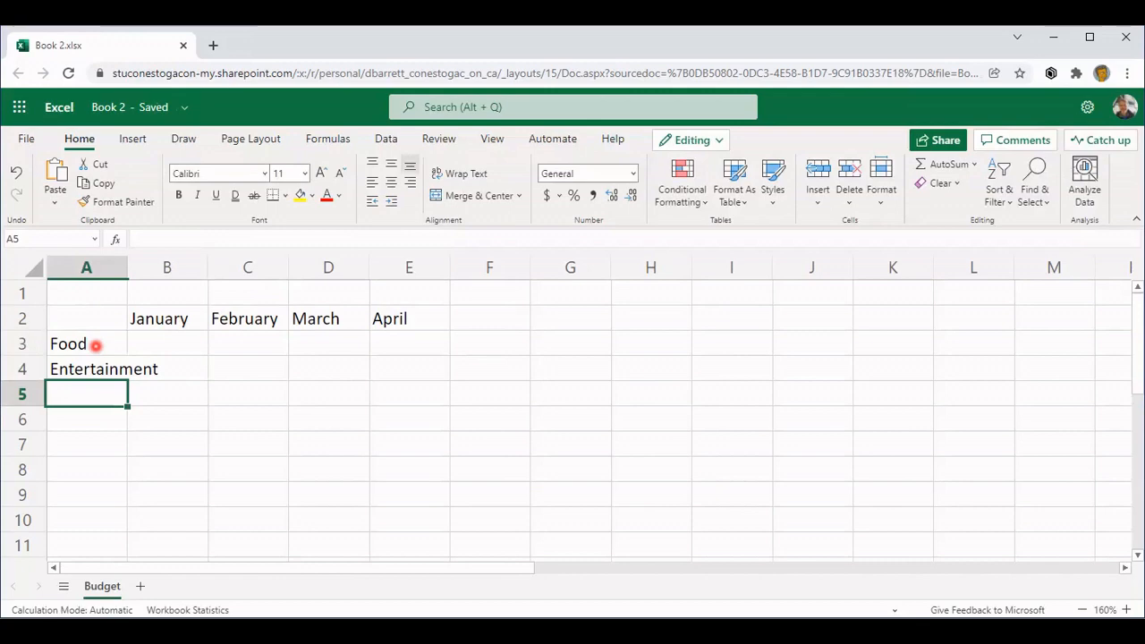
type("Rent")
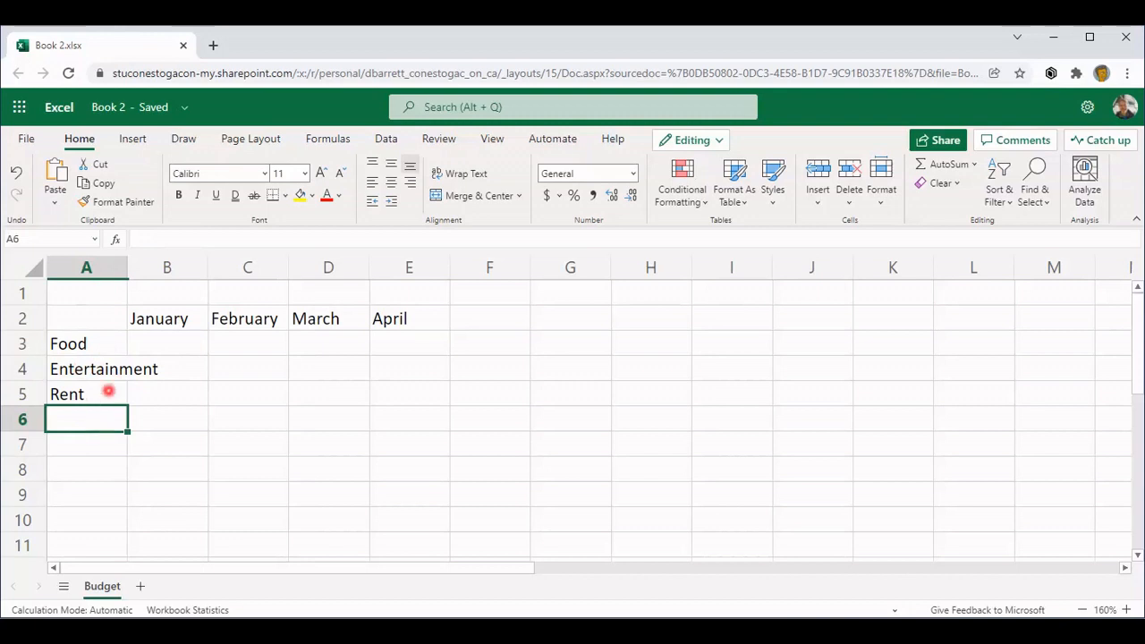
mouse_move(172, 374)
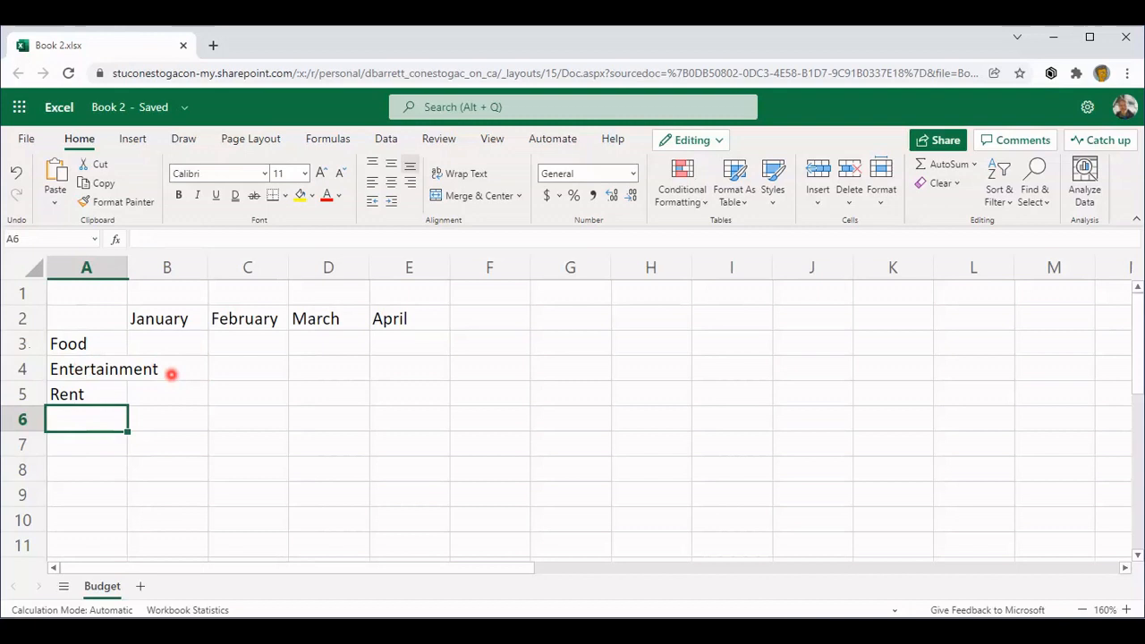
Widen column A so the Entertainment label in A4 shows in full
left_click(85, 369)
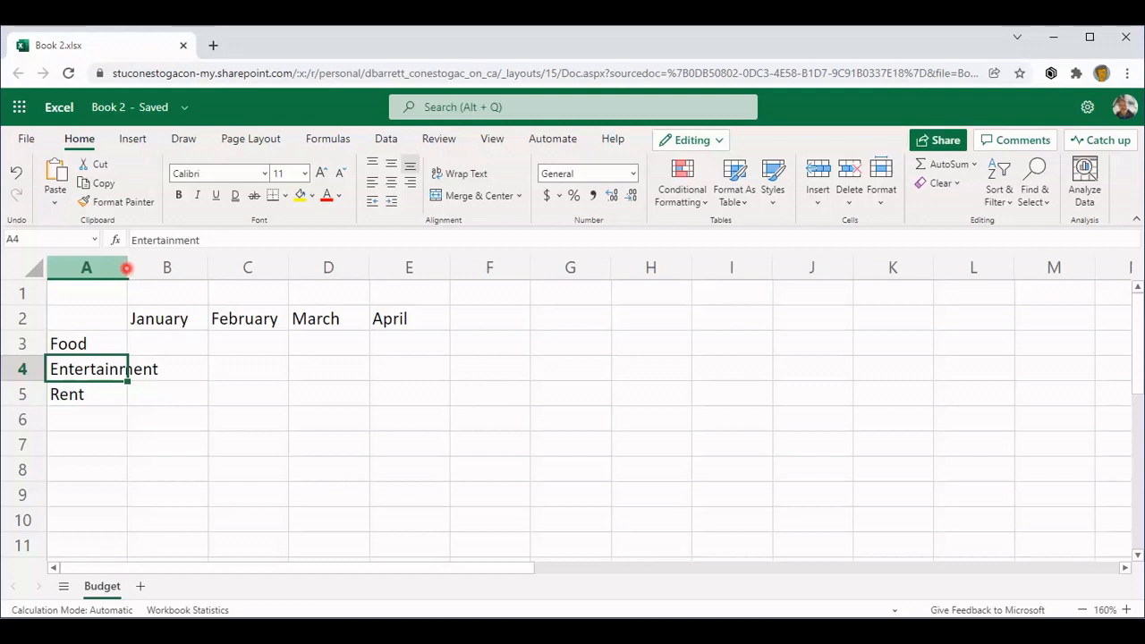
left_click_drag(127, 267, 158, 268)
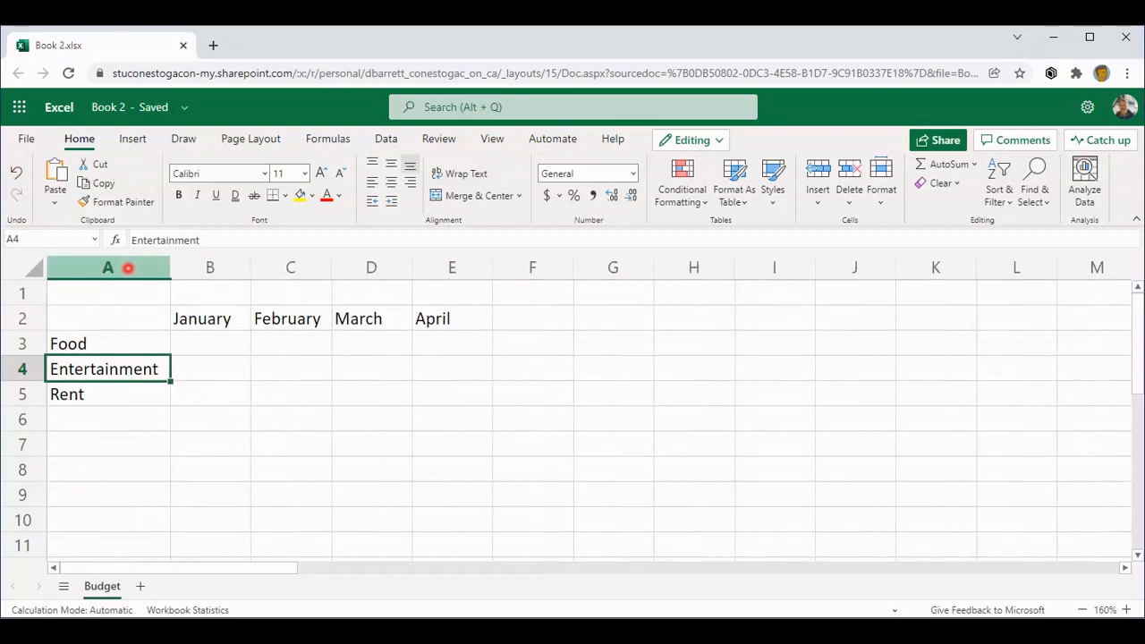
mouse_move(176, 382)
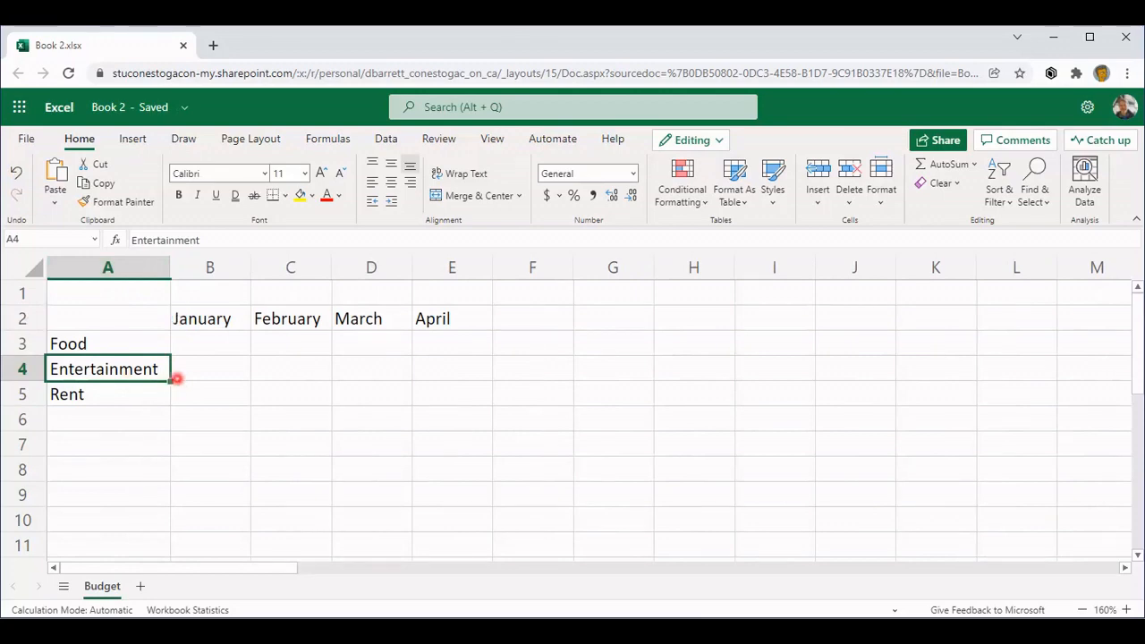
mouse_move(193, 421)
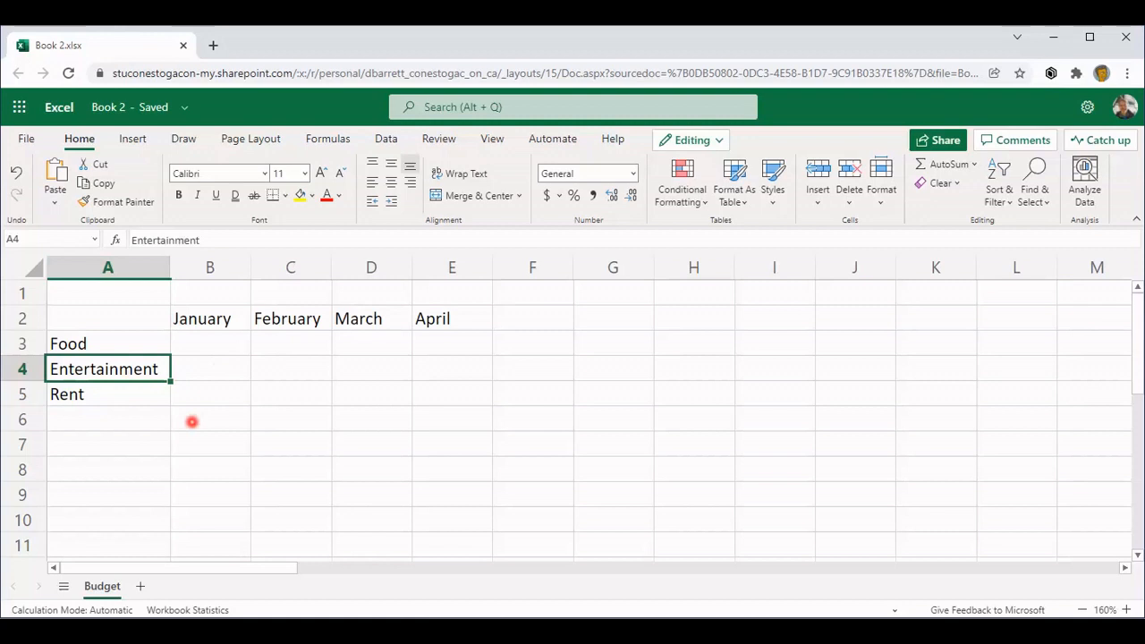
mouse_move(198, 324)
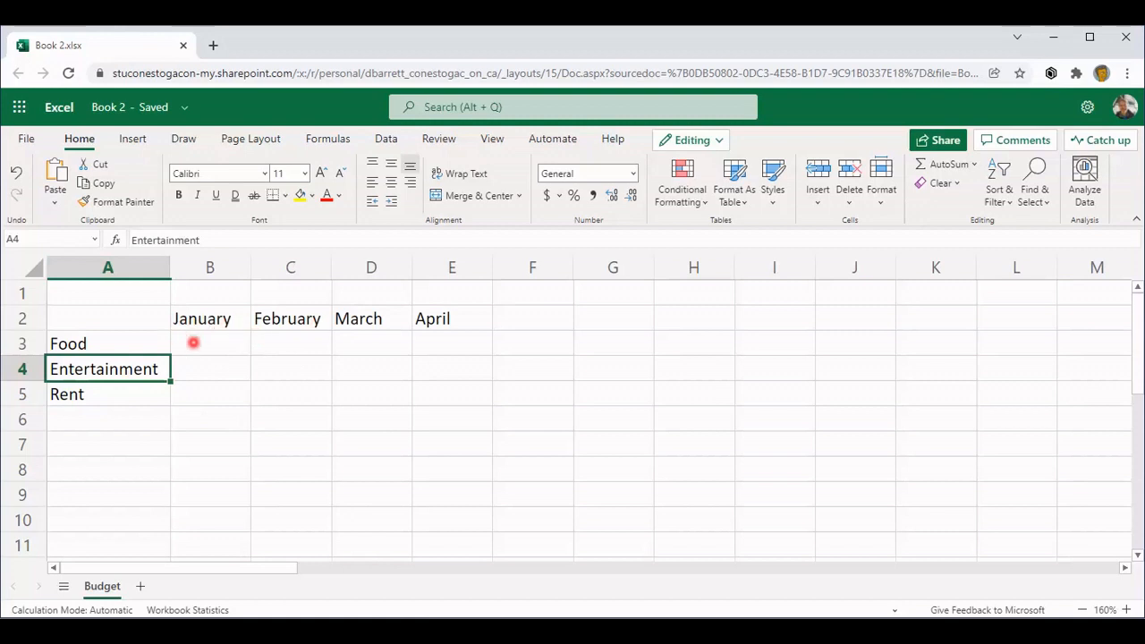
Make the January heading in B2 bold, then the February to April headings in C2:E2
left_click(210, 319)
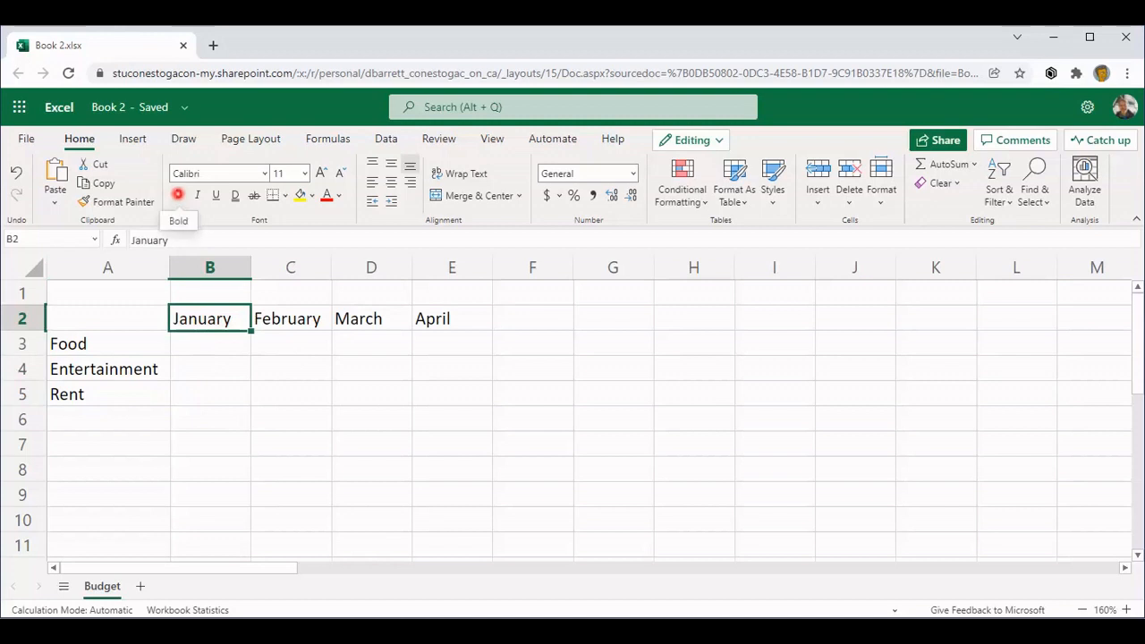
left_click(177, 195)
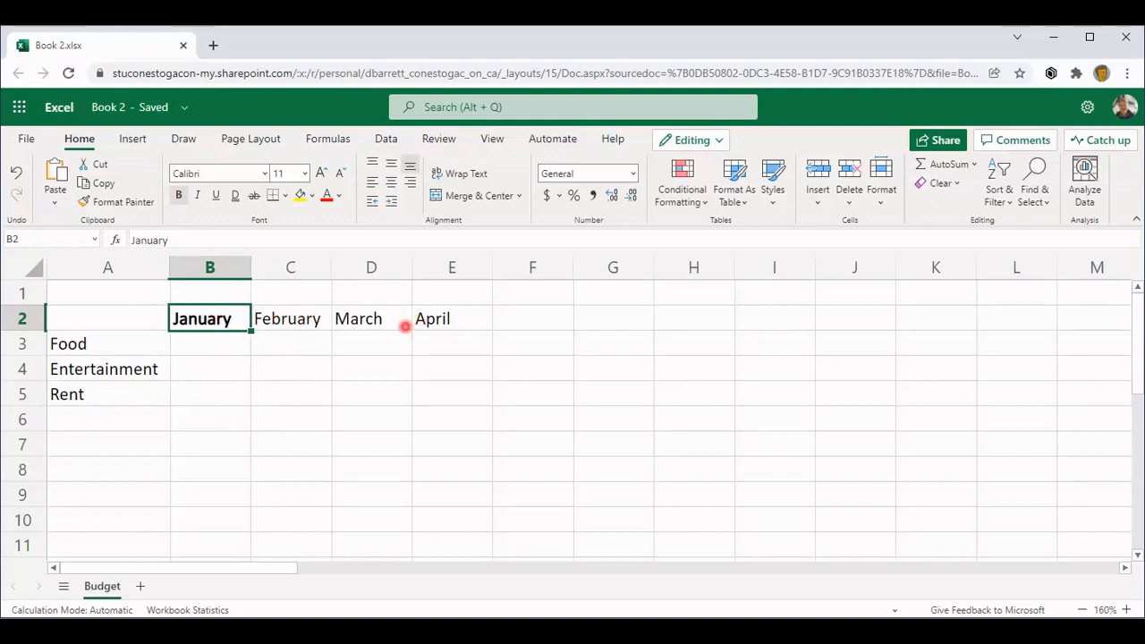
mouse_move(306, 327)
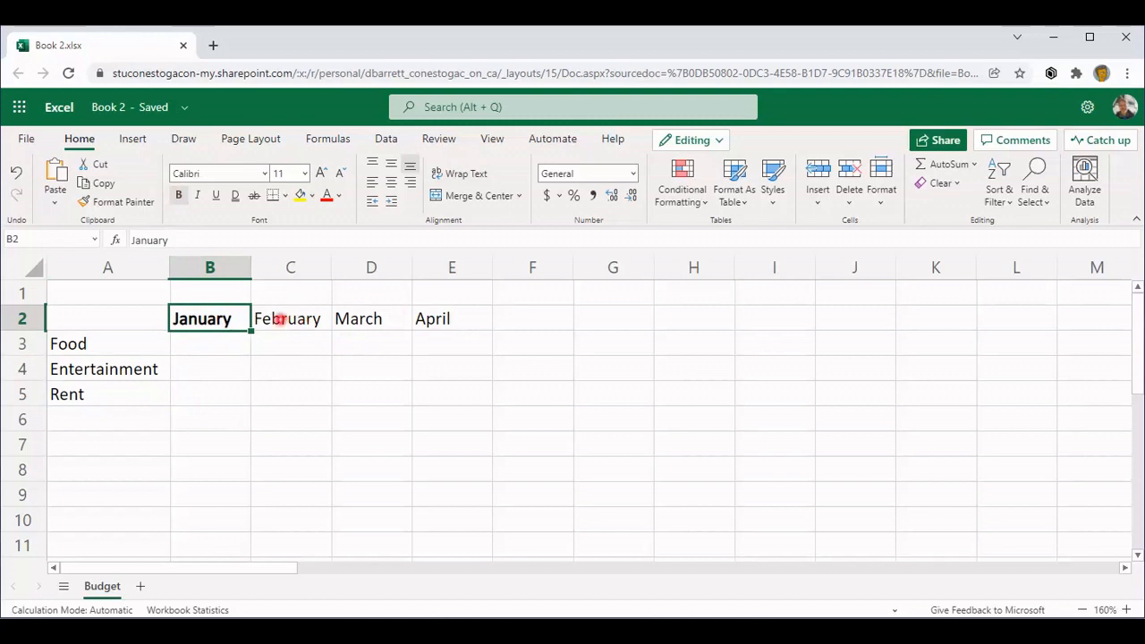
left_click_drag(287, 318, 433, 318)
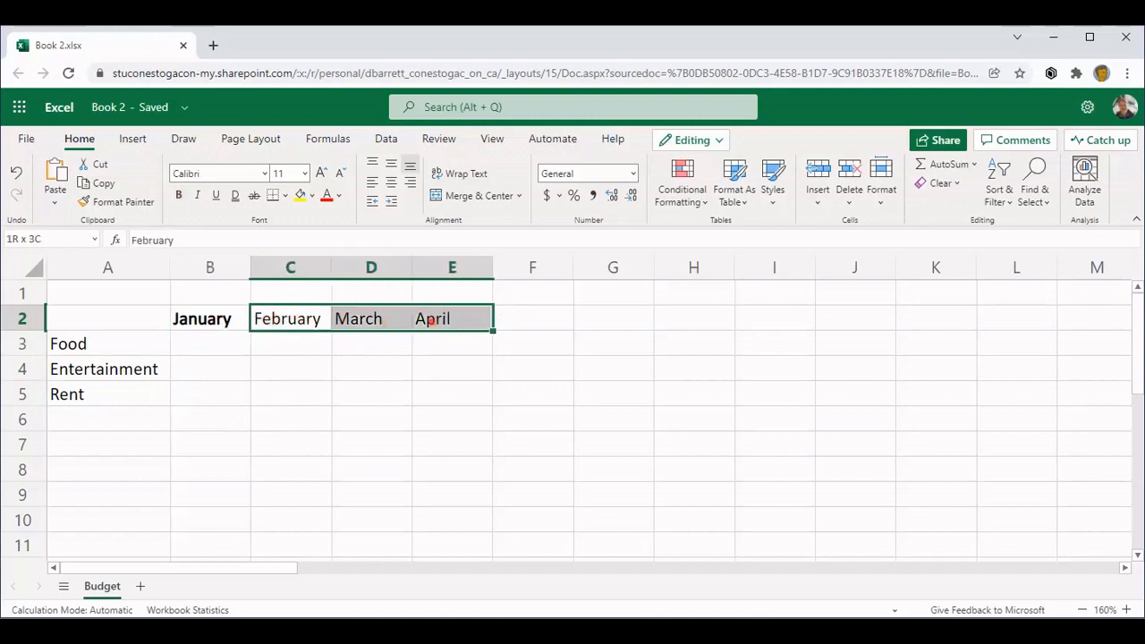
left_click(432, 318)
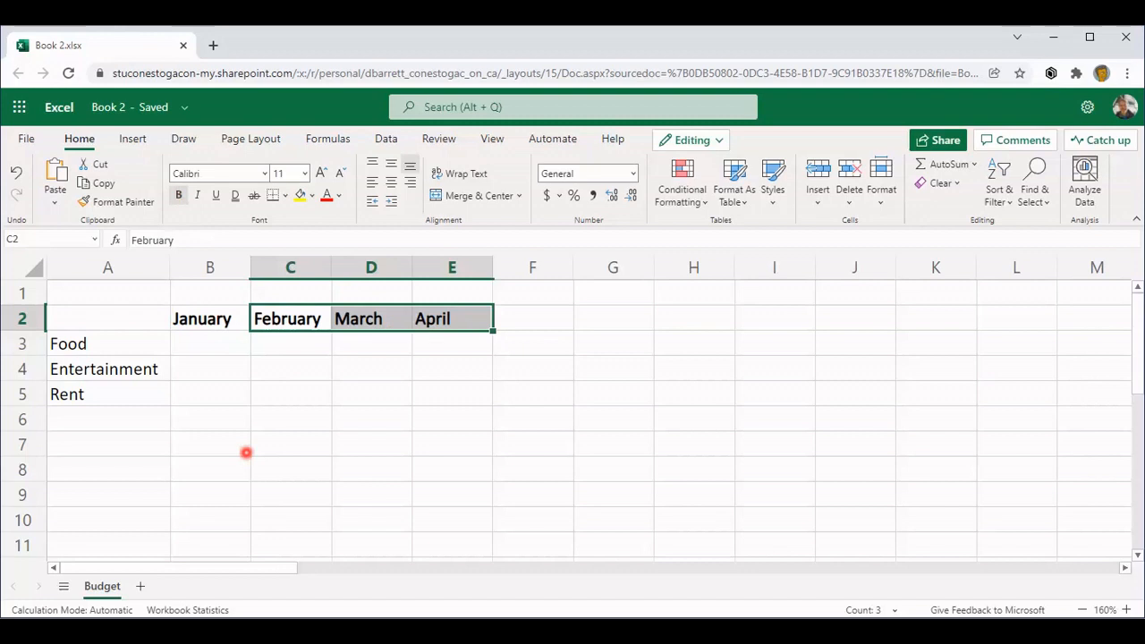
mouse_move(240, 421)
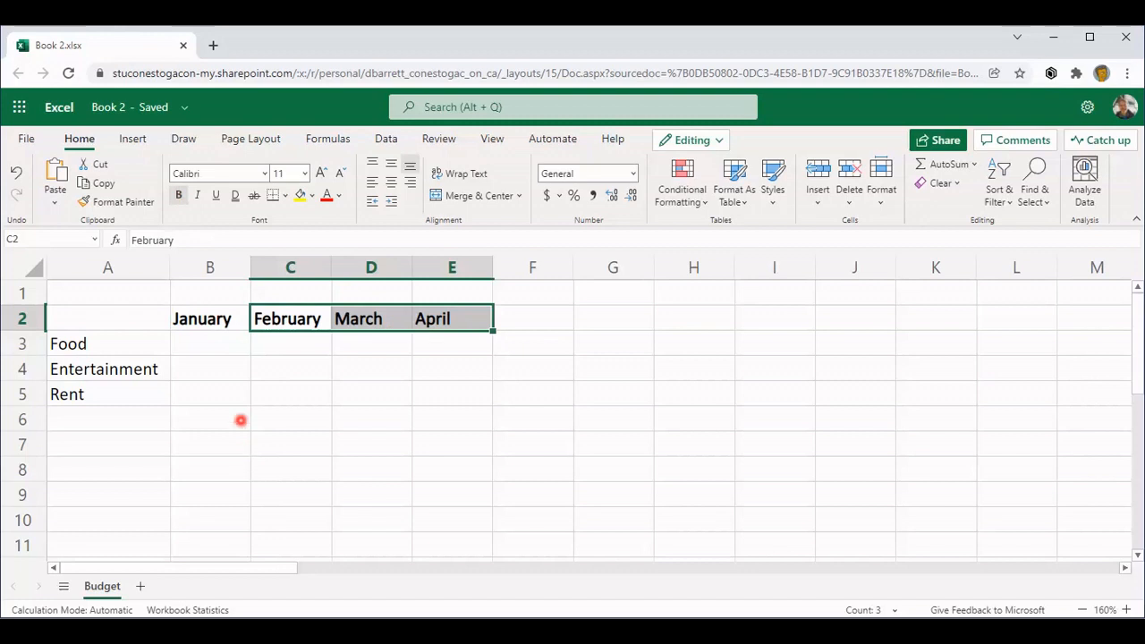
mouse_move(205, 422)
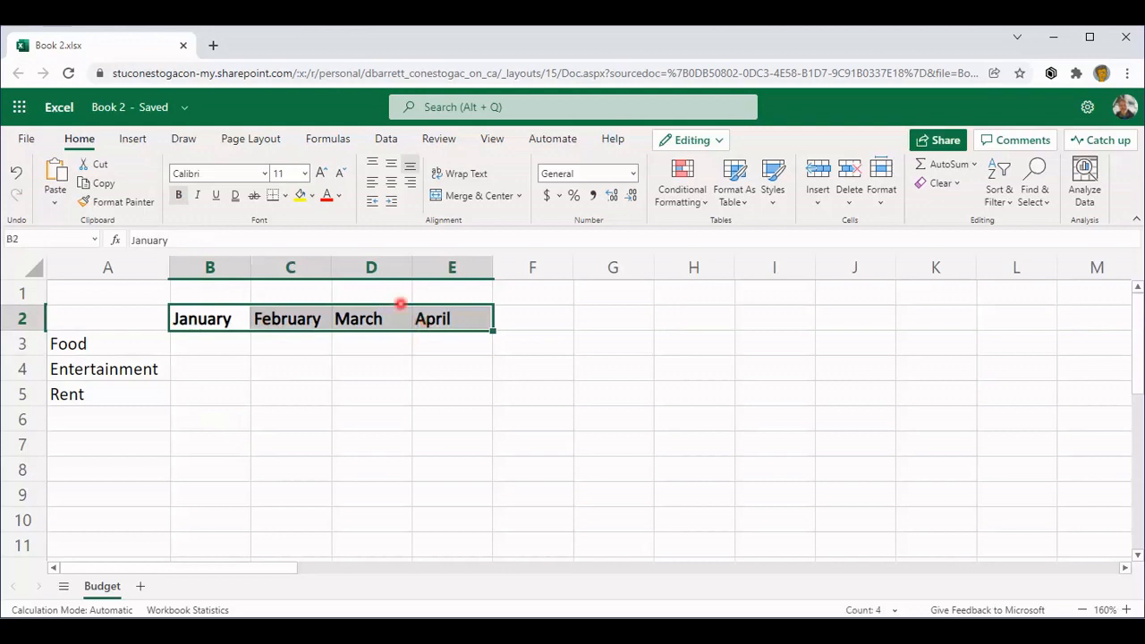
mouse_move(391, 182)
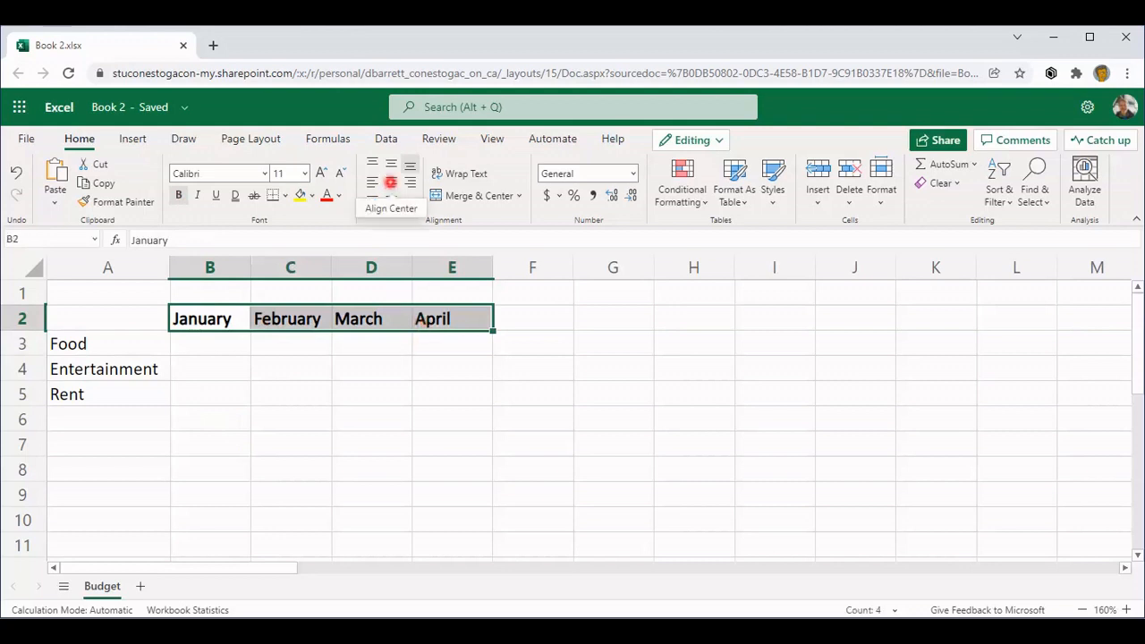
left_click(391, 163)
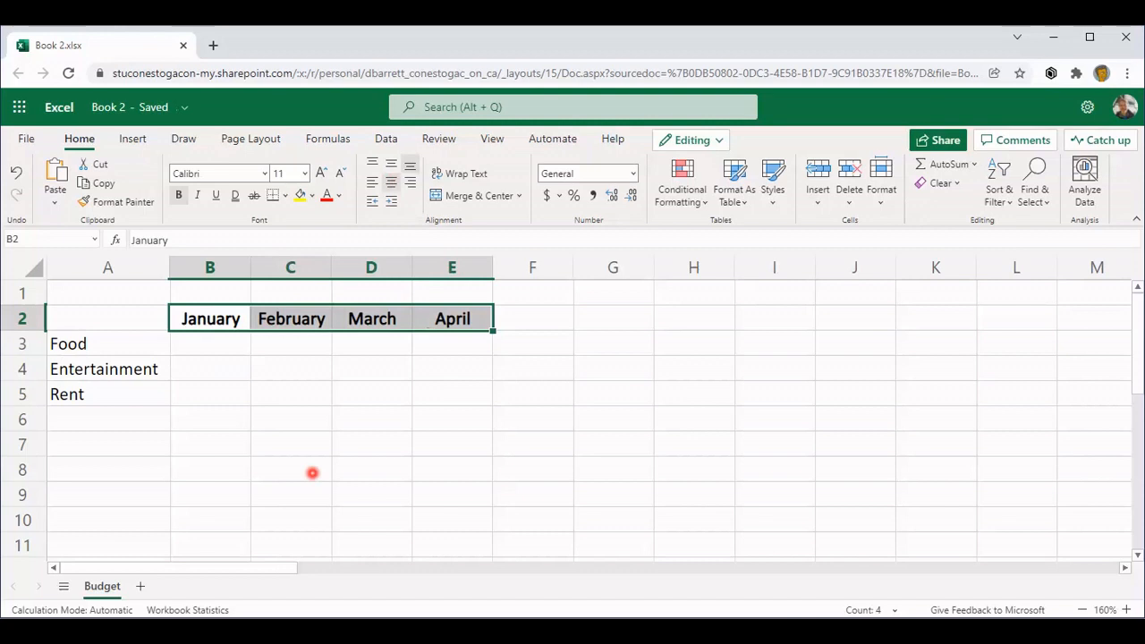
mouse_move(186, 442)
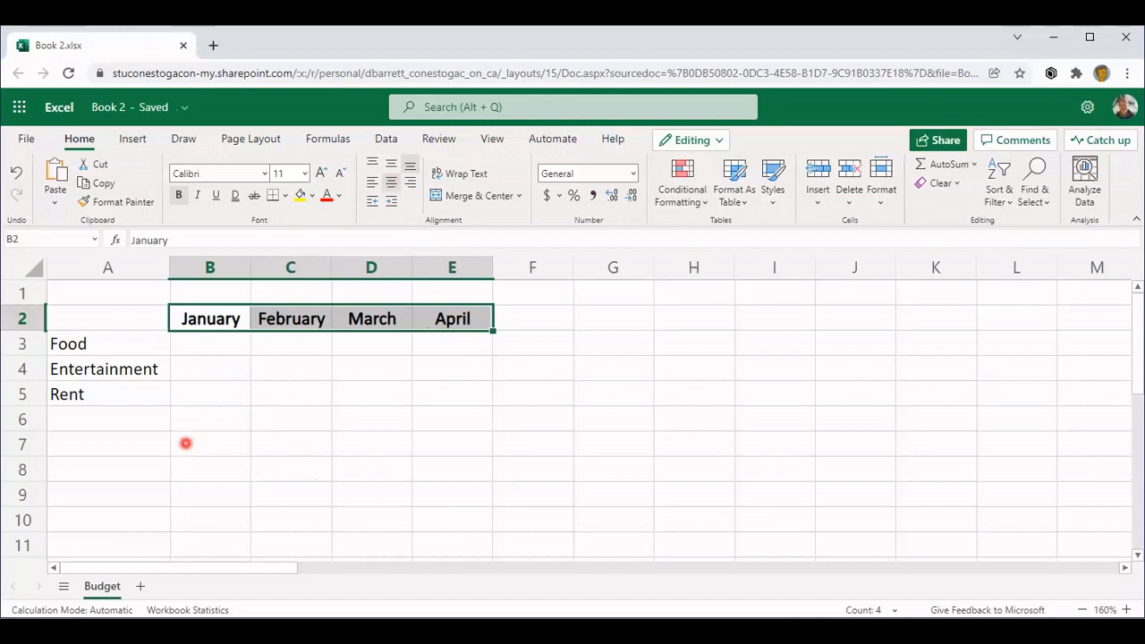
mouse_move(160, 460)
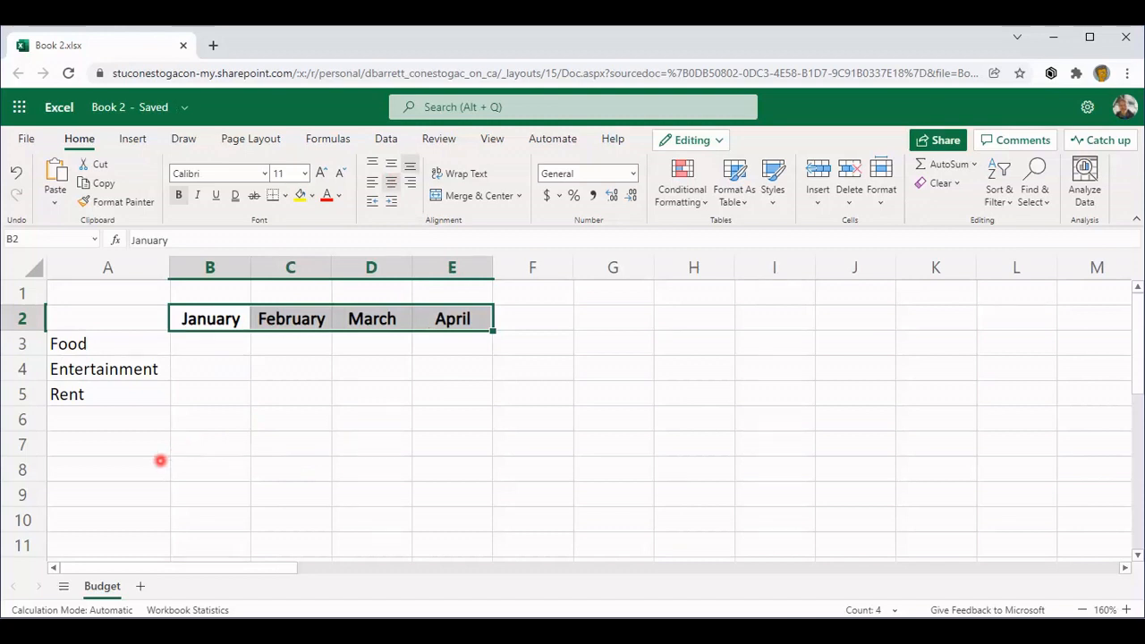
mouse_move(154, 396)
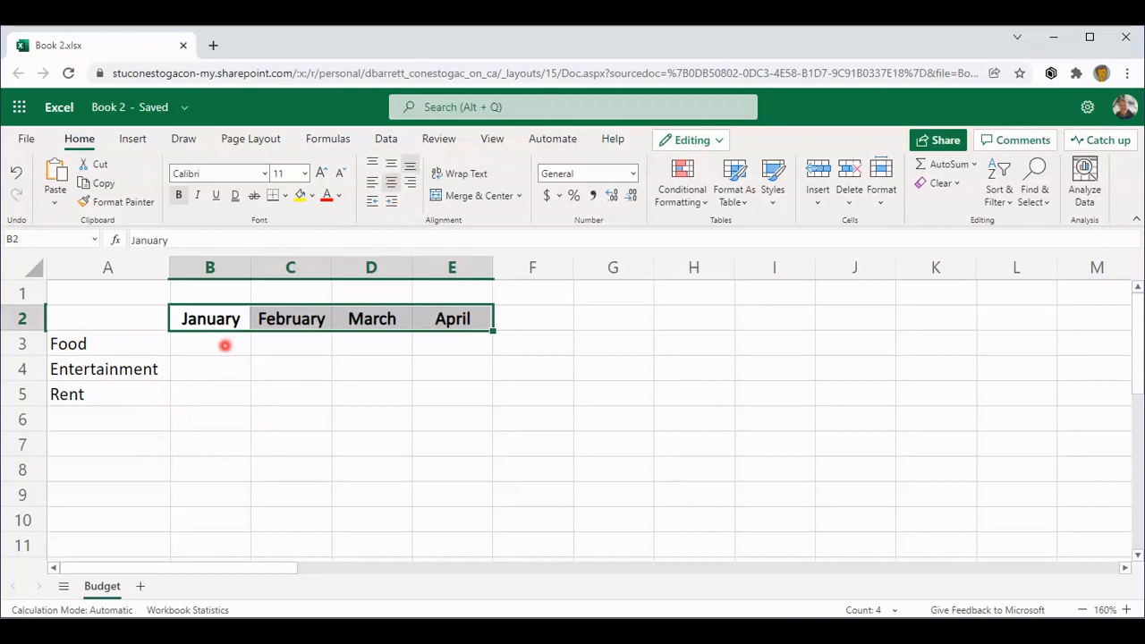
Enter the Food amounts 100, 130, 130 and 50 in B3:E3
left_click(210, 344)
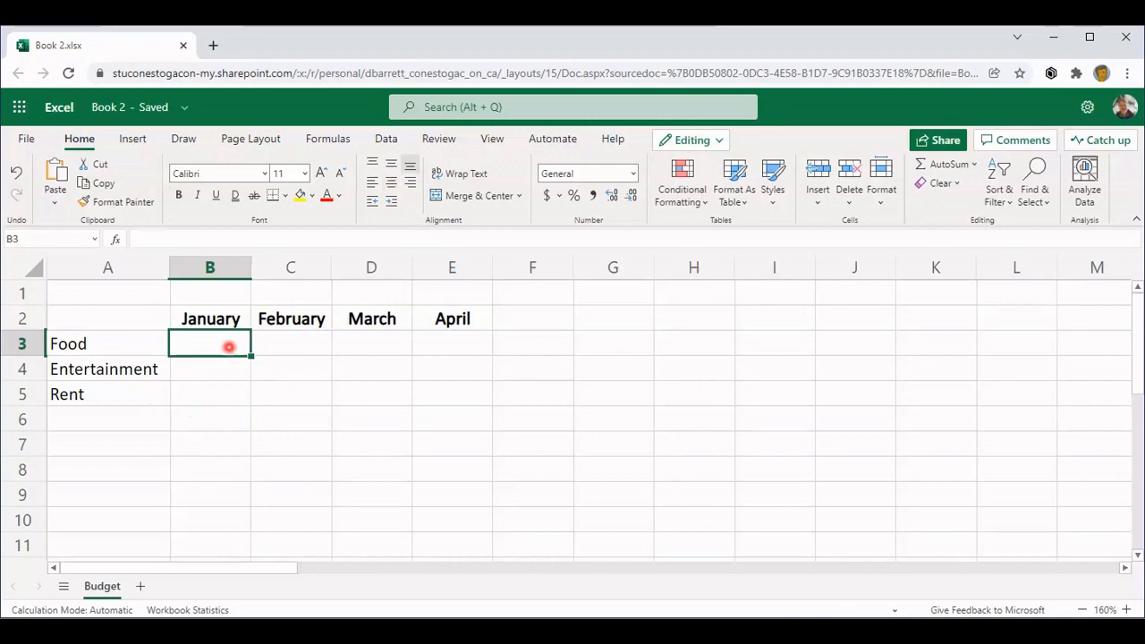
type("100")
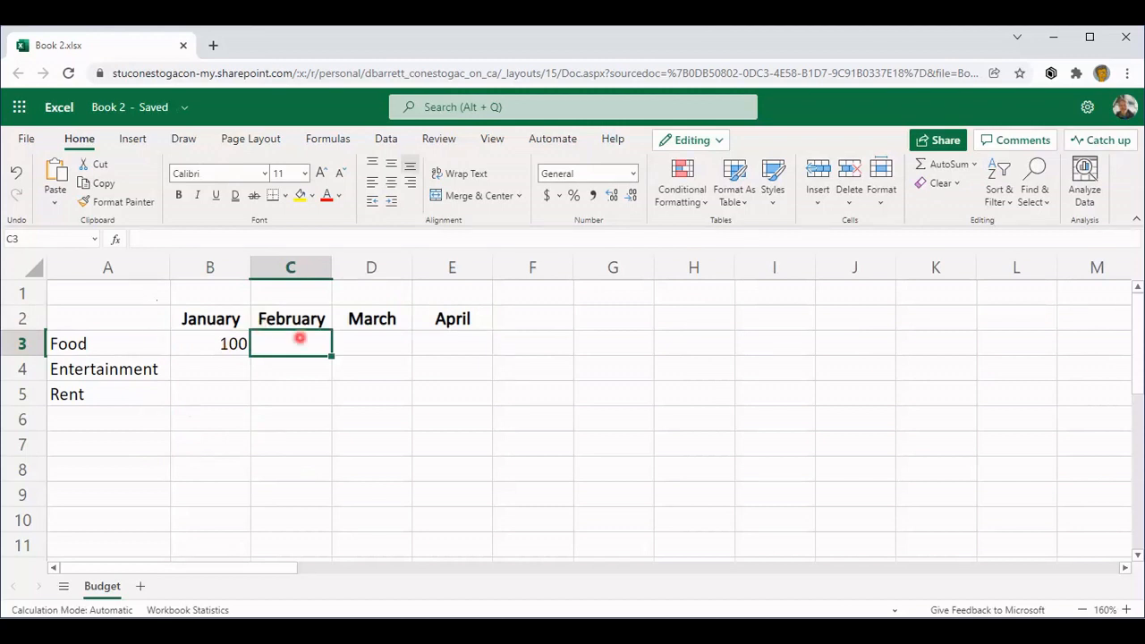
type("130")
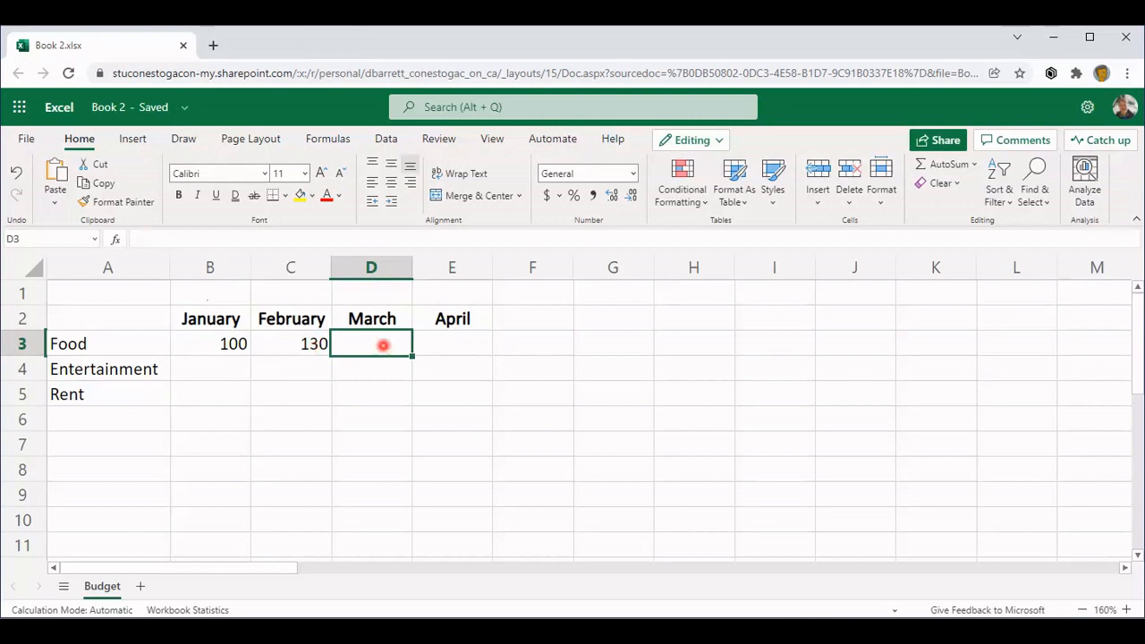
type("130")
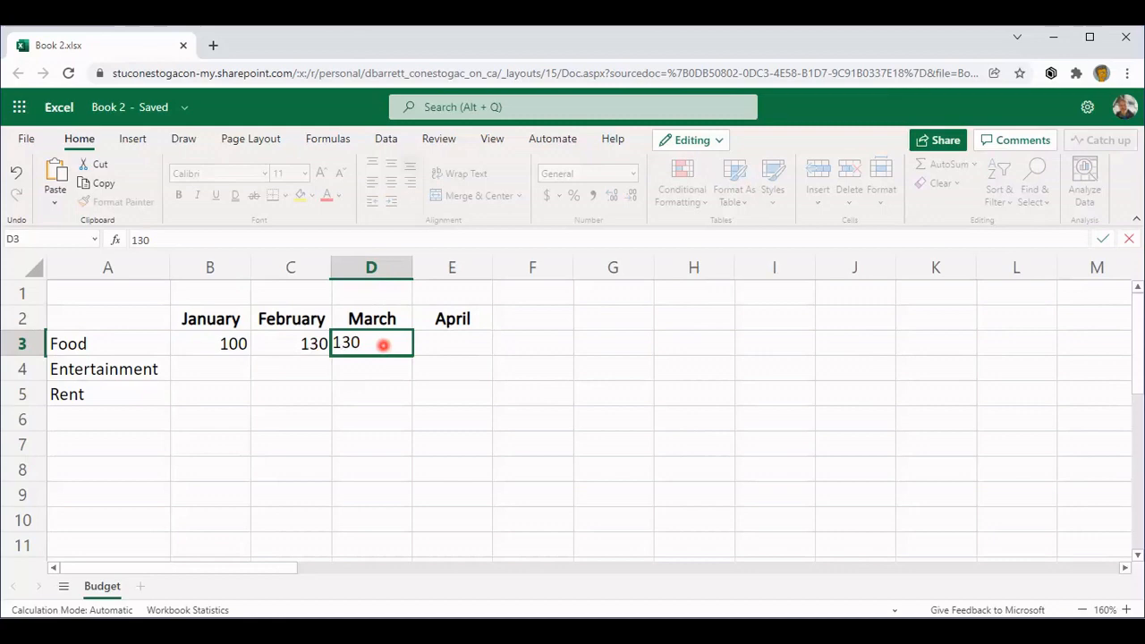
key("Enter")
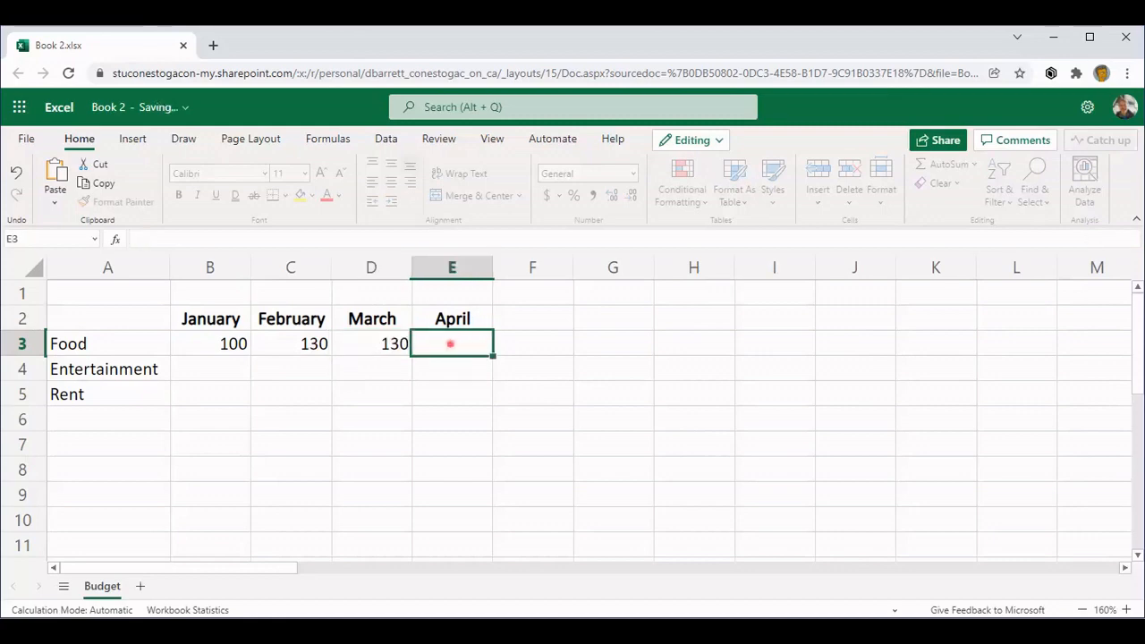
type("50")
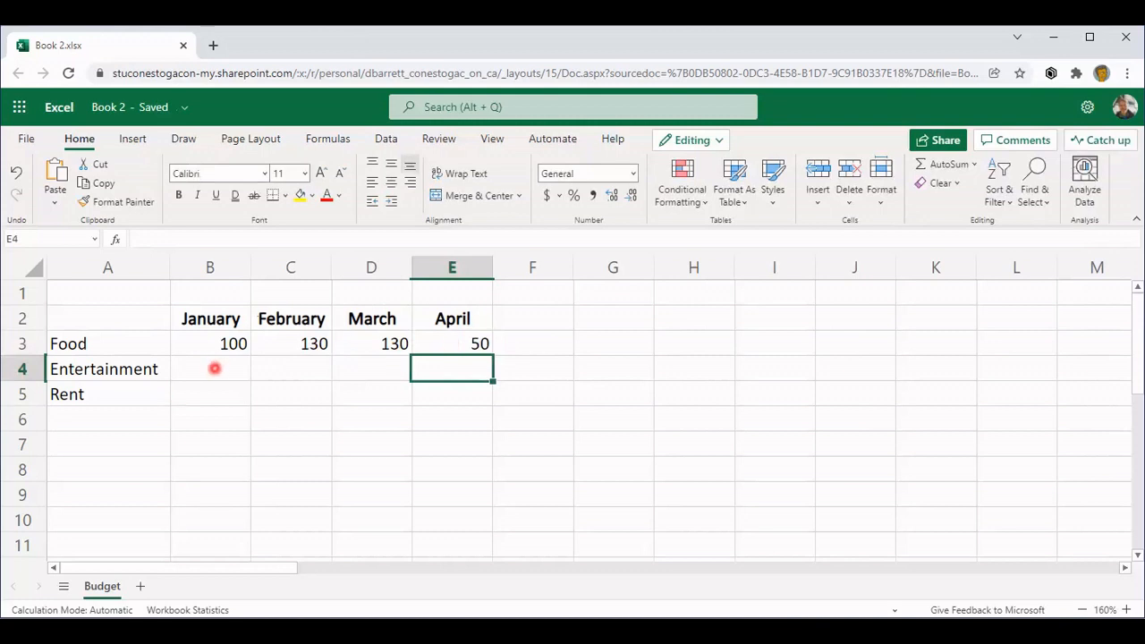
Enter 50 as the January and February Entertainment amounts in B4:C4
left_click(209, 368)
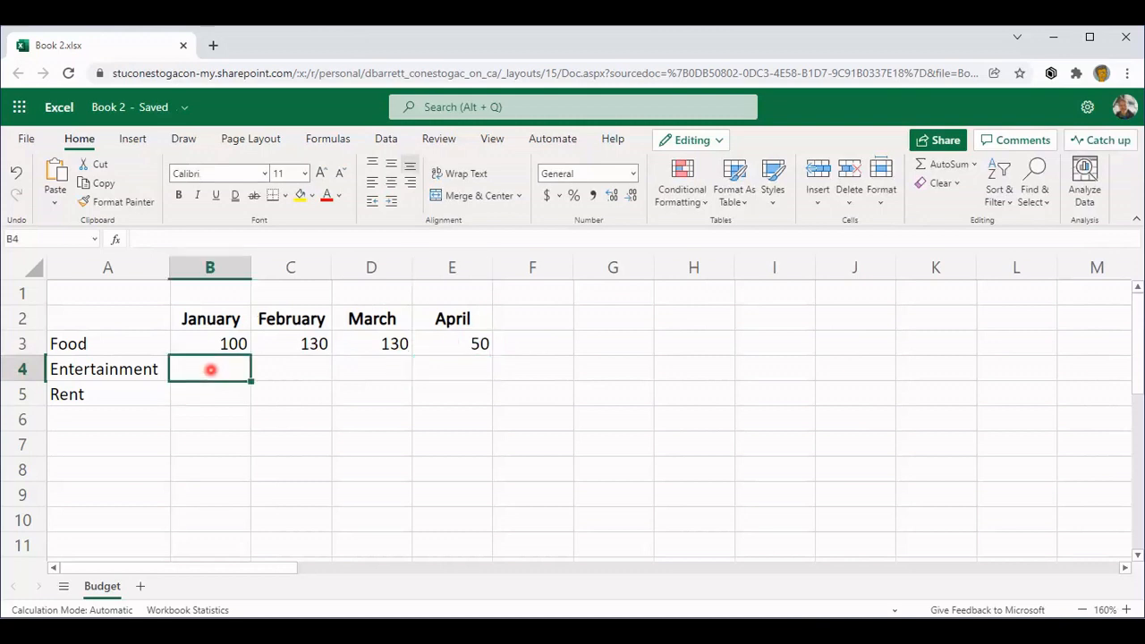
type("50")
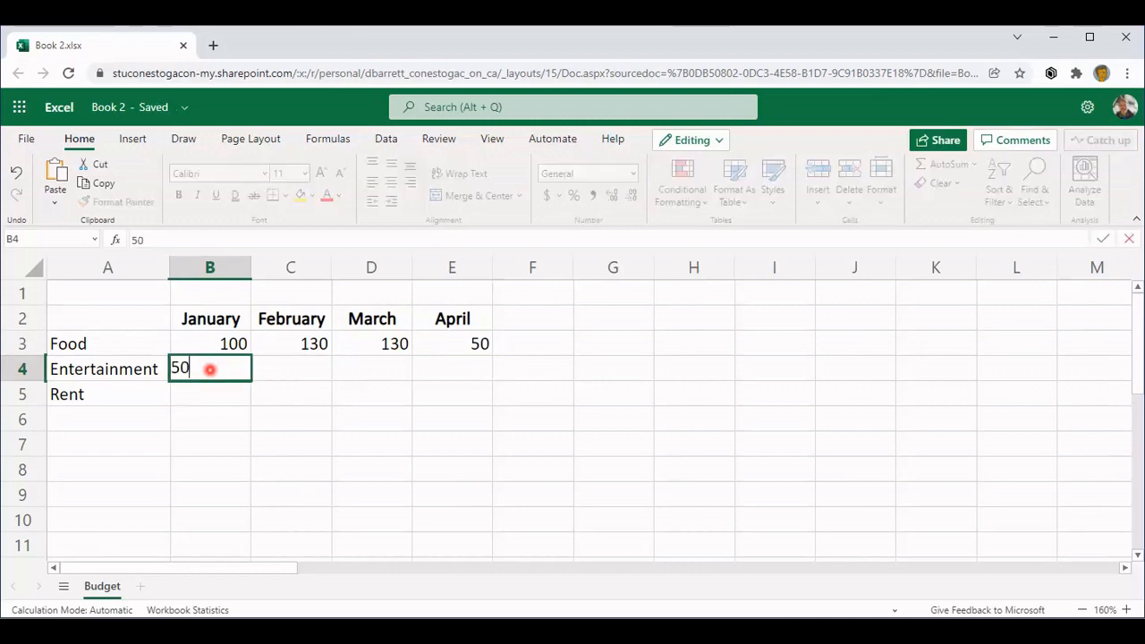
key("Enter")
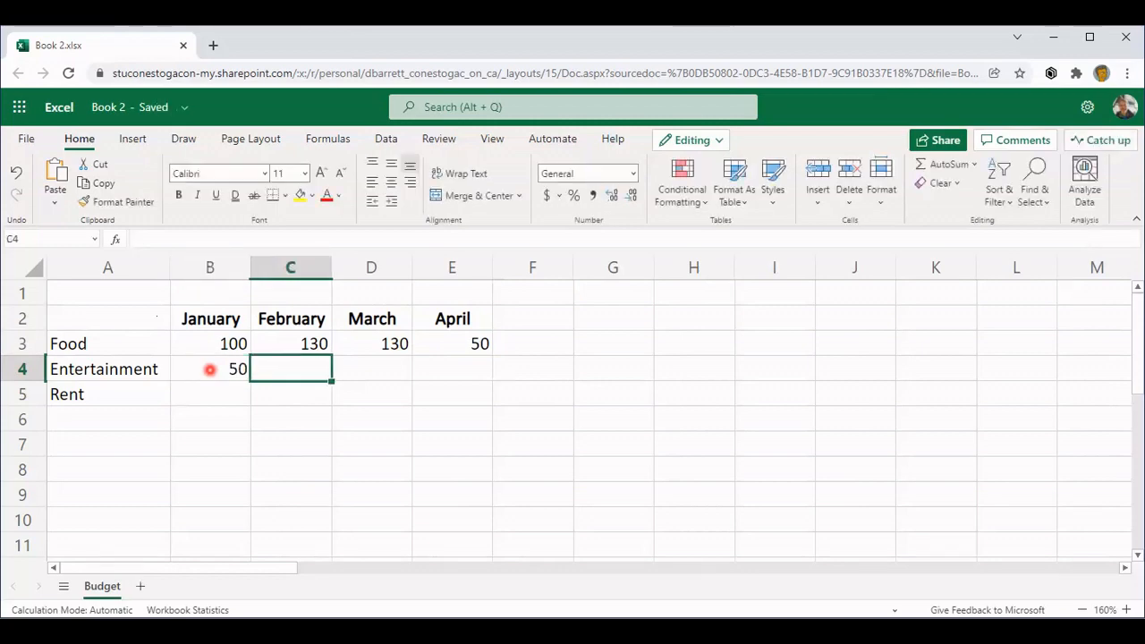
type("50")
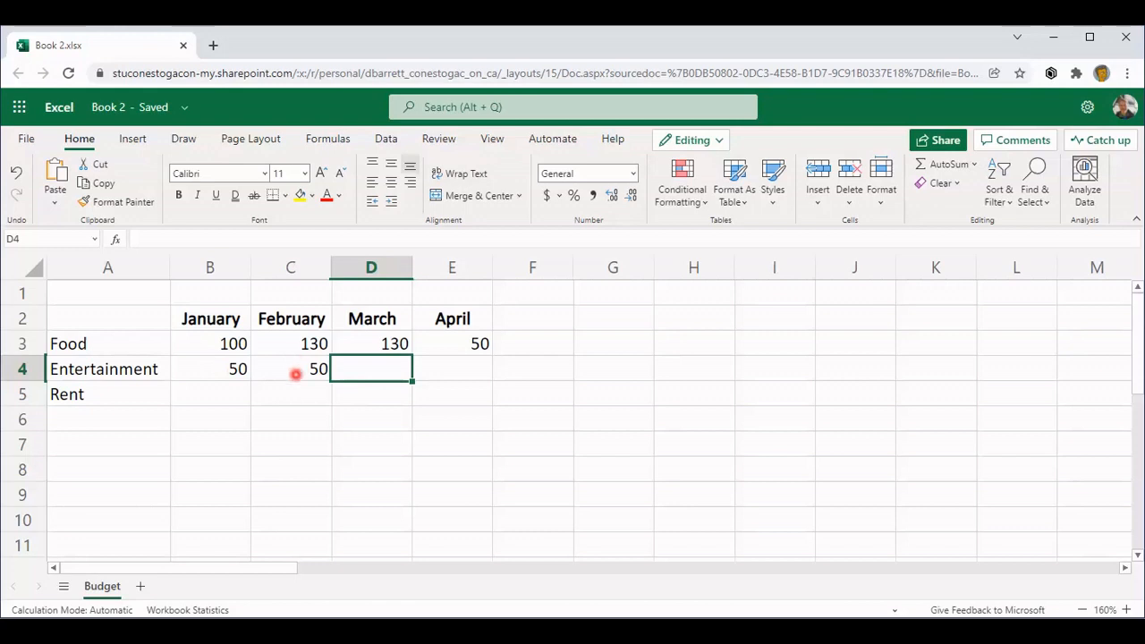
Copy the February Entertainment amount of 50 from C4
left_click(289, 369)
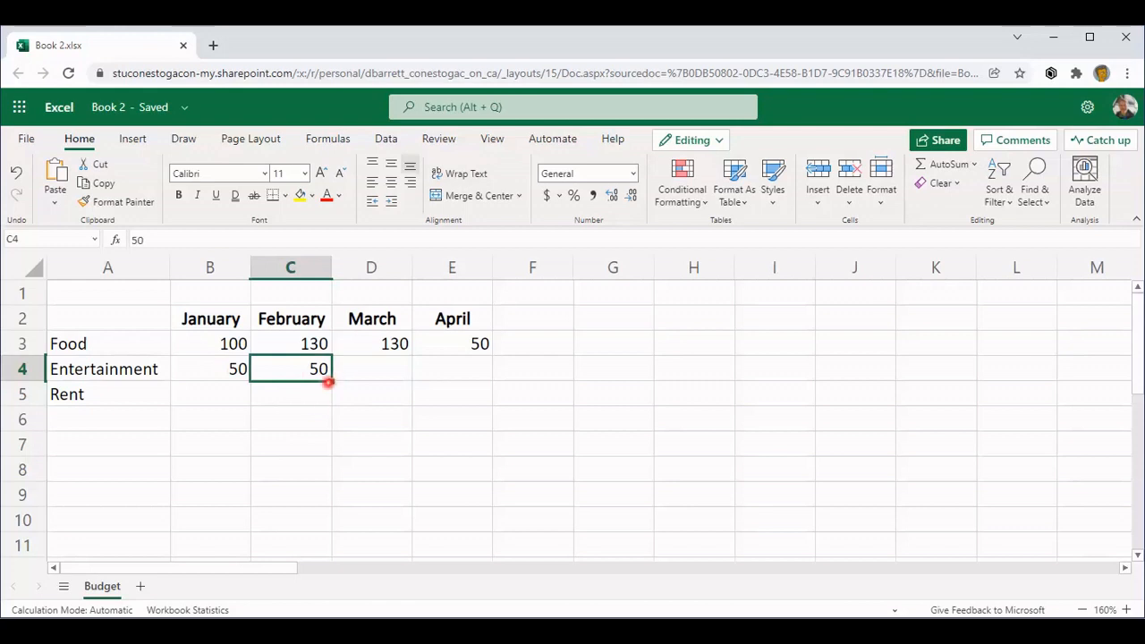
mouse_move(329, 379)
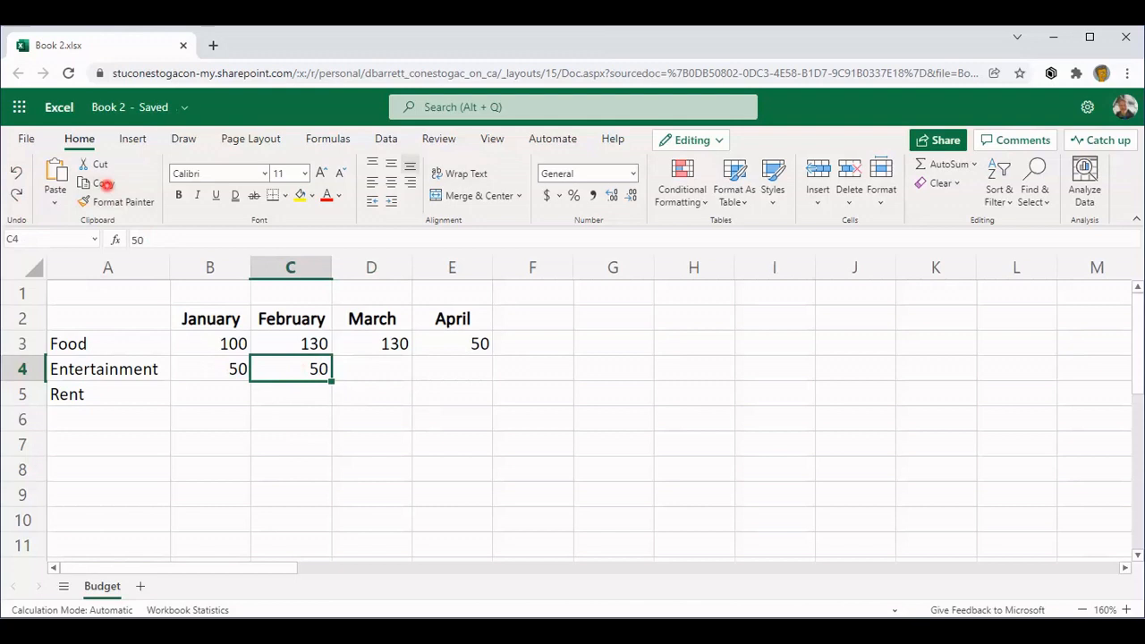
left_click(96, 165)
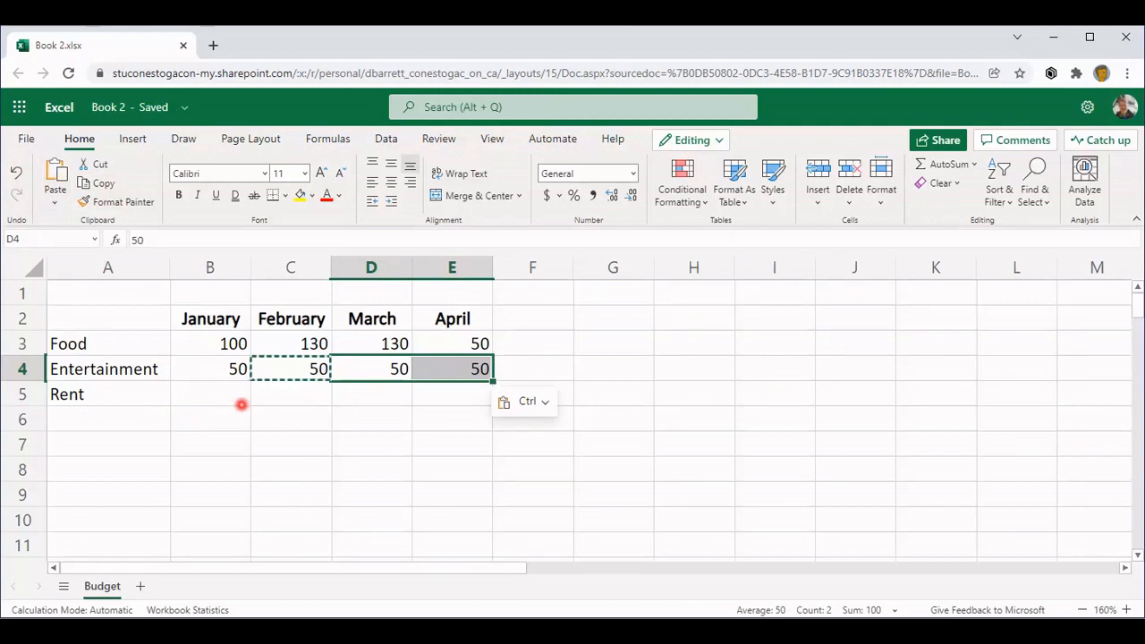
Enter the Rent amounts 500, 500, 525 and 525 in B5:E5
left_click(209, 393)
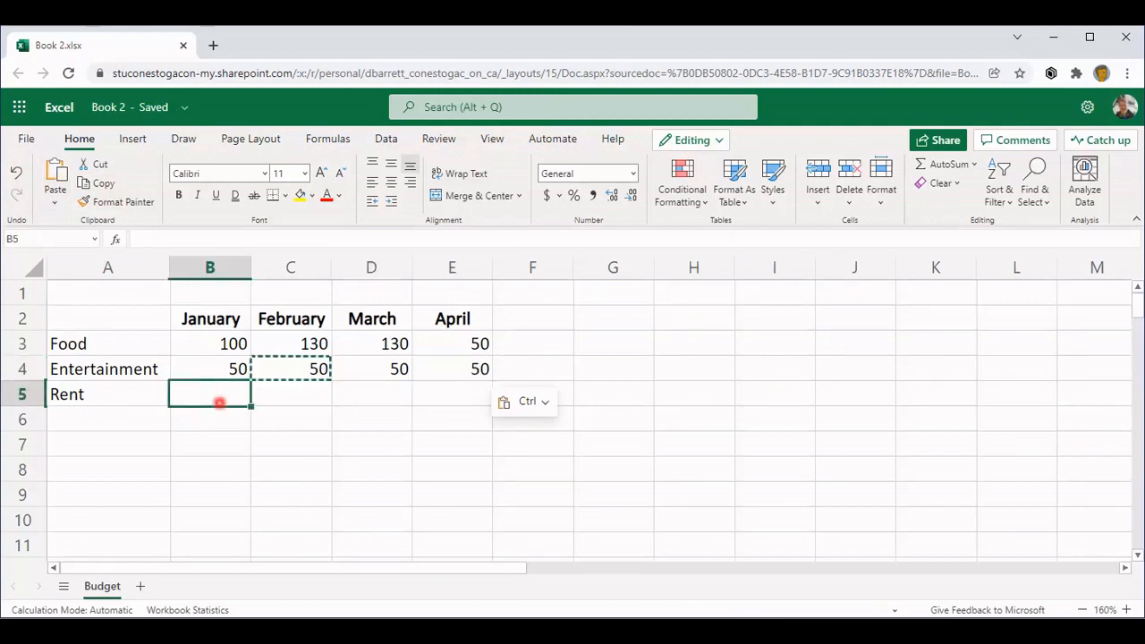
type("500")
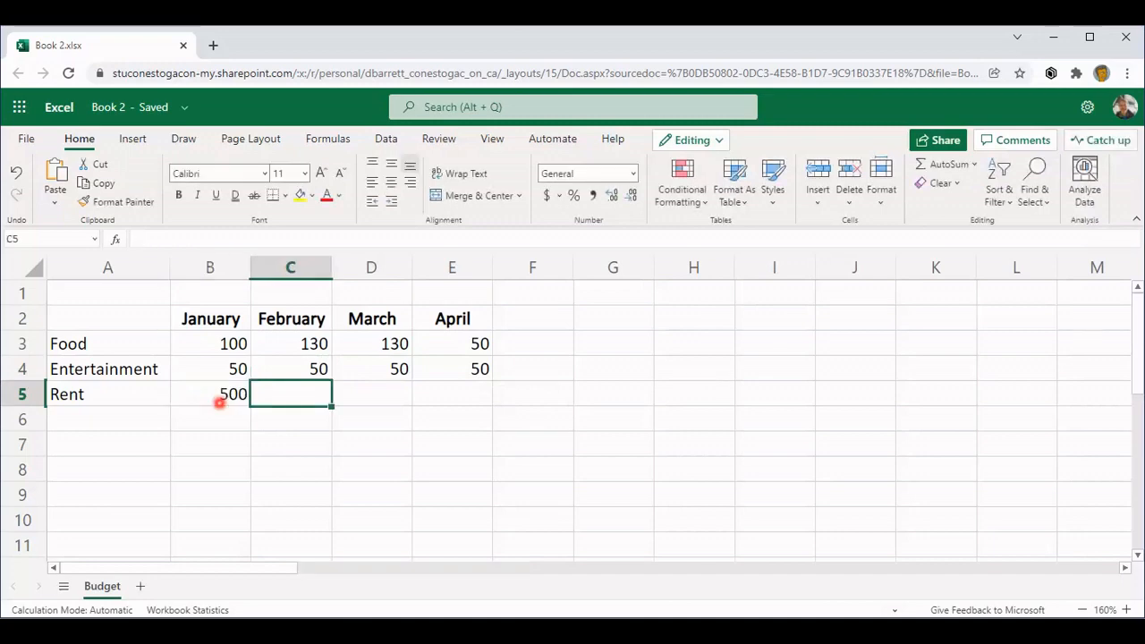
type("500")
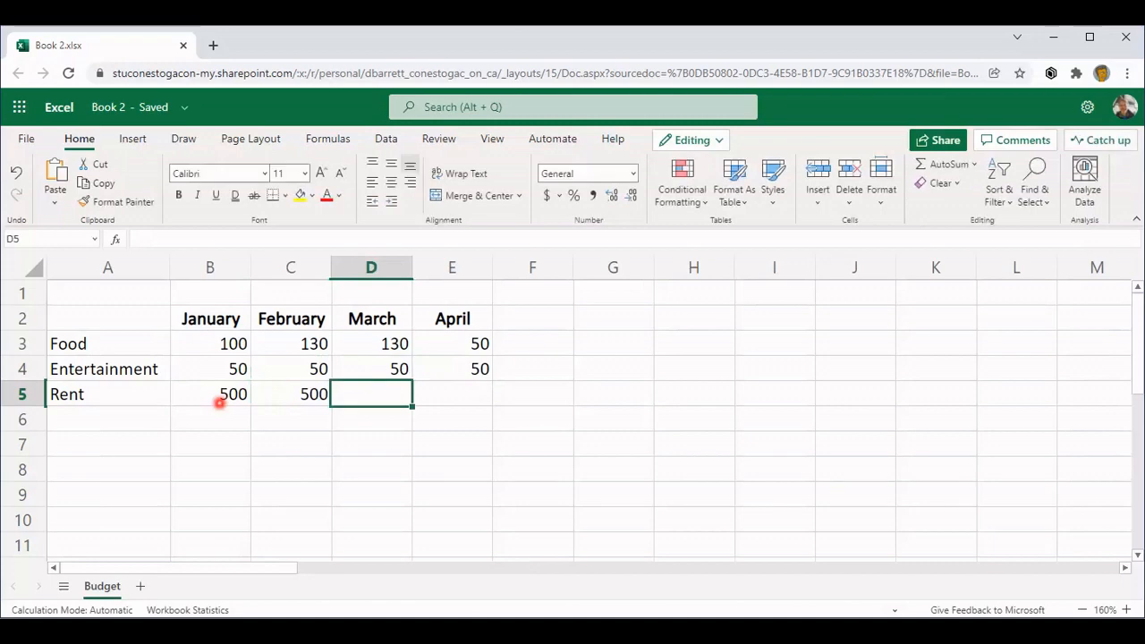
type("52")
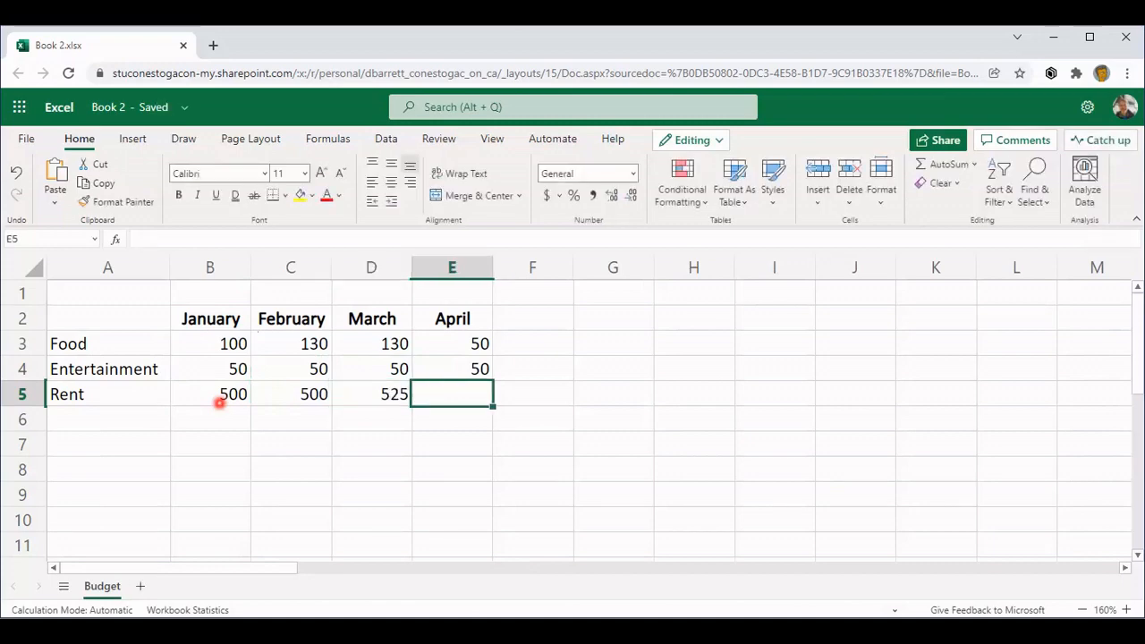
type("5")
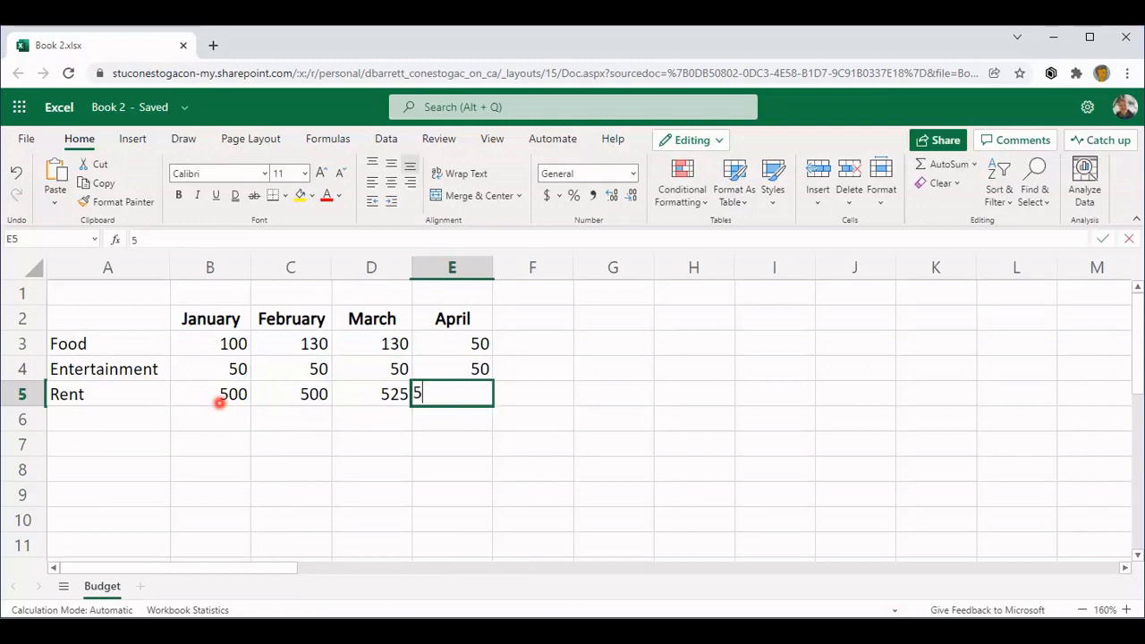
type("25")
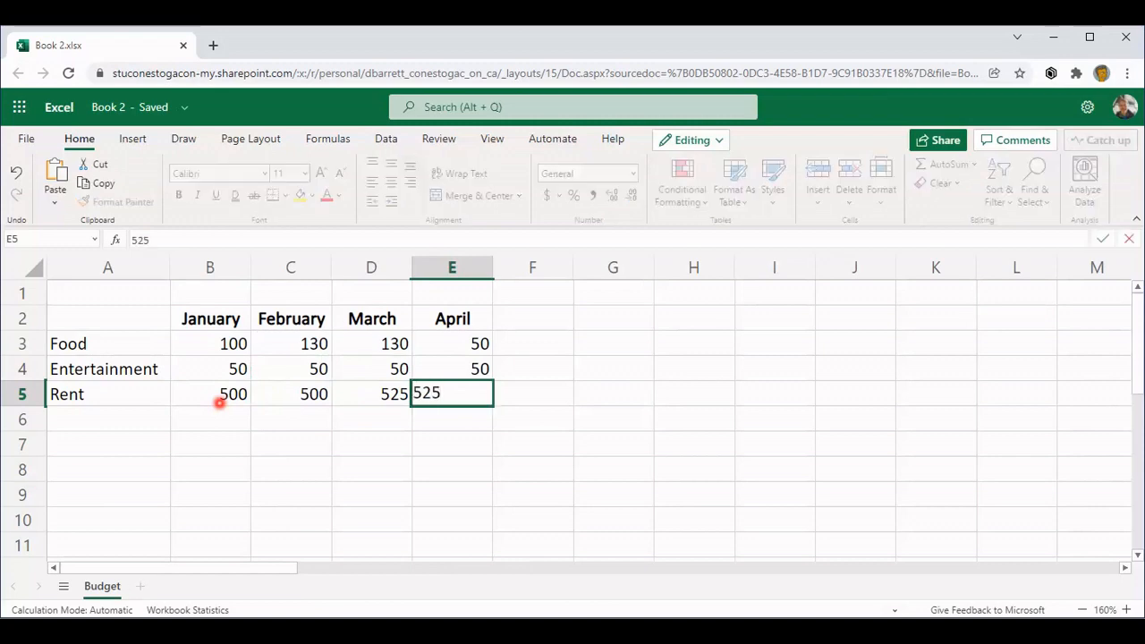
key("enter")
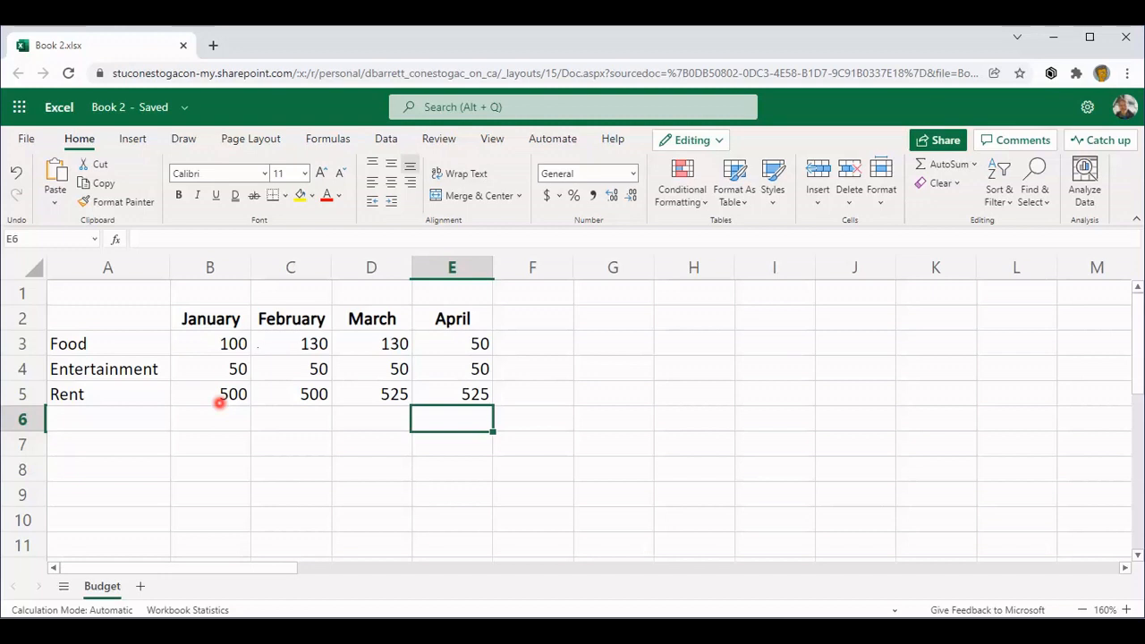
Select B3 and open the Accounting Number Format currency dropdown
left_click(232, 343)
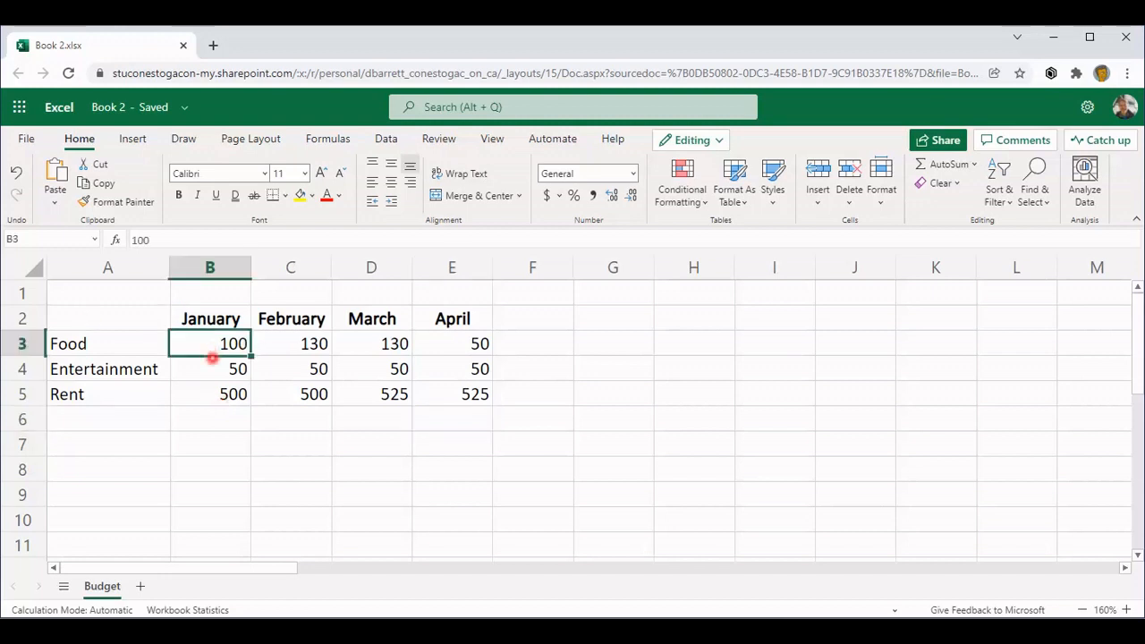
mouse_move(210, 383)
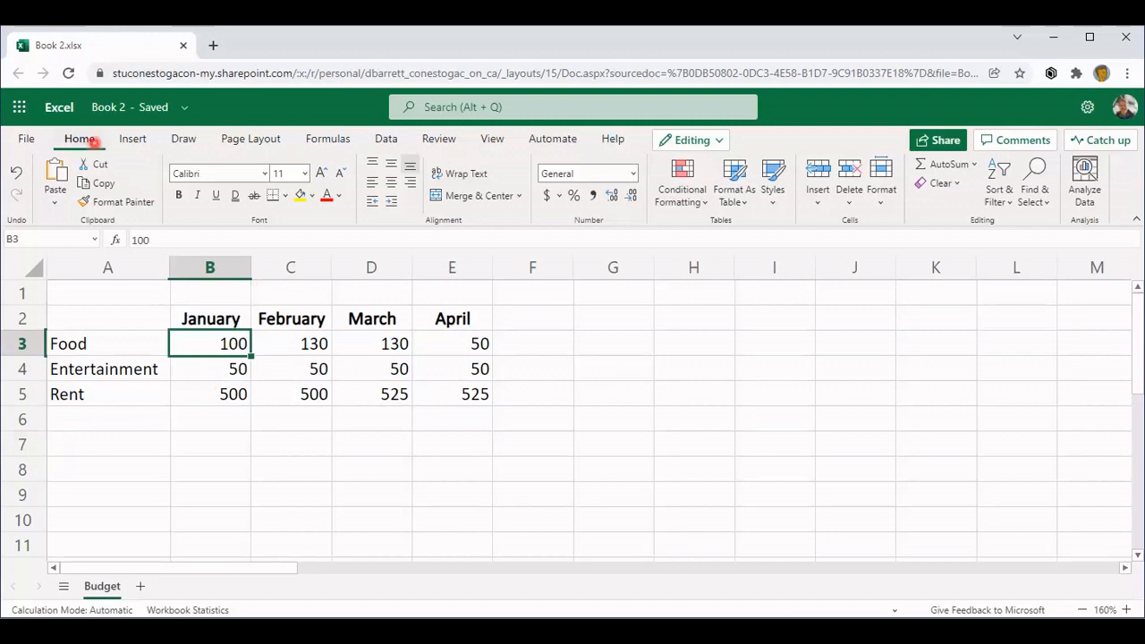
left_click(552, 195)
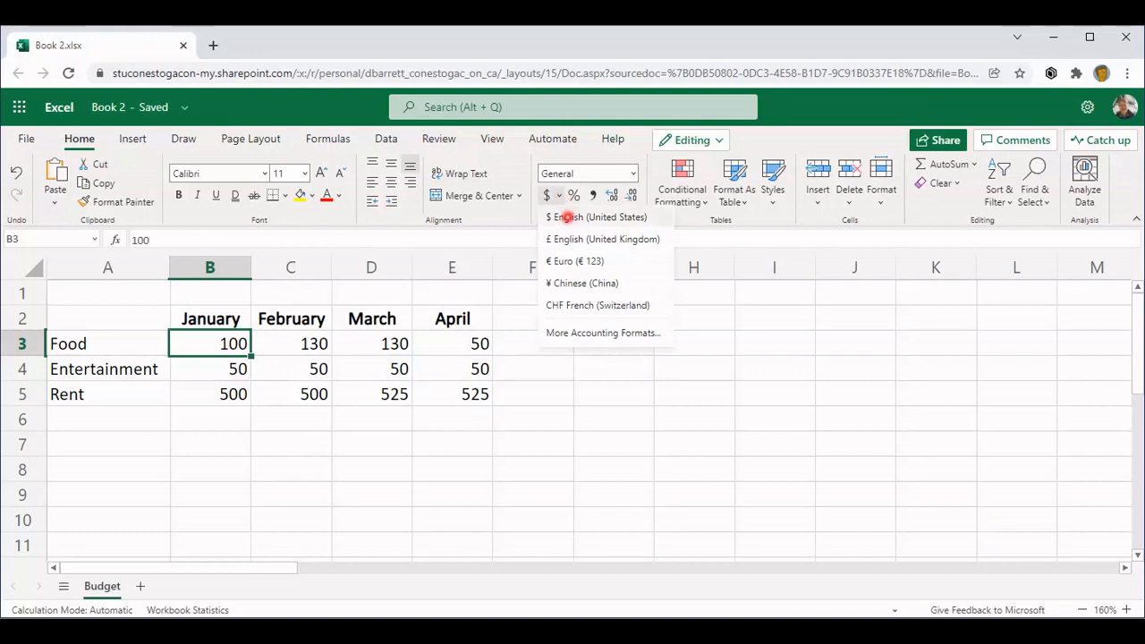
mouse_move(570, 293)
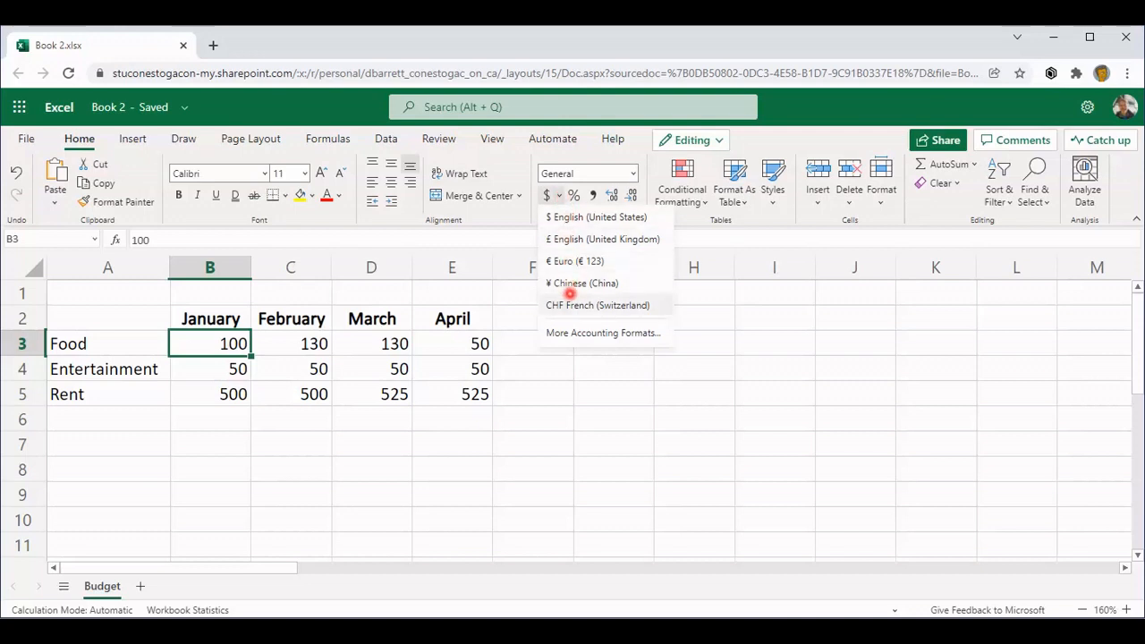
mouse_move(570, 217)
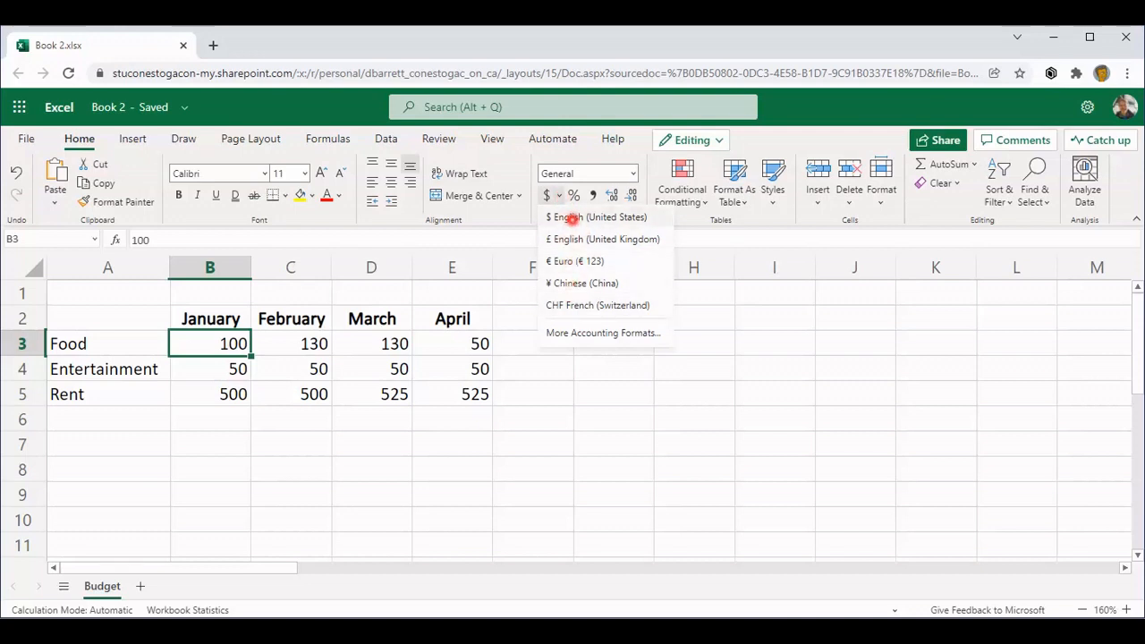
mouse_move(569, 239)
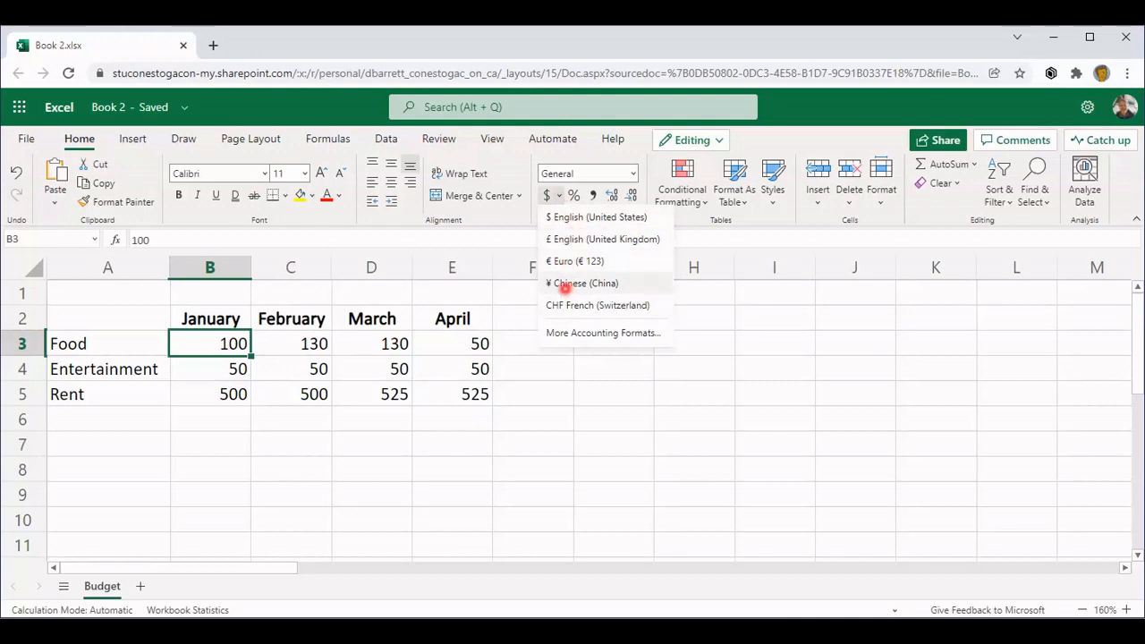
mouse_move(569, 333)
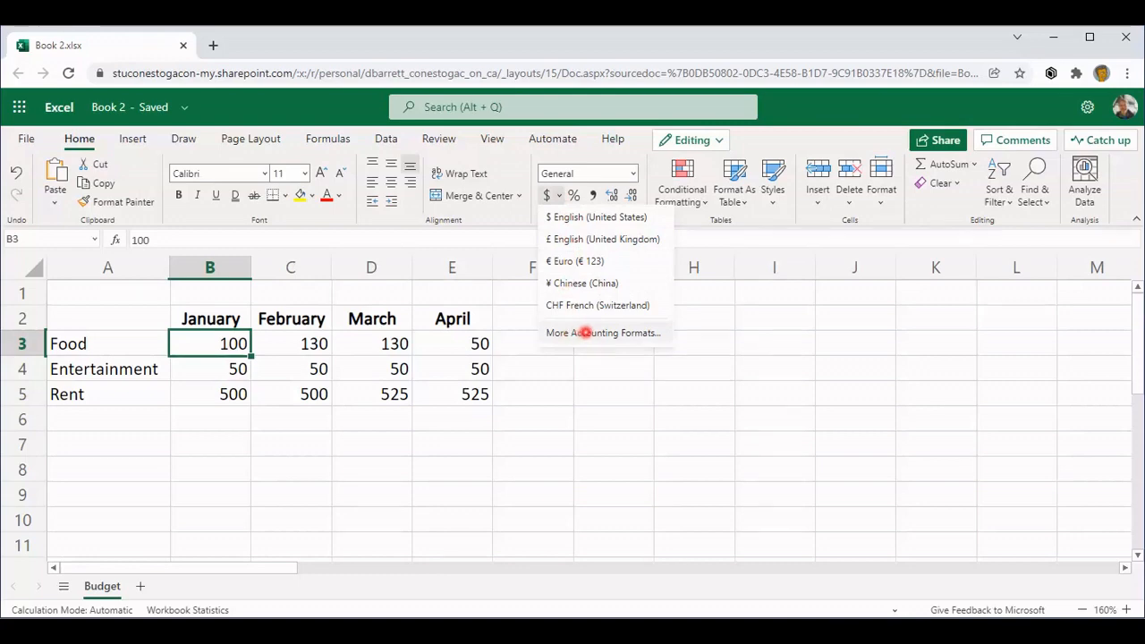
Apply the Currency format through More Accounting Formats, making B3 read $100.00
left_click(603, 331)
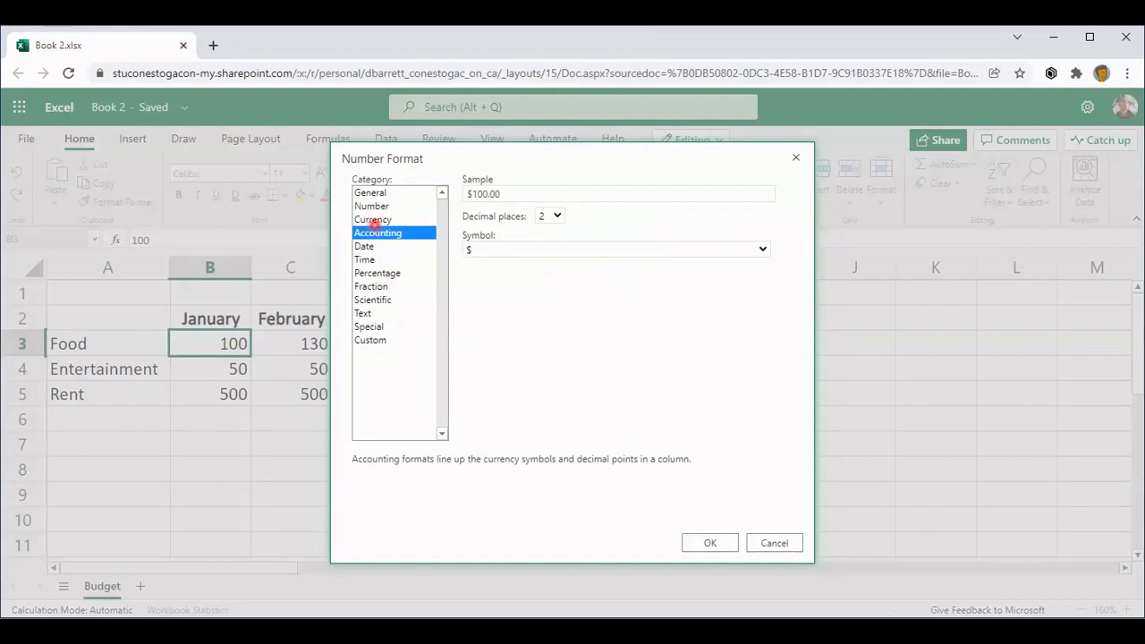
left_click(373, 219)
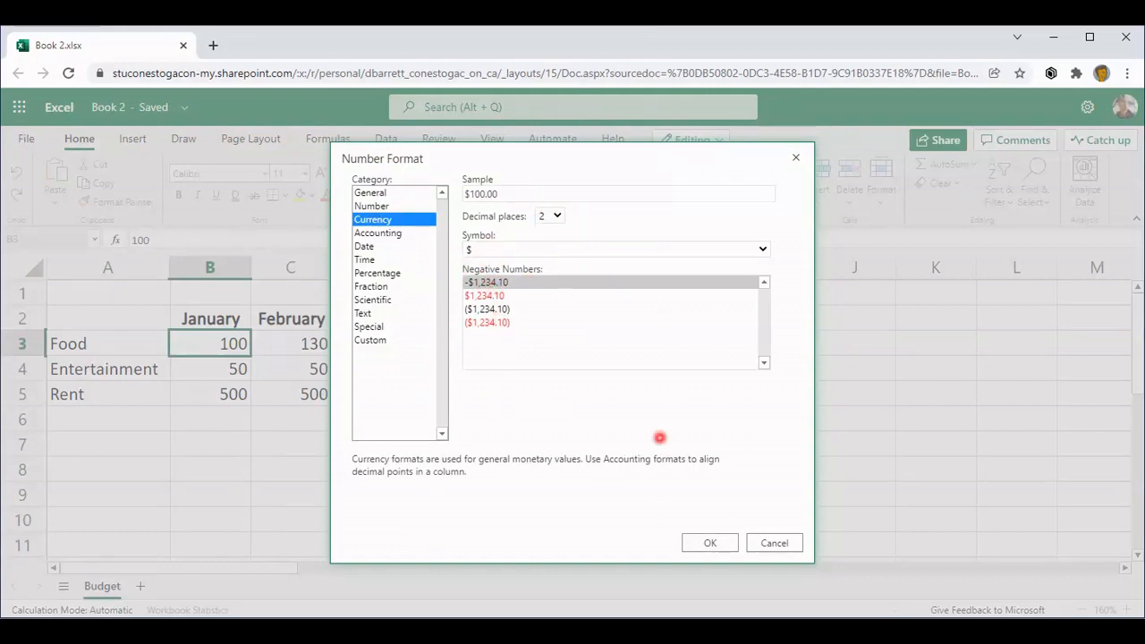
left_click(709, 543)
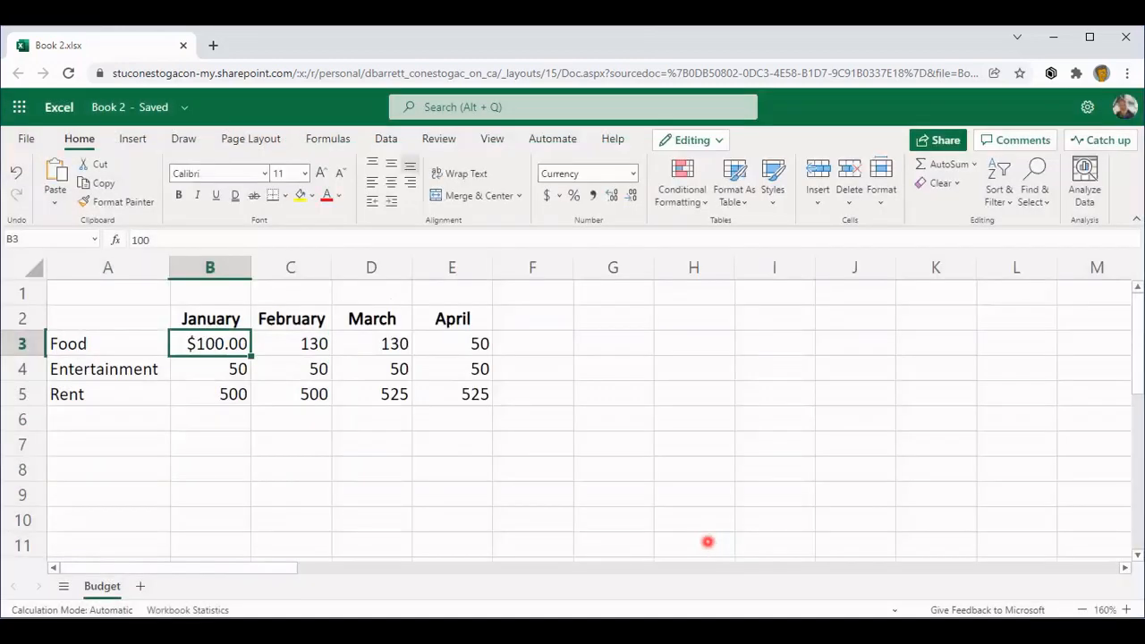
mouse_move(255, 412)
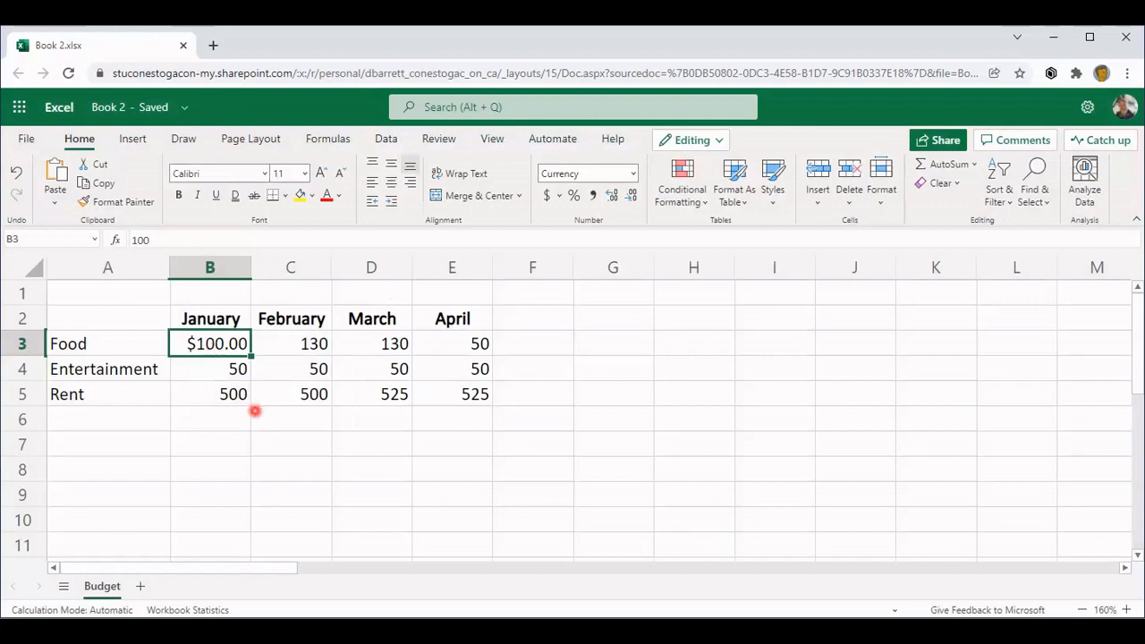
mouse_move(237, 356)
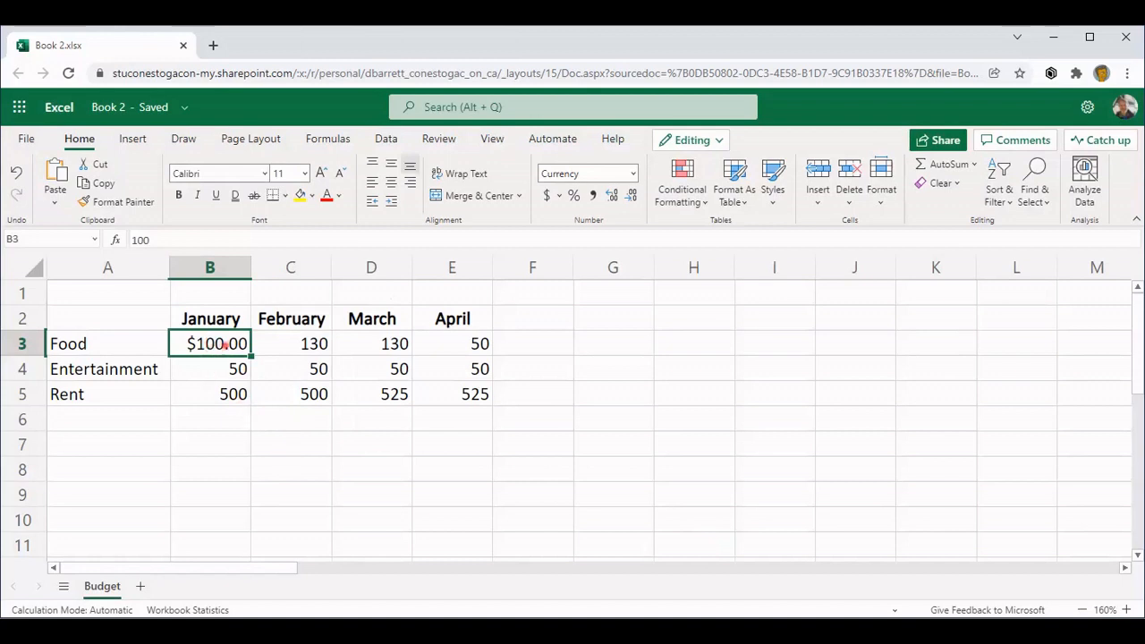
Apply the Accounting format with dollar signs and two decimals to amounts B3:E5
left_click_drag(209, 343, 479, 393)
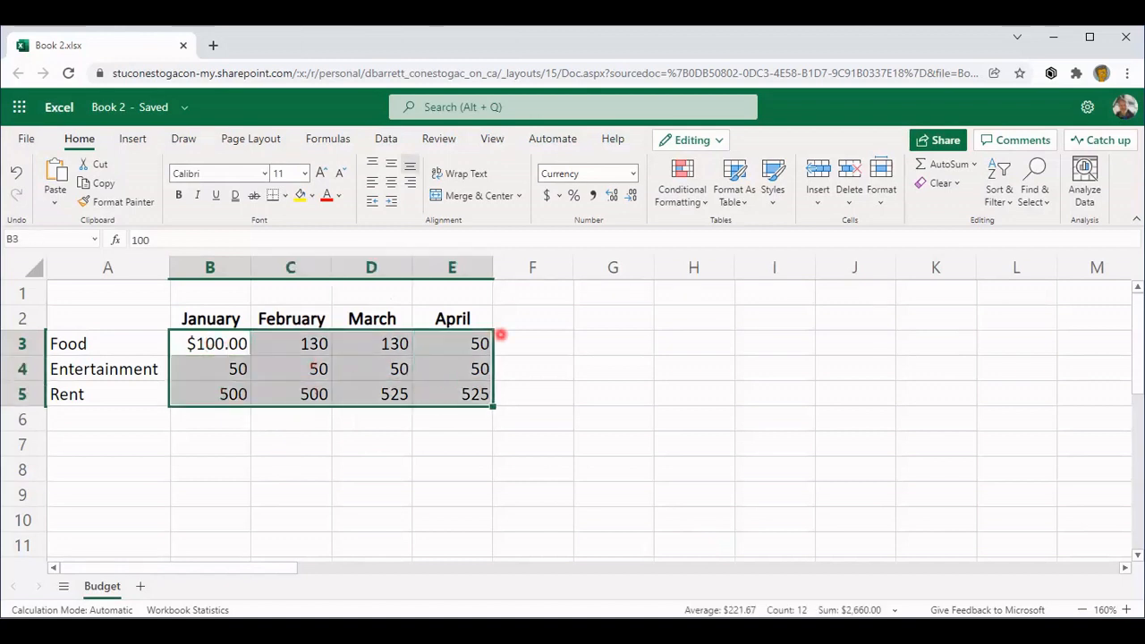
left_click(452, 267)
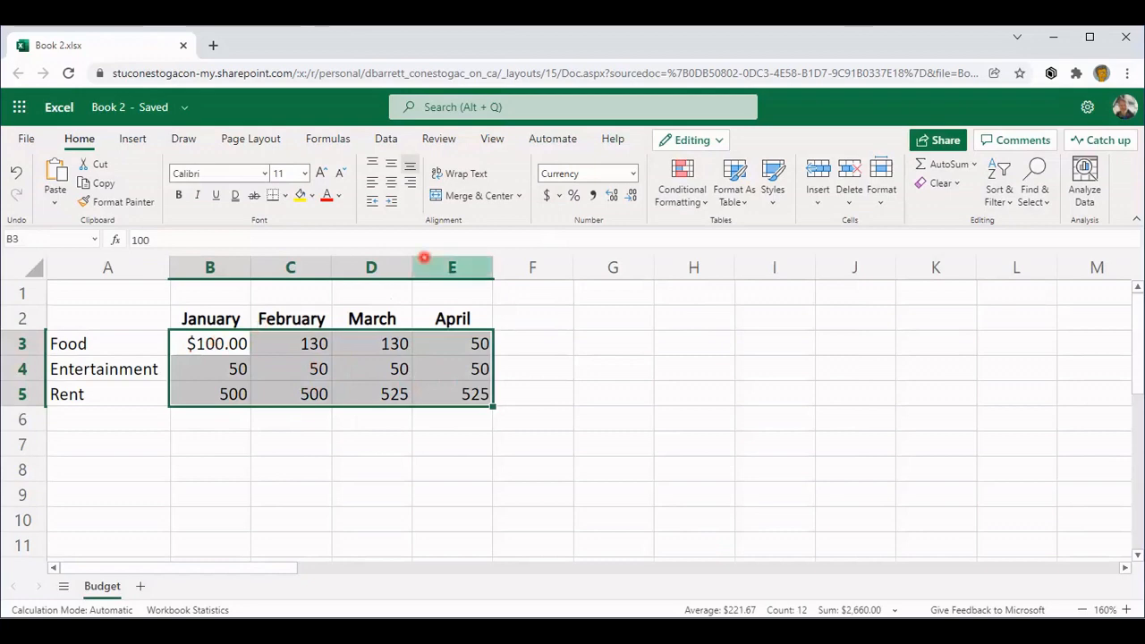
left_click(554, 195)
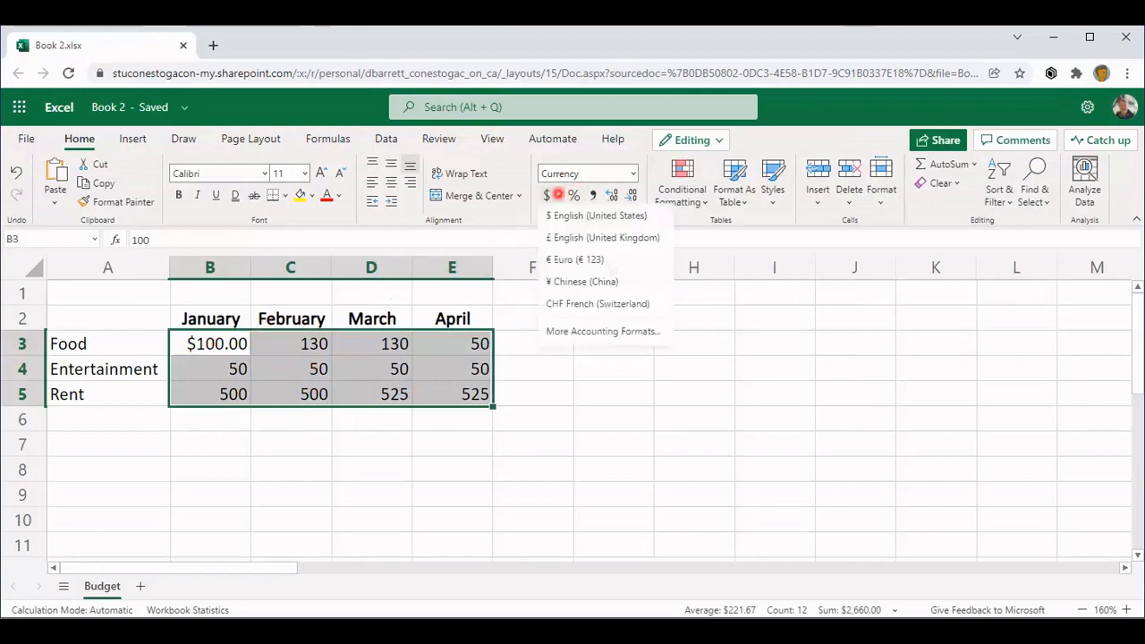
left_click(602, 331)
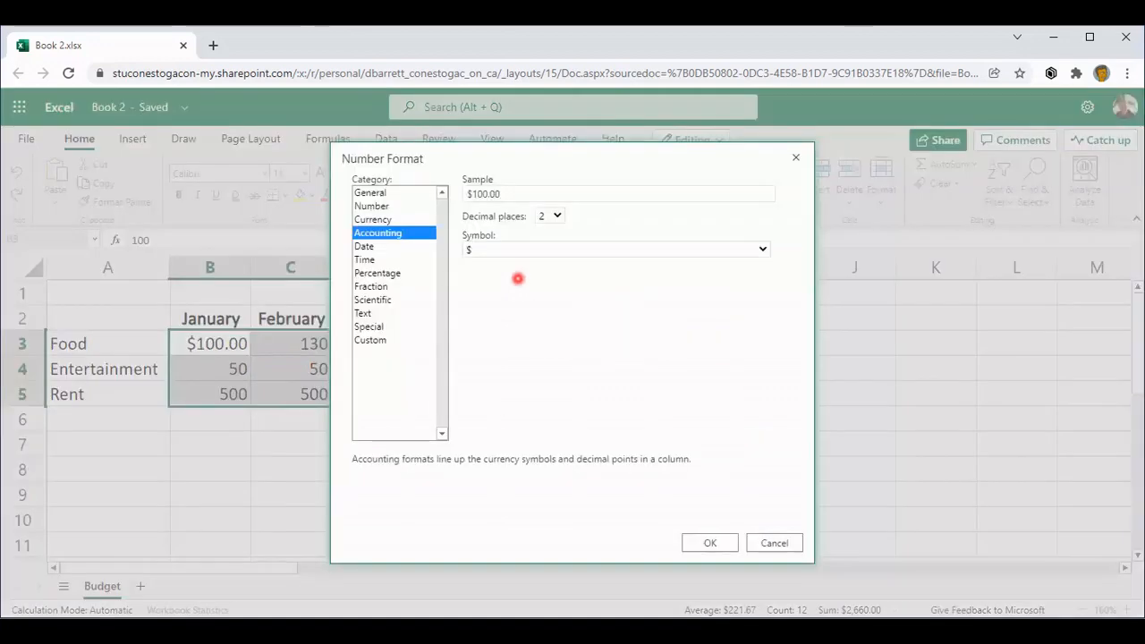
left_click(709, 543)
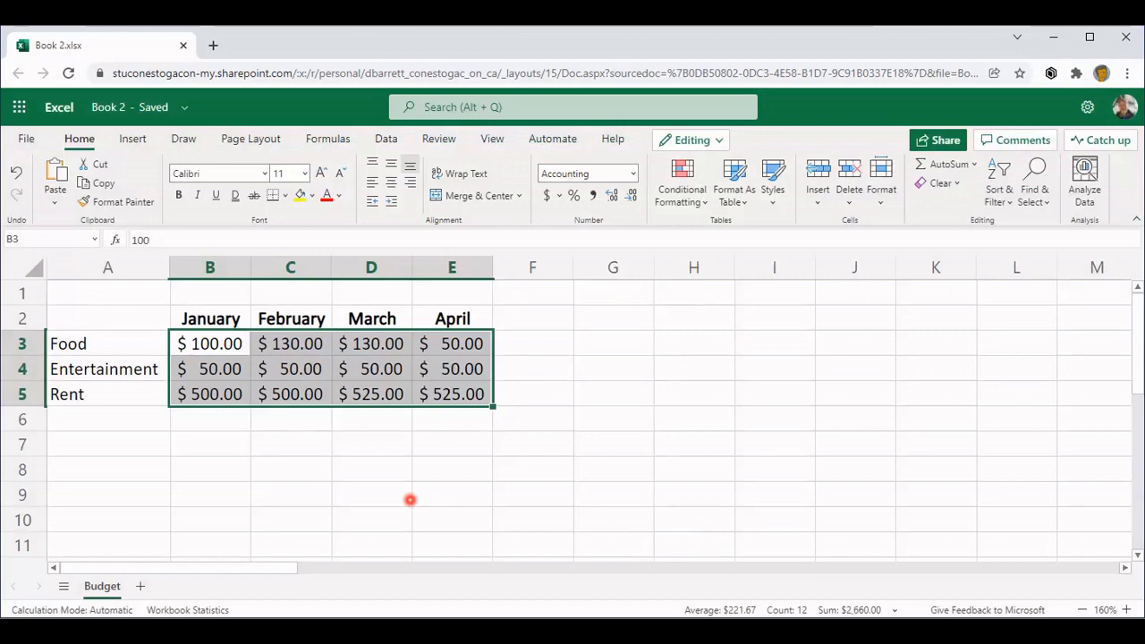
mouse_move(95, 467)
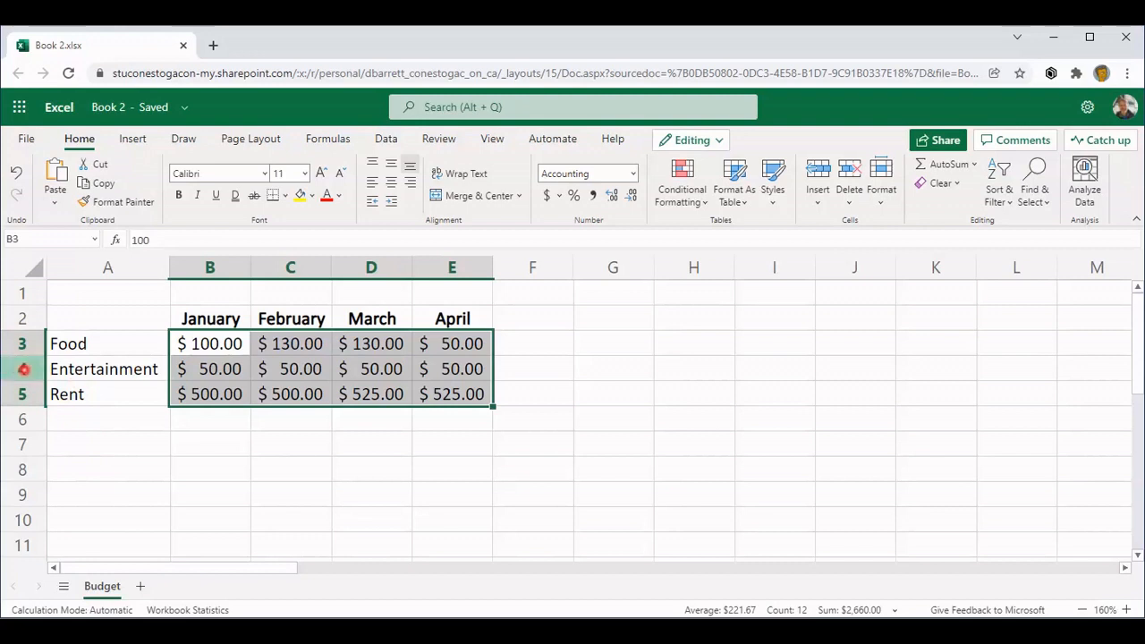
Insert a blank sheet row above the Entertainment row
left_click(104, 369)
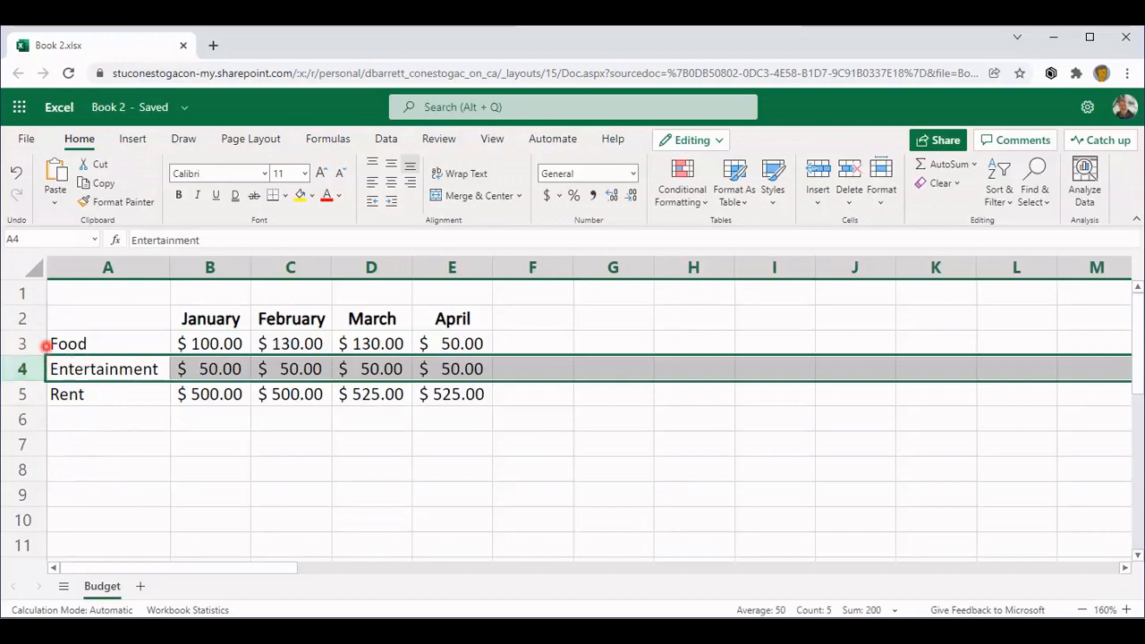
mouse_move(693, 267)
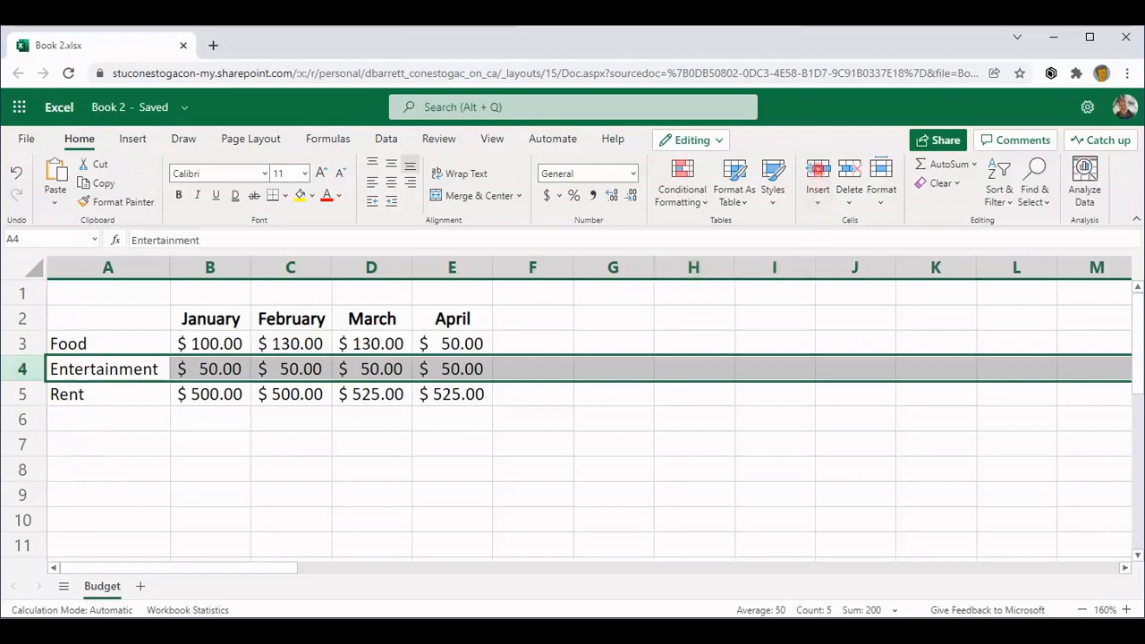
left_click(816, 189)
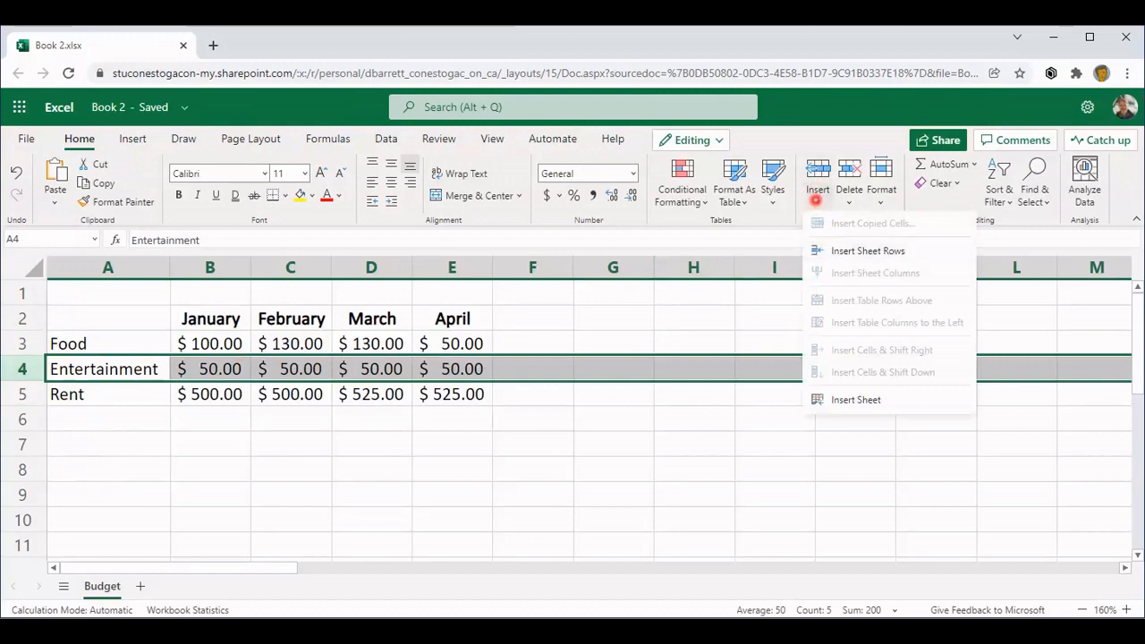
left_click(816, 179)
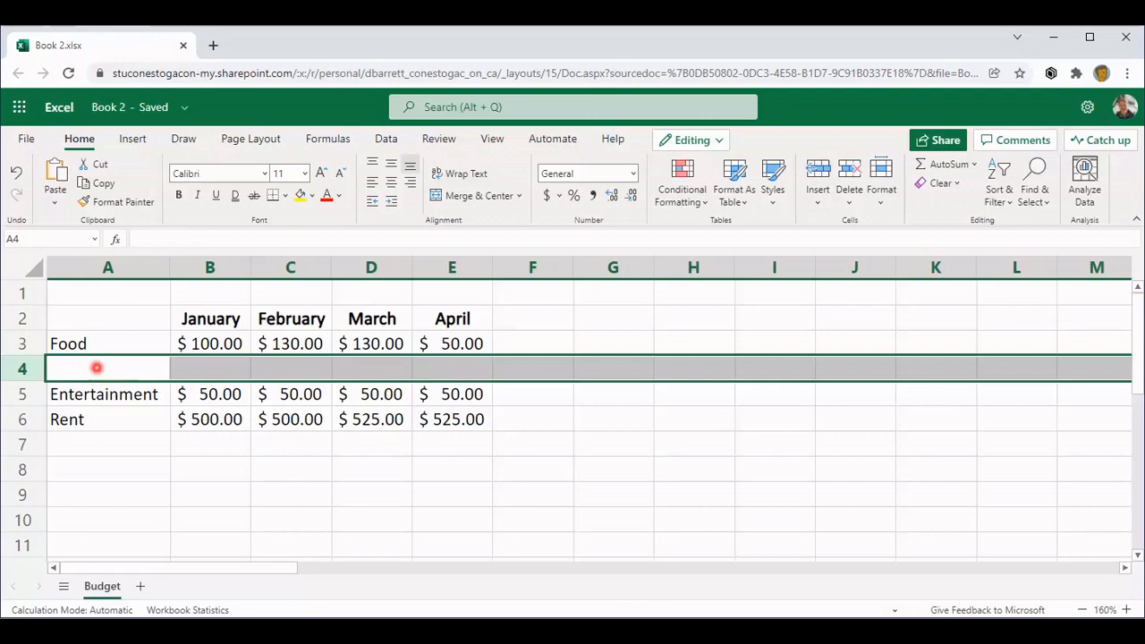
Fill the new row with label Bus Pass, 75 for January and 0 elsewhere
left_click(108, 368)
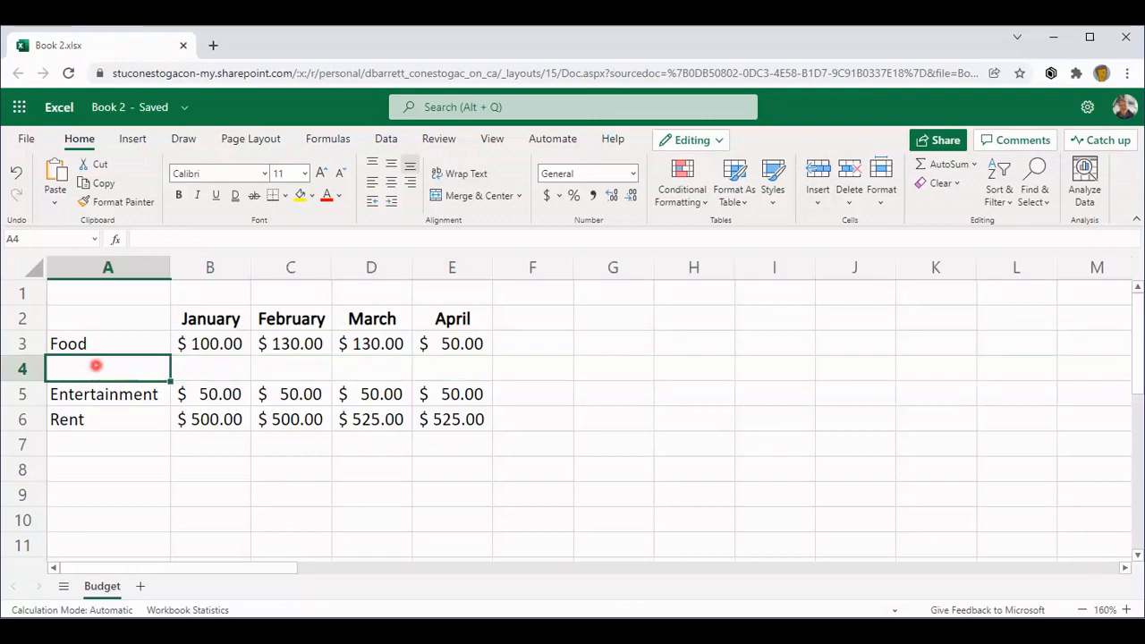
type("Bus Pass")
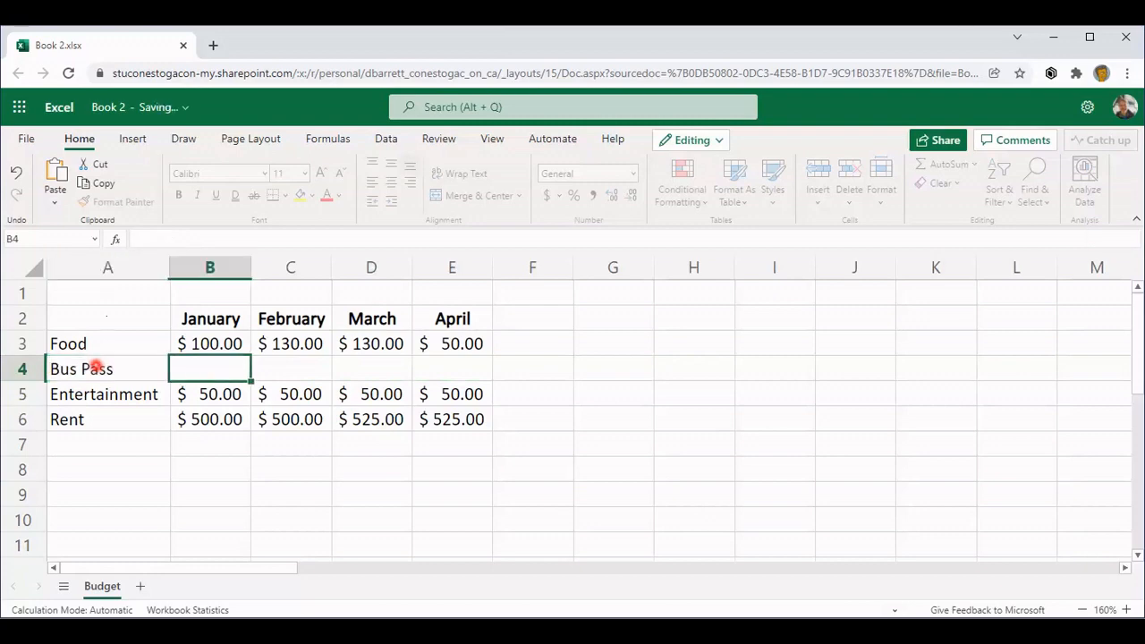
type("75.0")
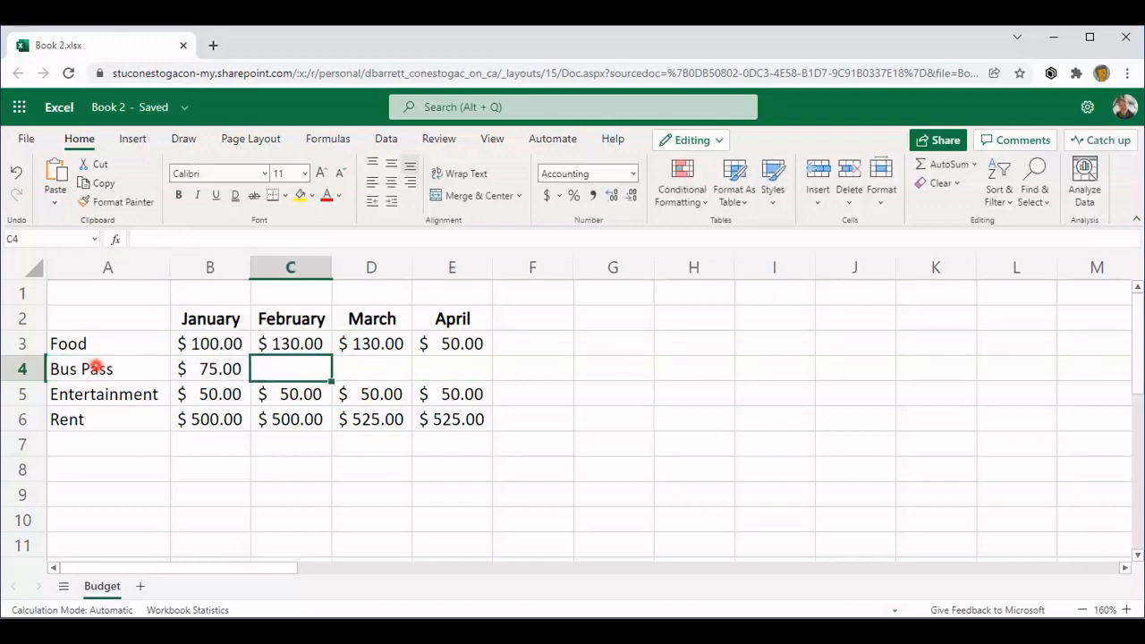
type("0")
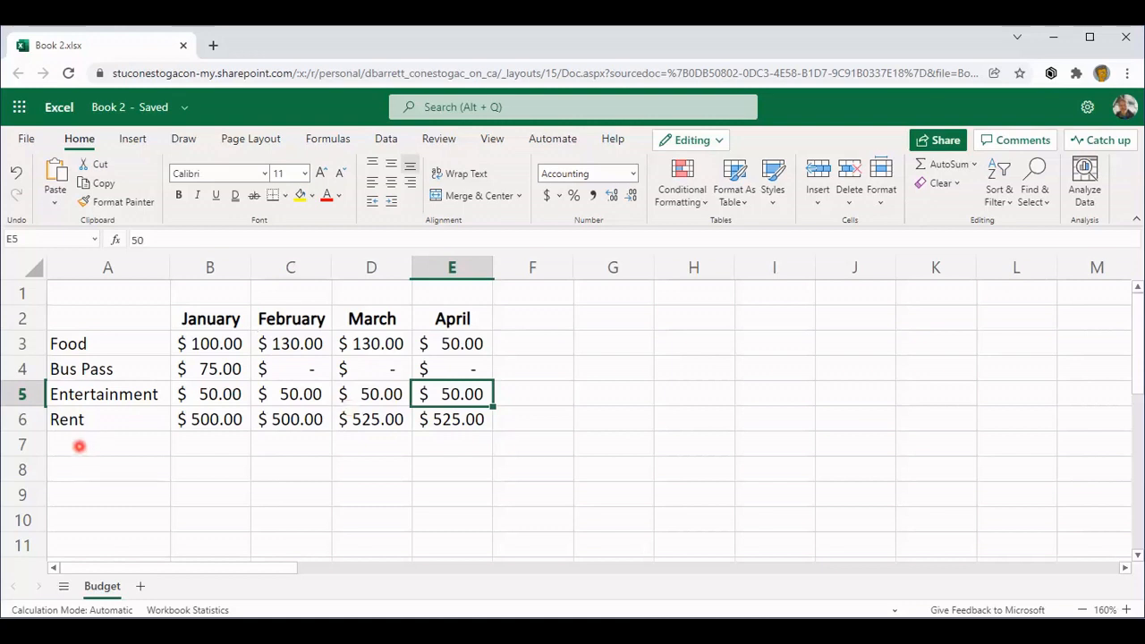
mouse_move(92, 445)
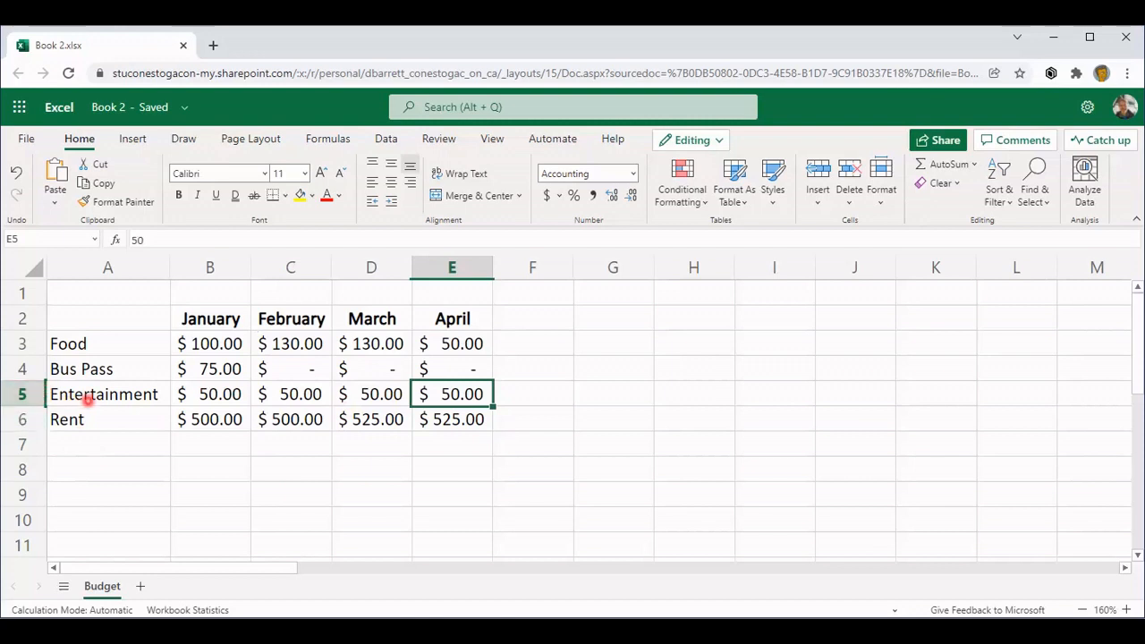
mouse_move(102, 397)
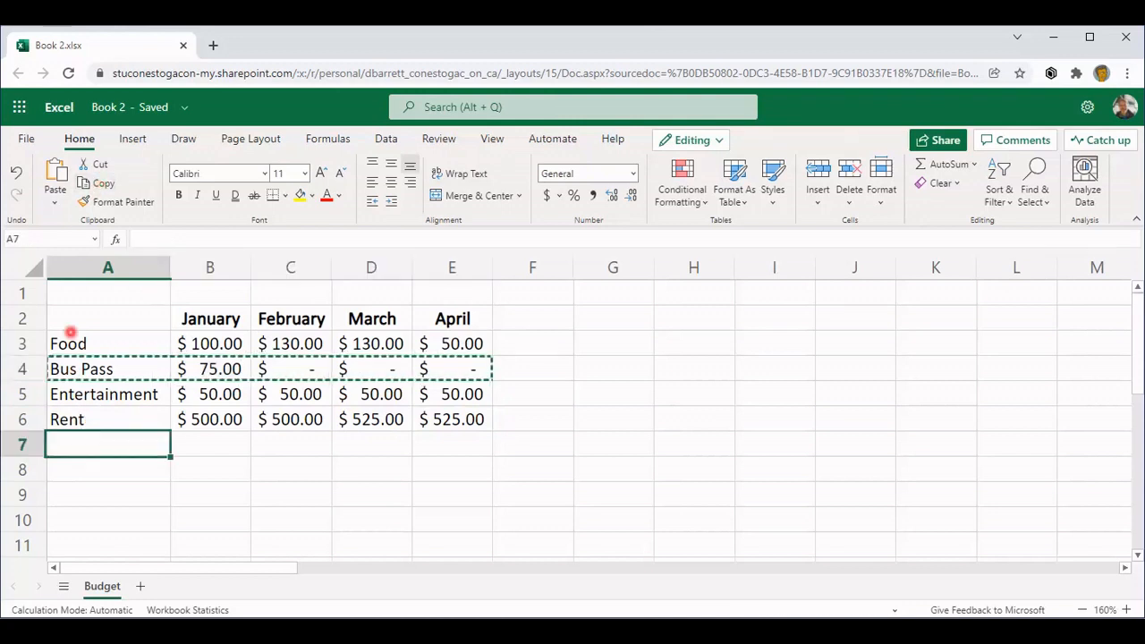
Paste the copied row into row 7, relabel it Books, and enter 150 for January
key("ctrl+v")
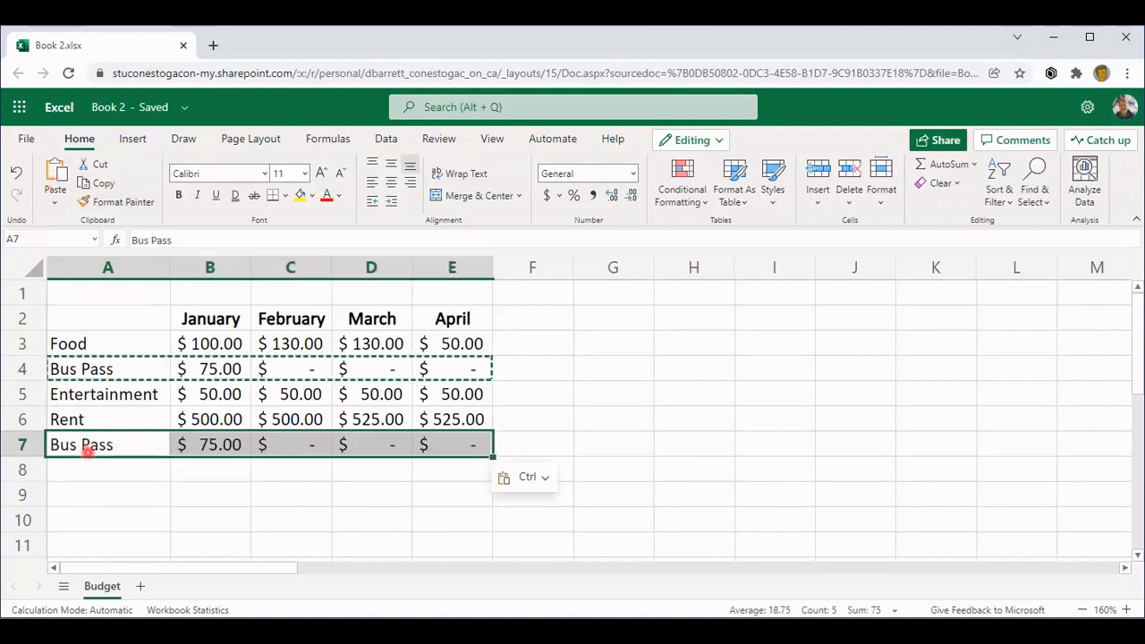
left_click(107, 445)
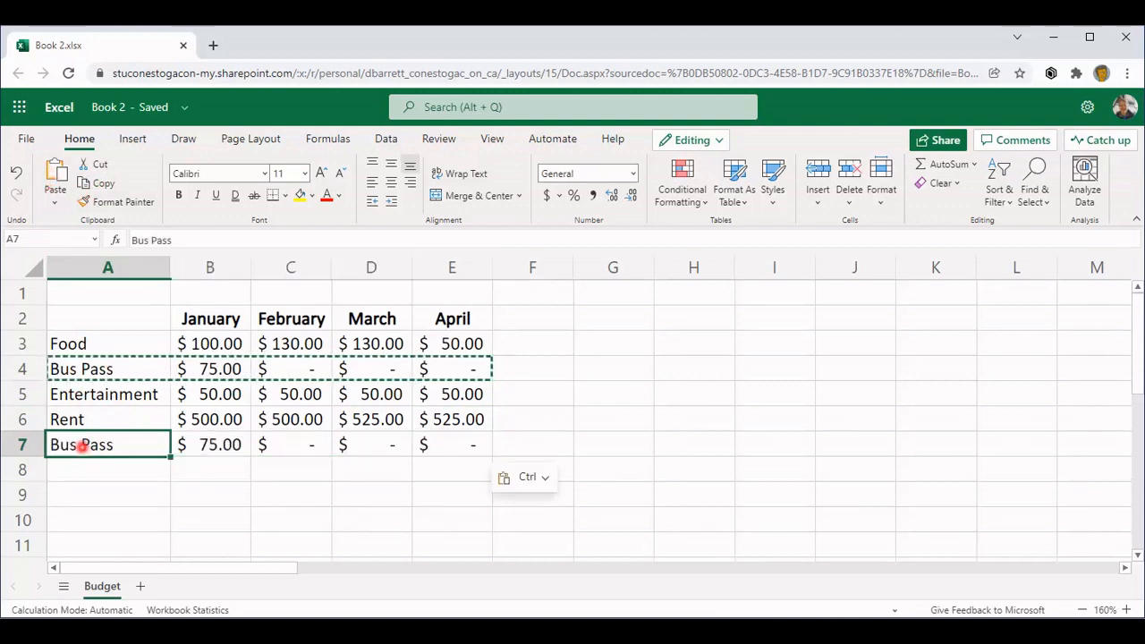
double_click(107, 445)
type("Books")
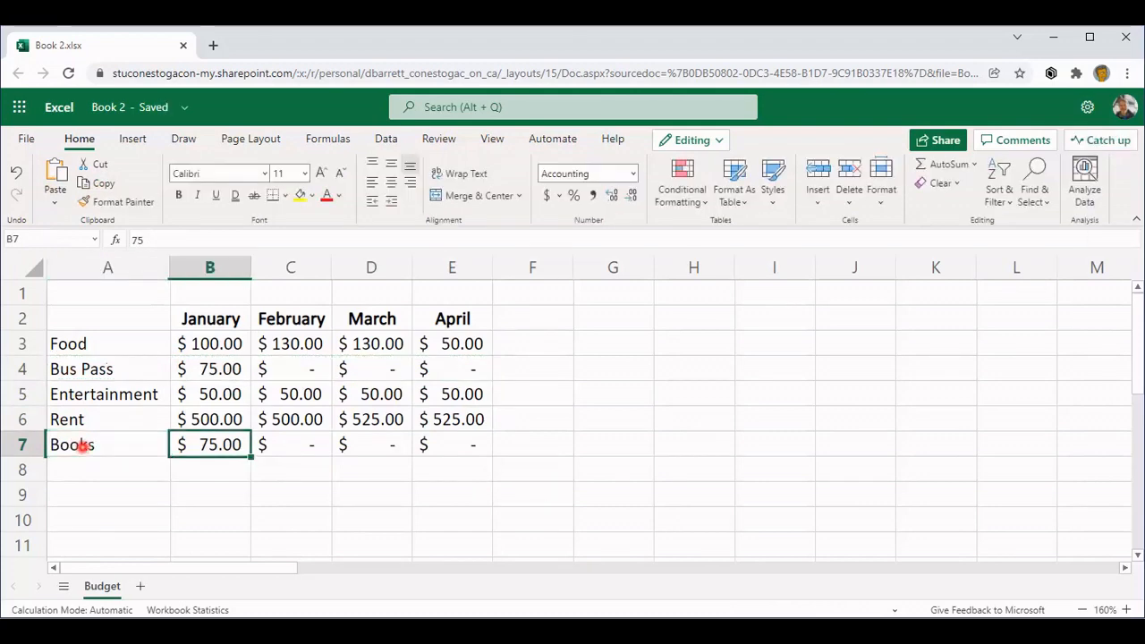
type("150")
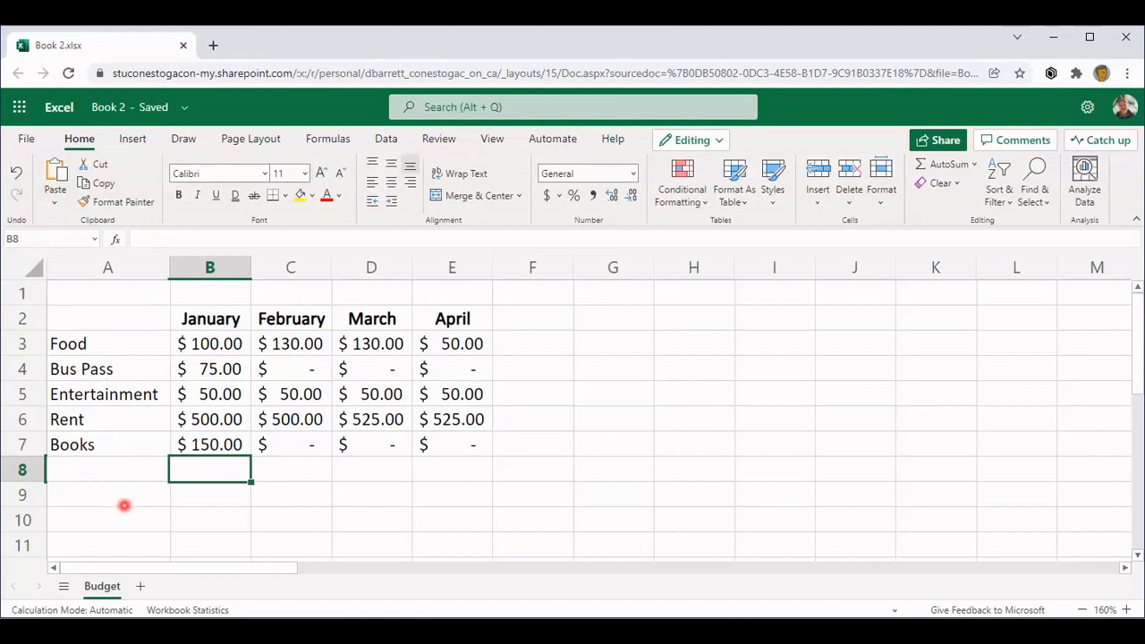
mouse_move(315, 493)
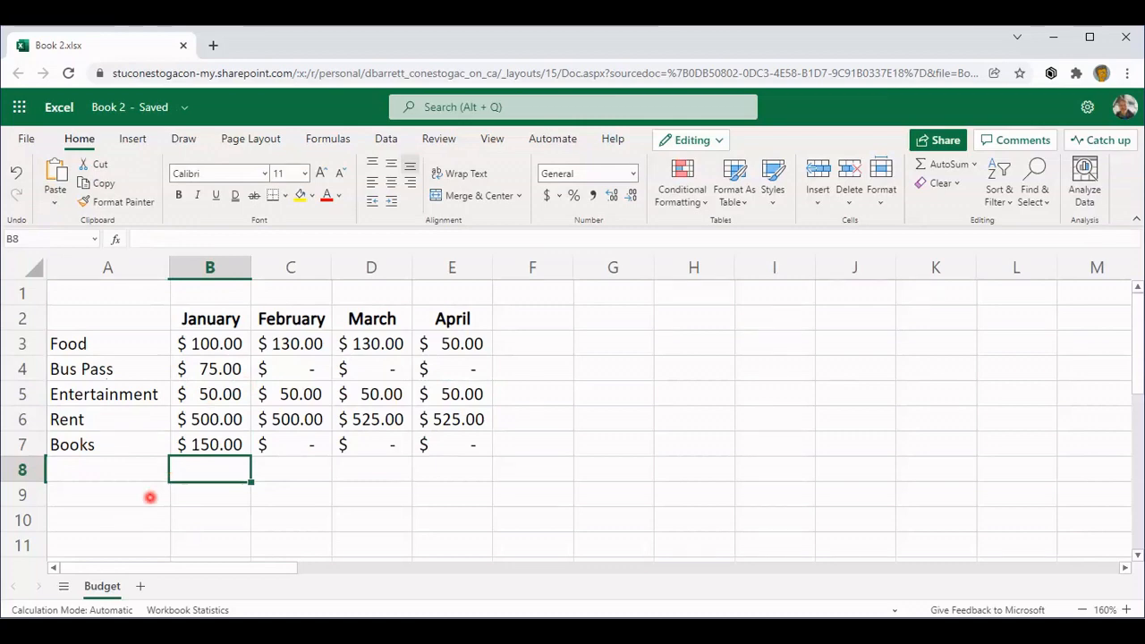
mouse_move(146, 502)
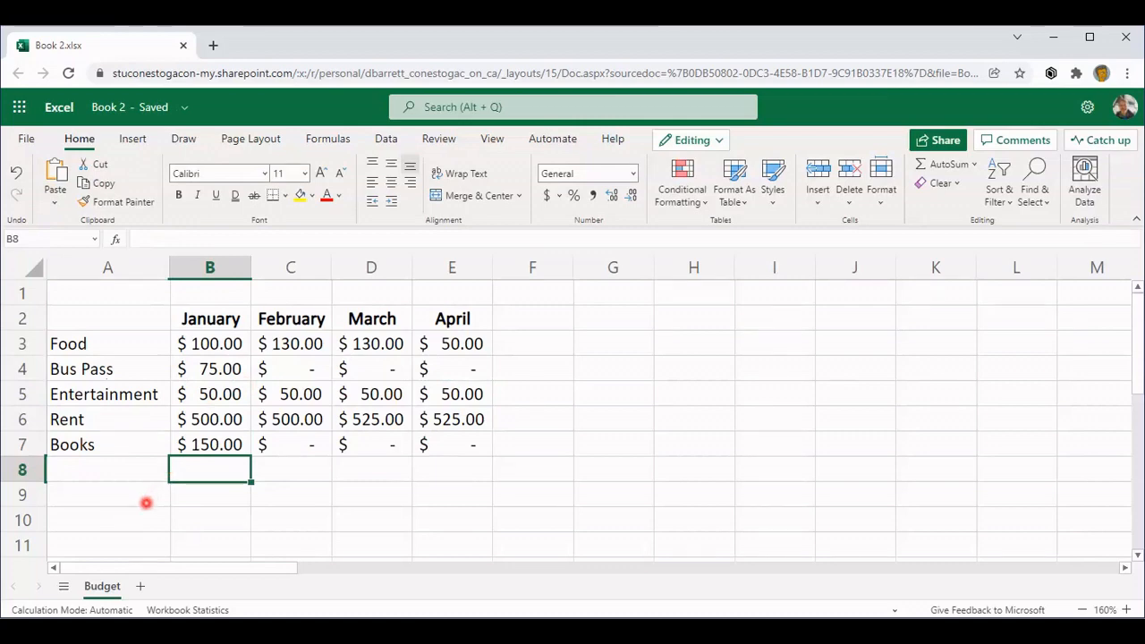
mouse_move(126, 511)
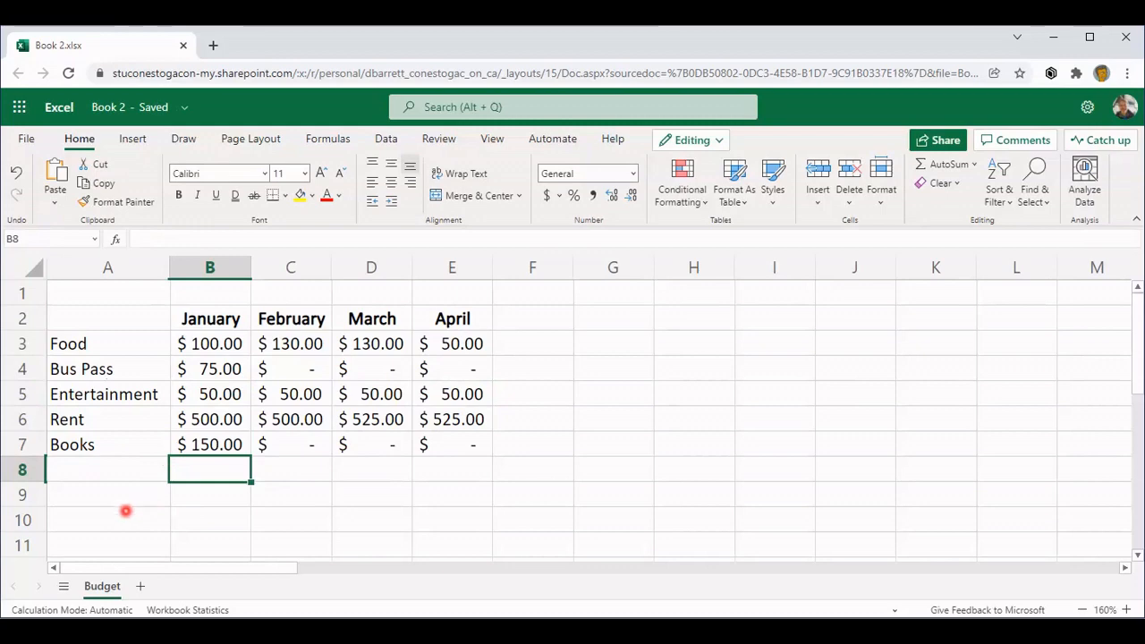
mouse_move(83, 480)
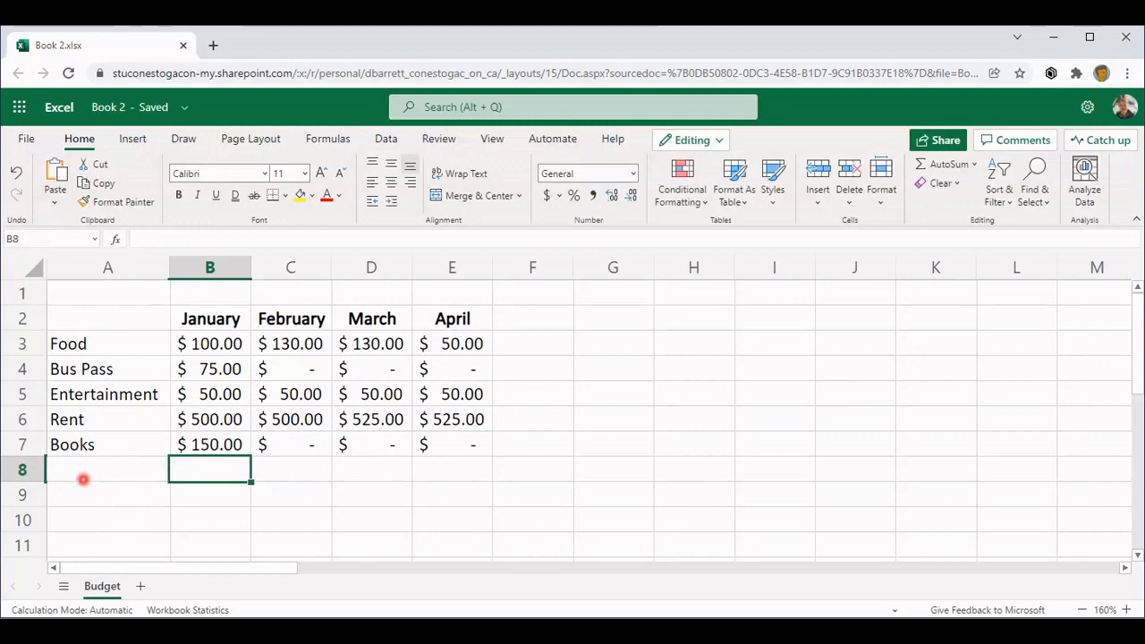
mouse_move(90, 414)
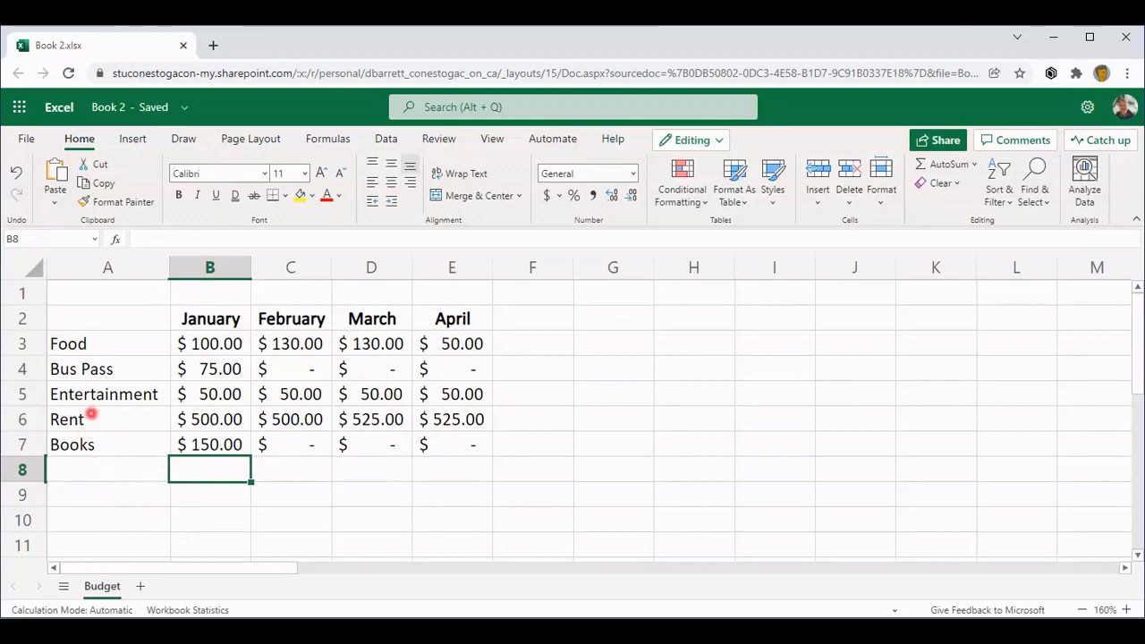
mouse_move(152, 522)
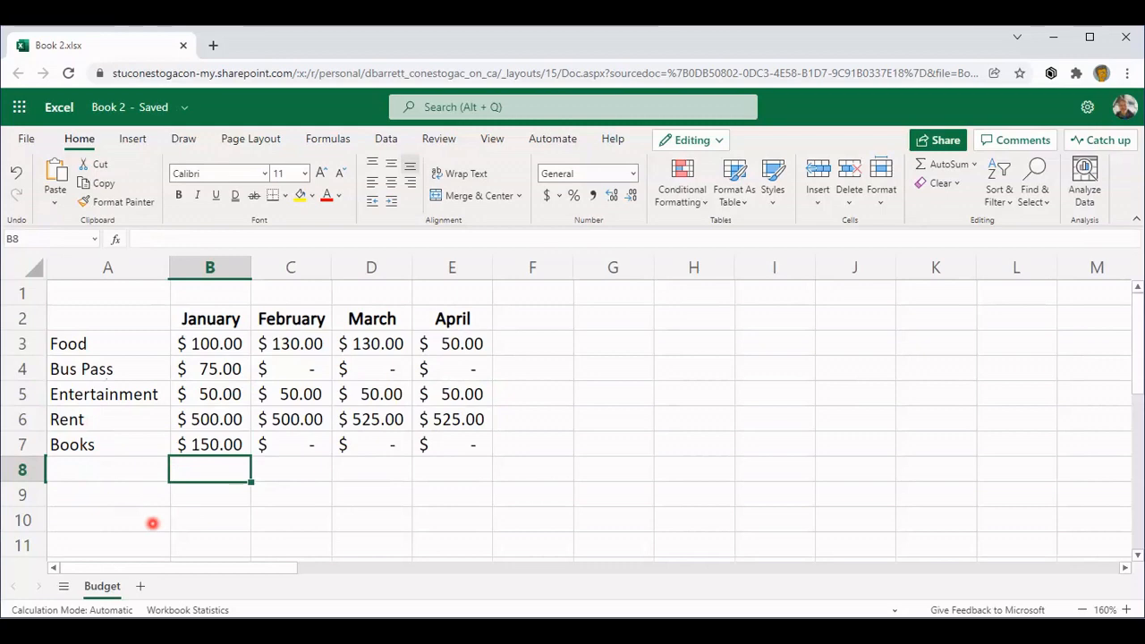
Enter the label Total in A8 and reselect it for bolding
left_click(107, 469)
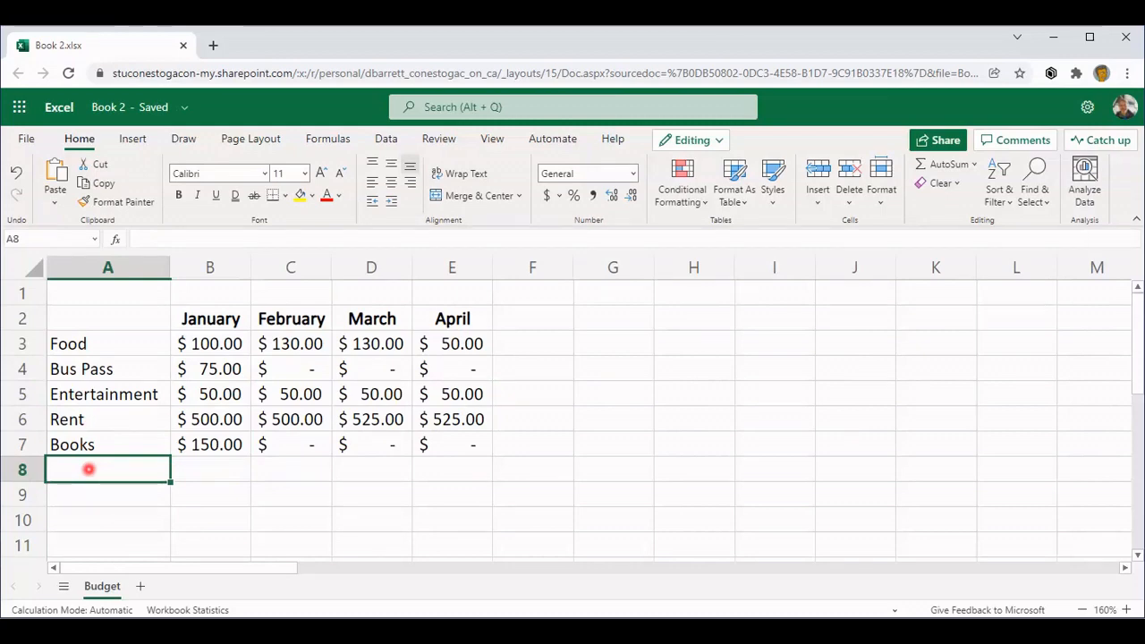
type("Total")
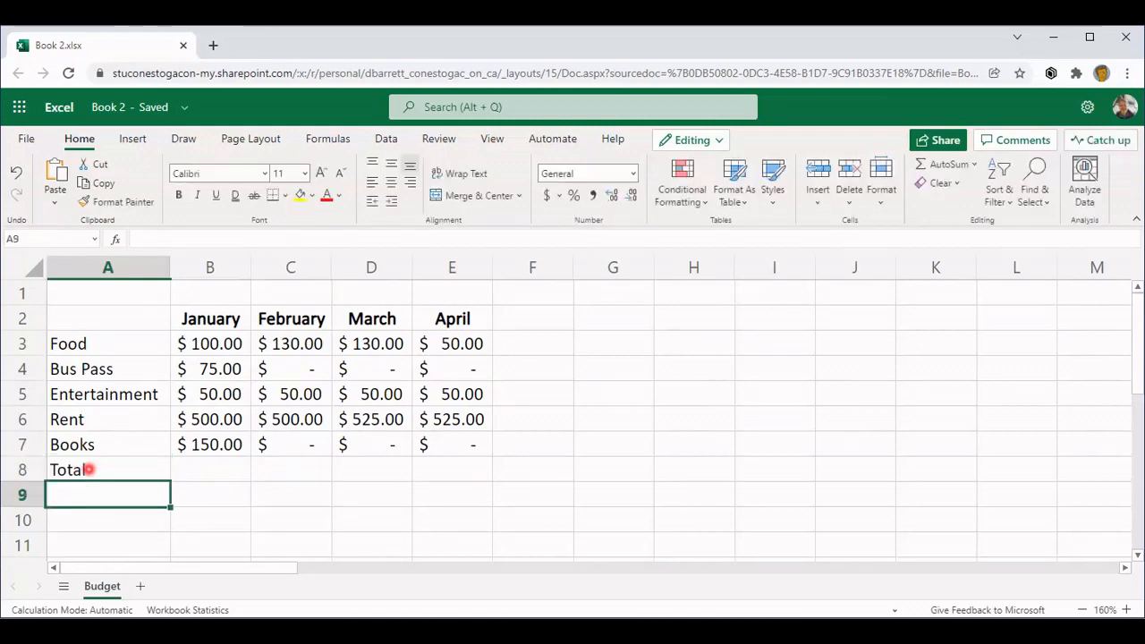
left_click(108, 469)
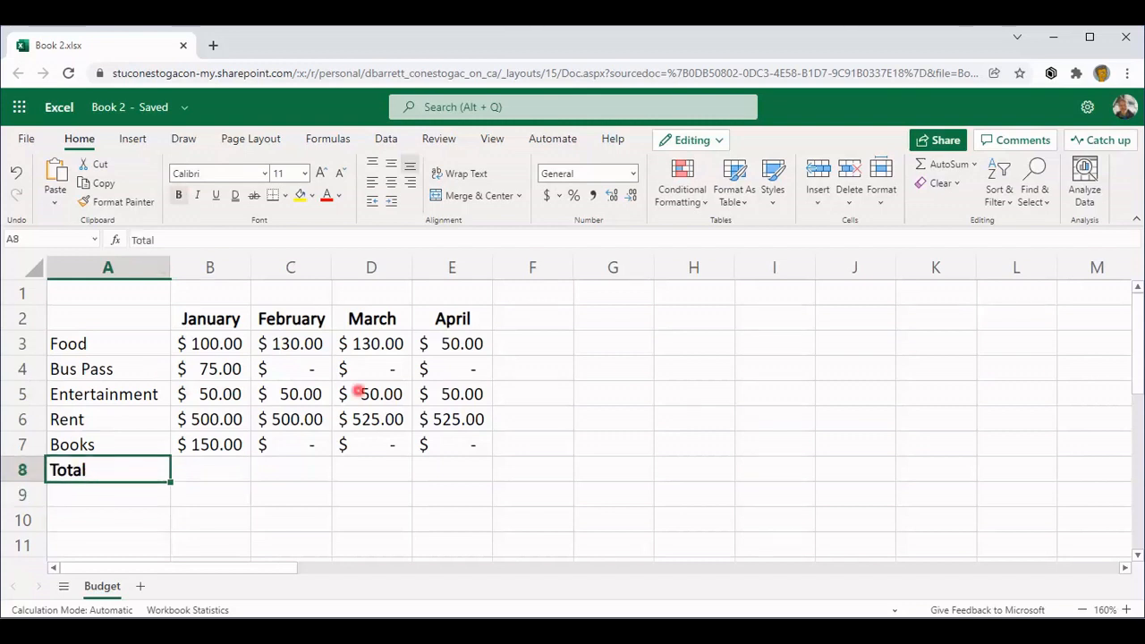
Enter the Total heading in F2, fixing the typo, and reselect it for formatting
left_click(532, 318)
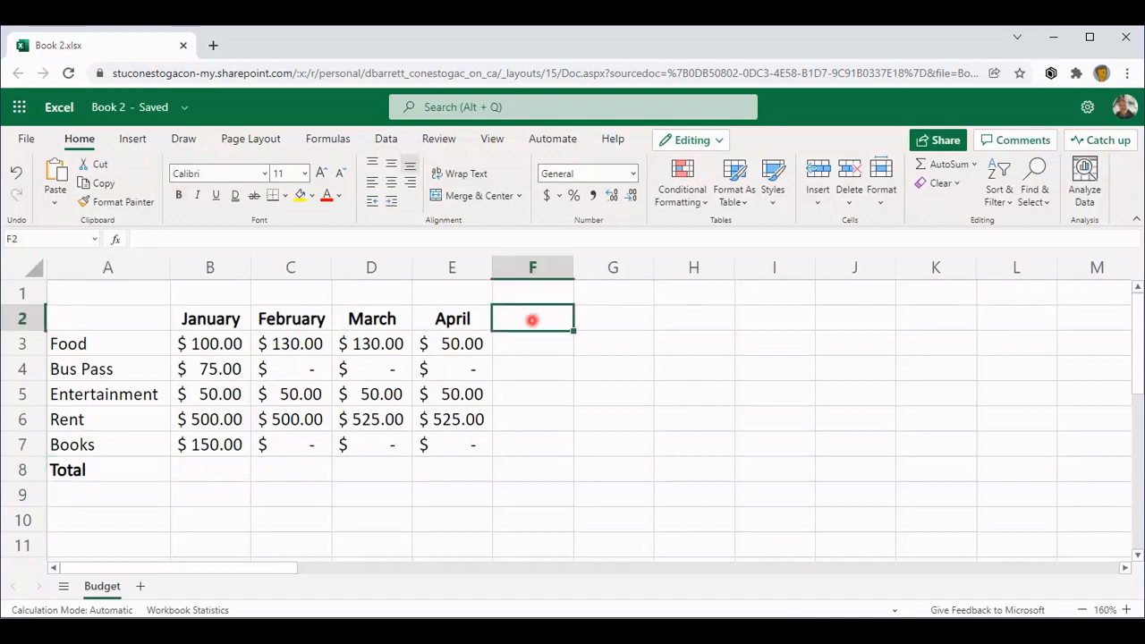
type("Toal")
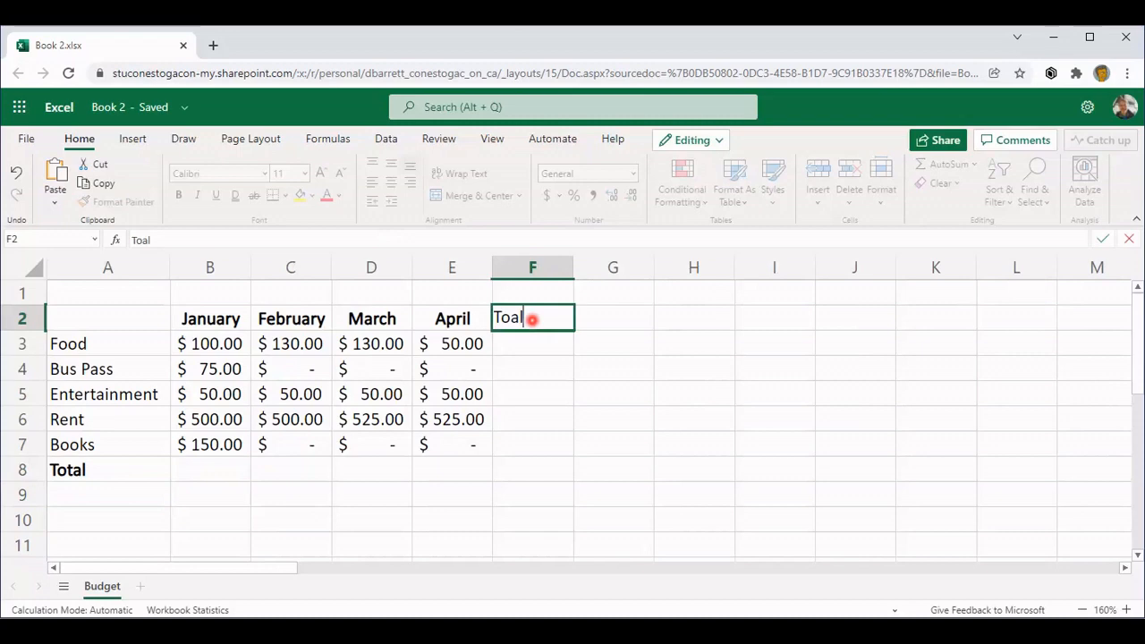
type("==")
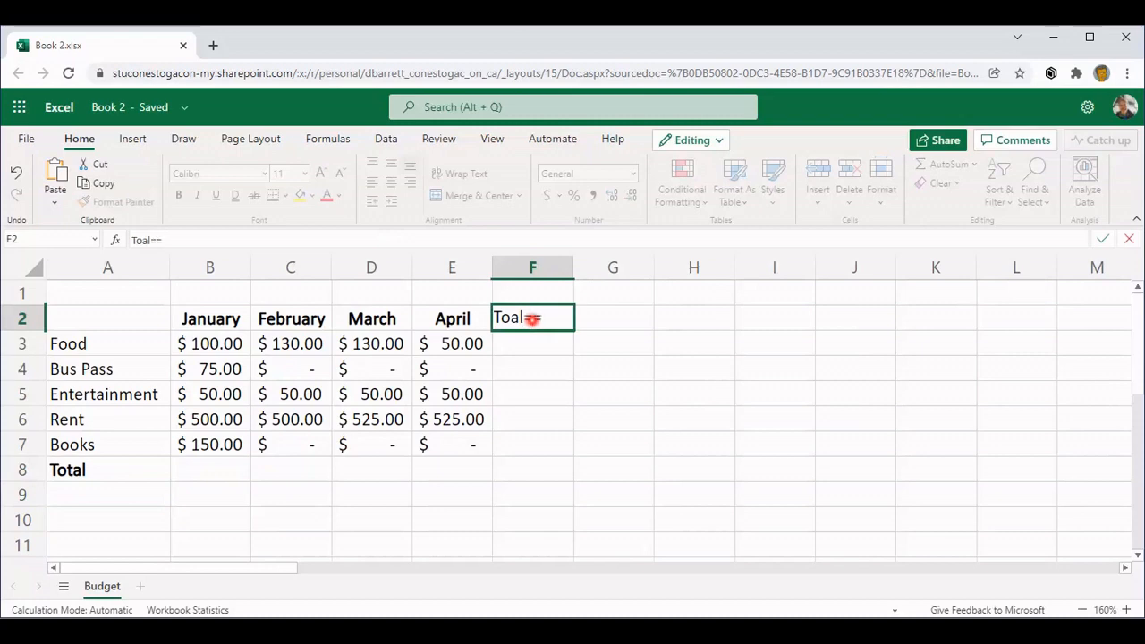
key("Backspace")
type("t")
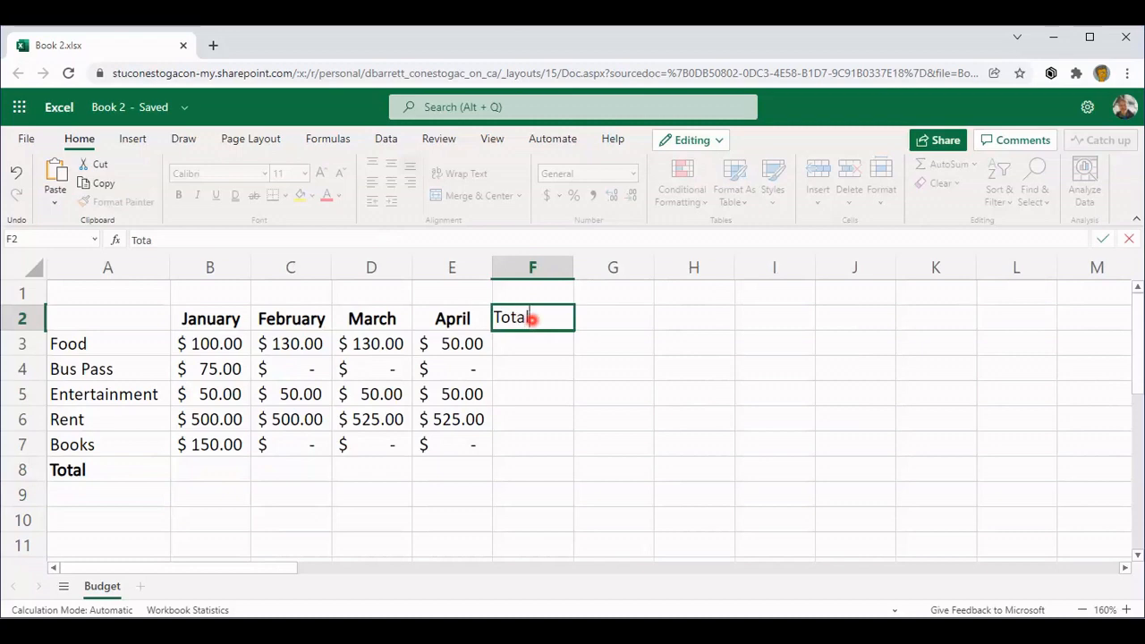
key("enter")
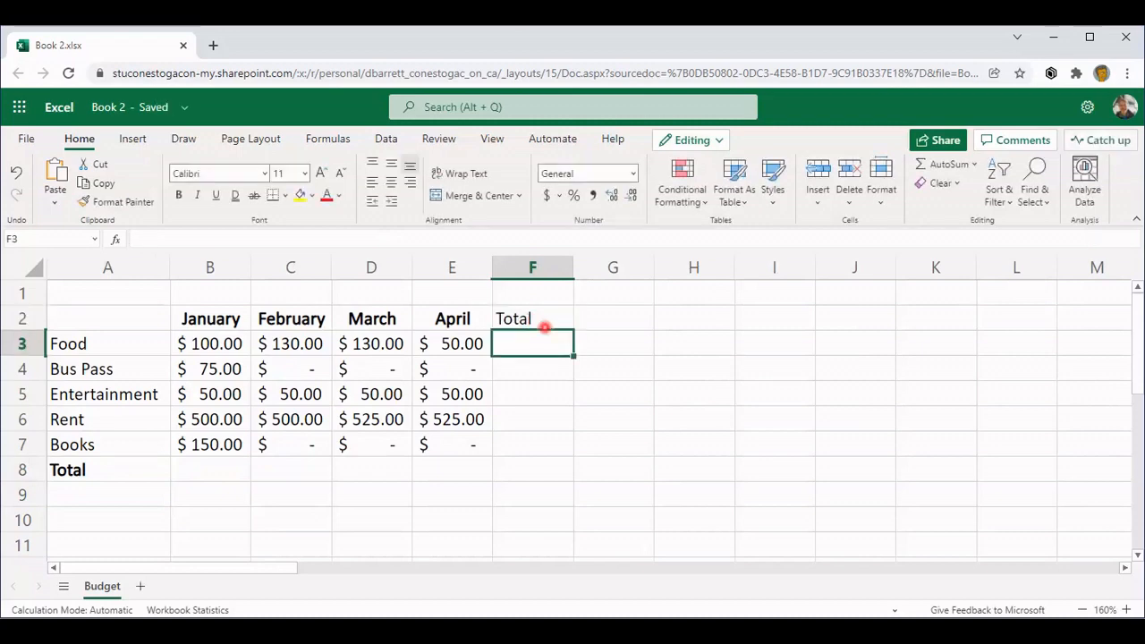
left_click(532, 319)
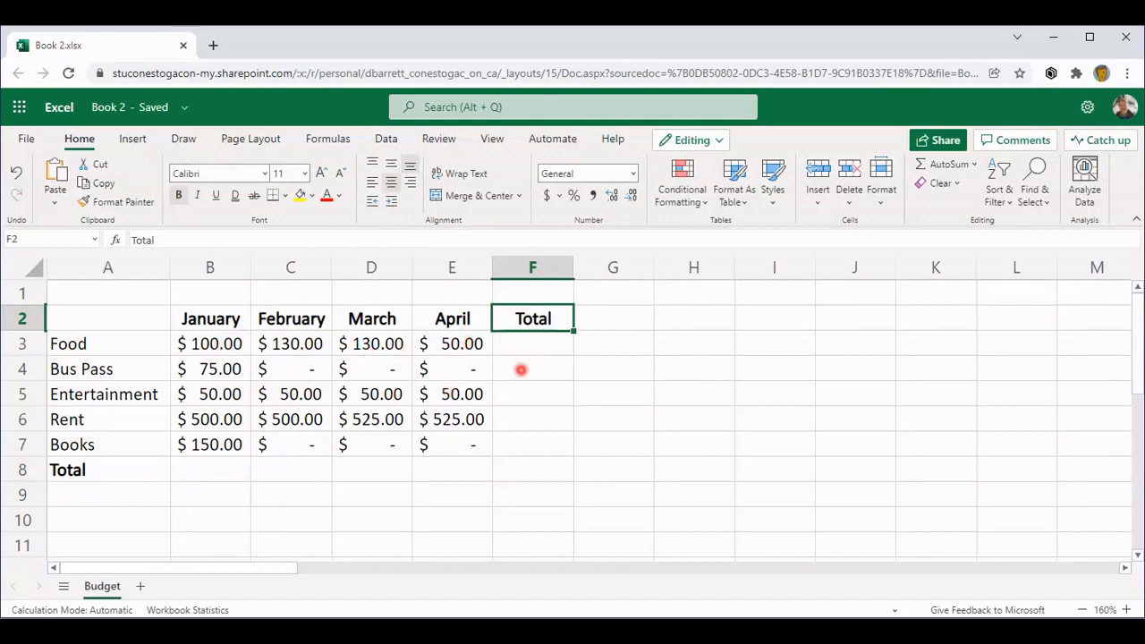
left_click(611, 318)
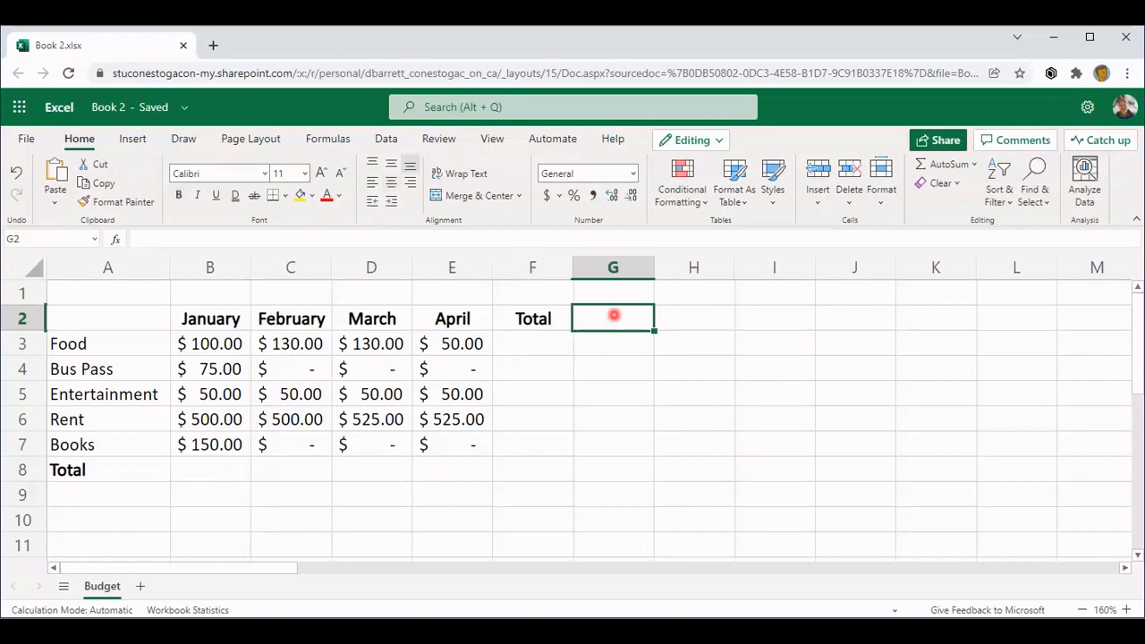
Type Average into G2 and make it bold
type("A")
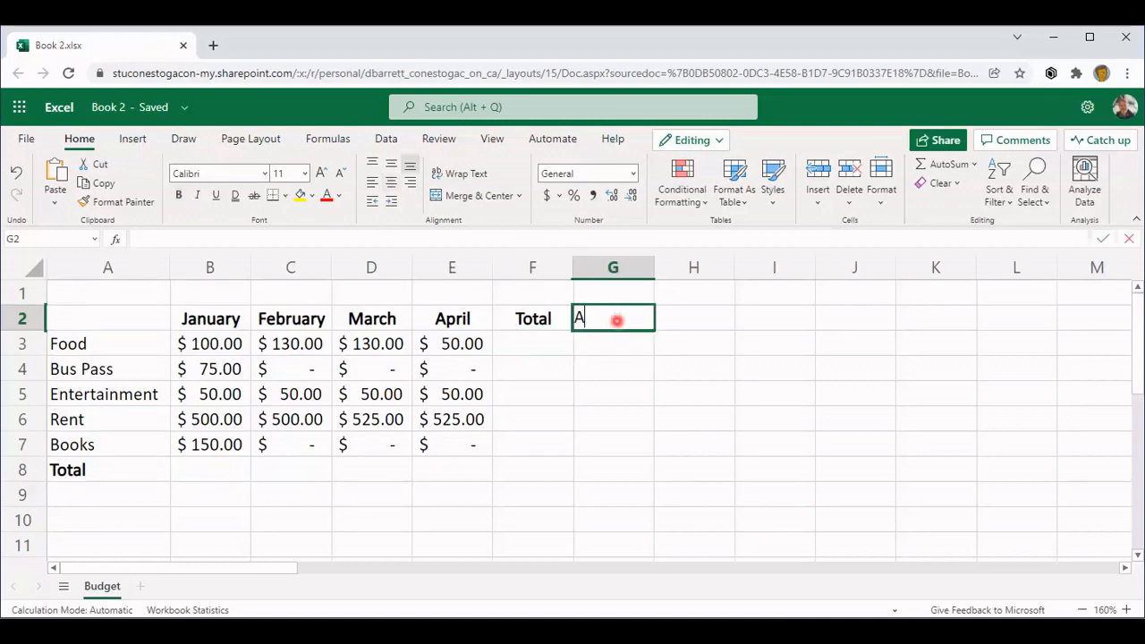
type("Average")
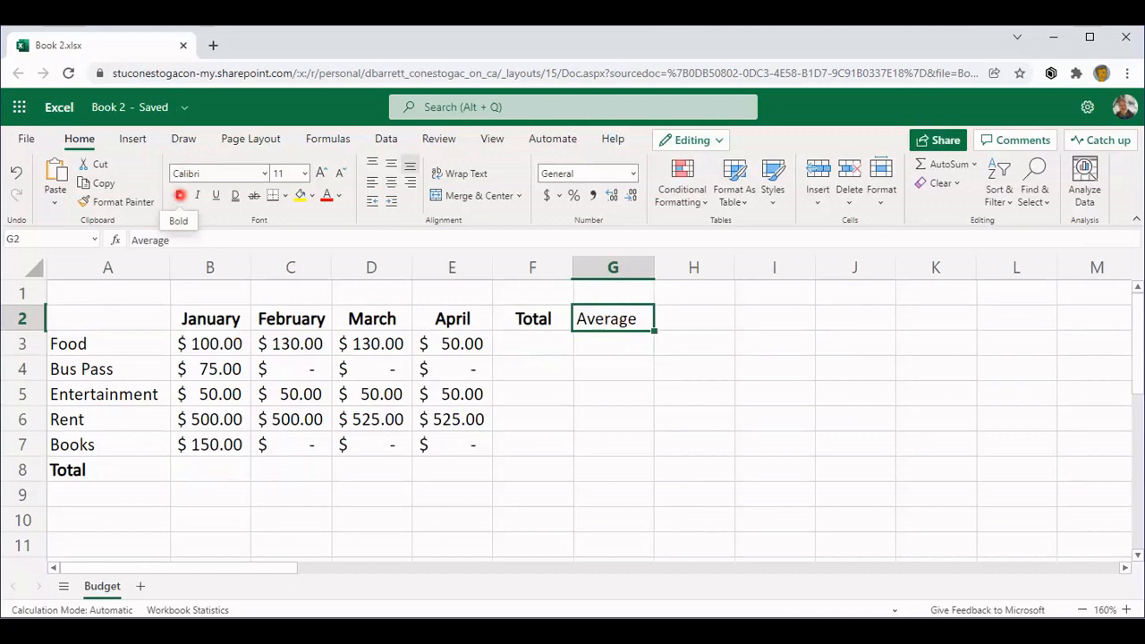
left_click(178, 195)
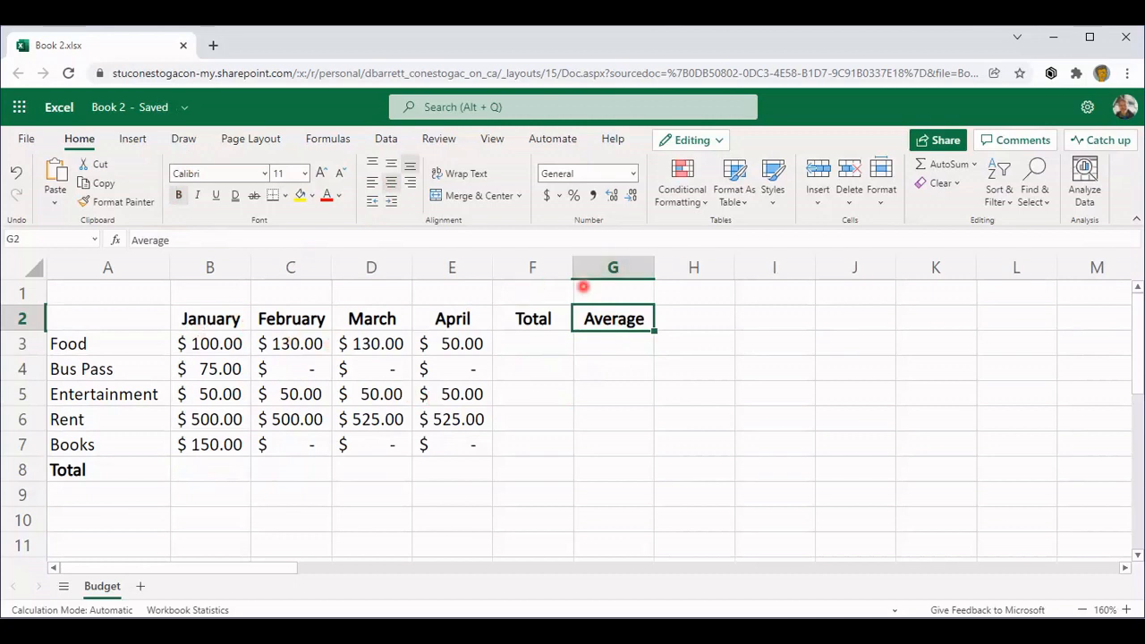
mouse_move(395, 375)
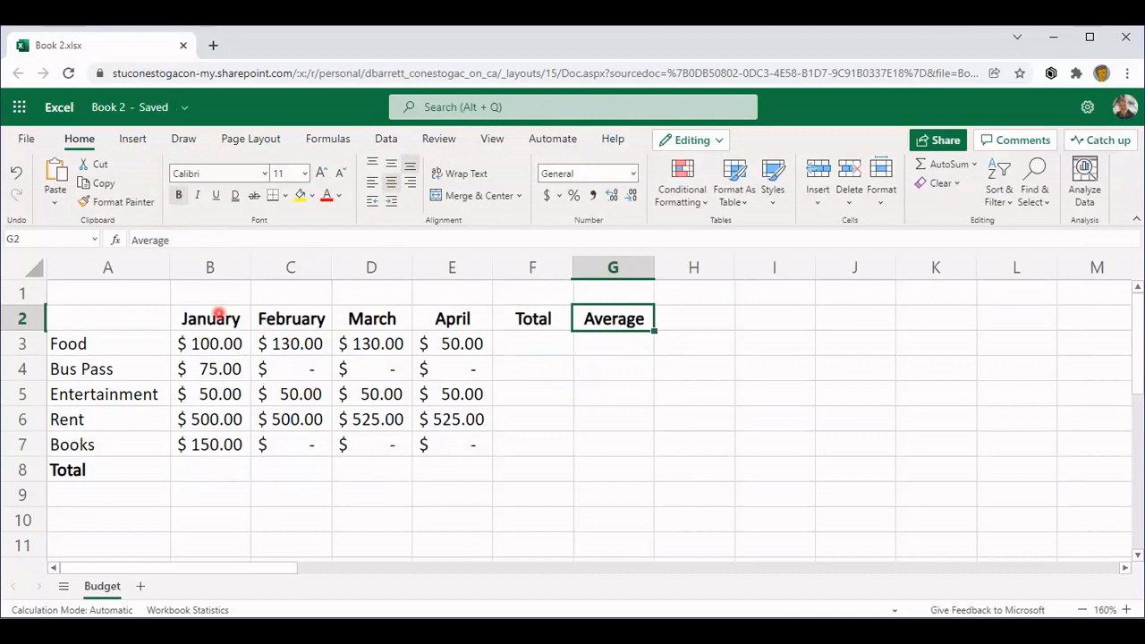
mouse_move(210, 293)
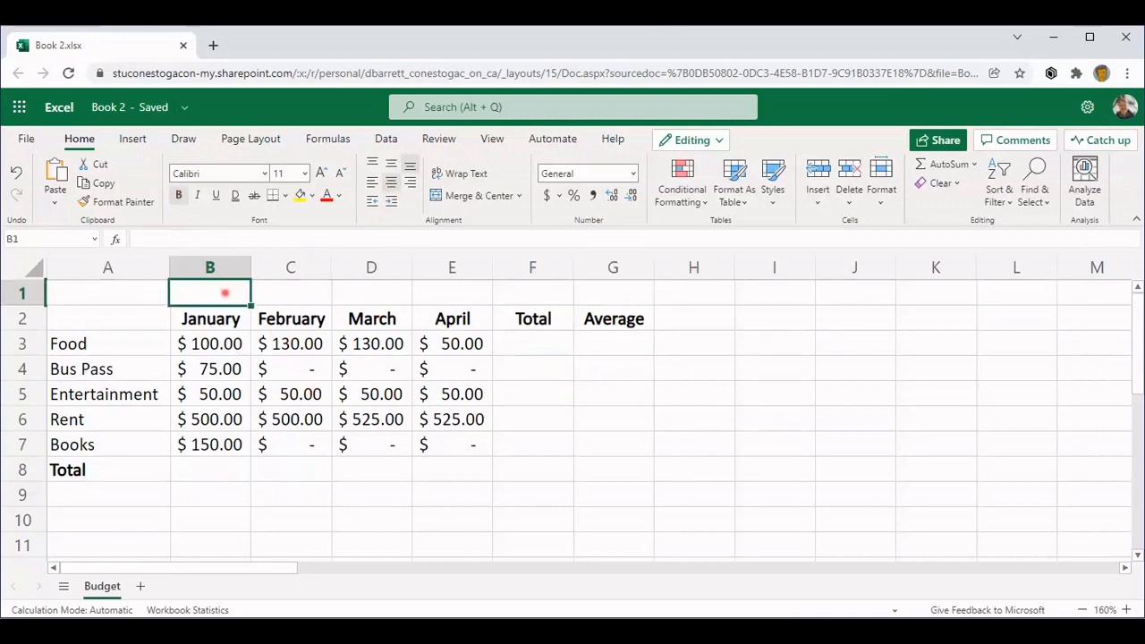
Type the title 'My Winter Term Budget' into B1
type("My Winter")
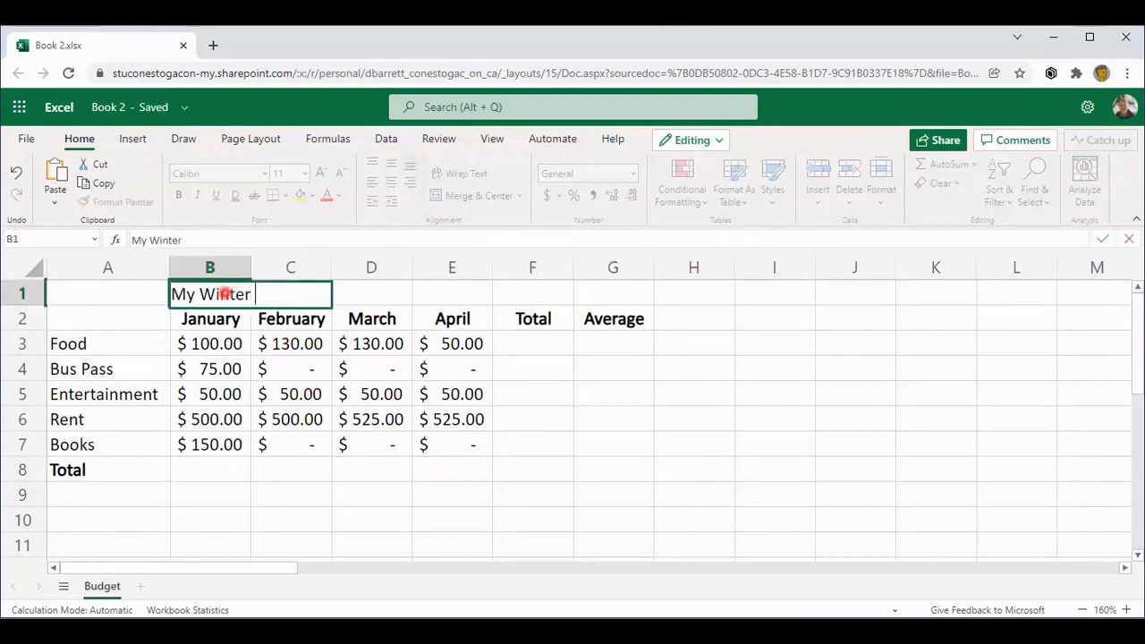
type("Term")
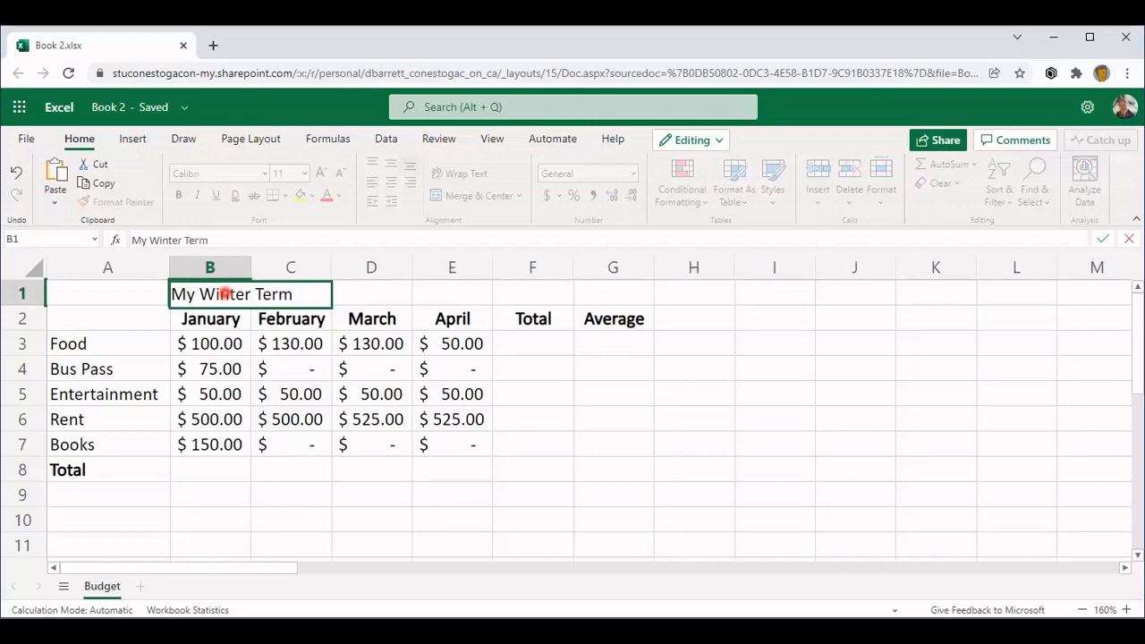
type("Budget")
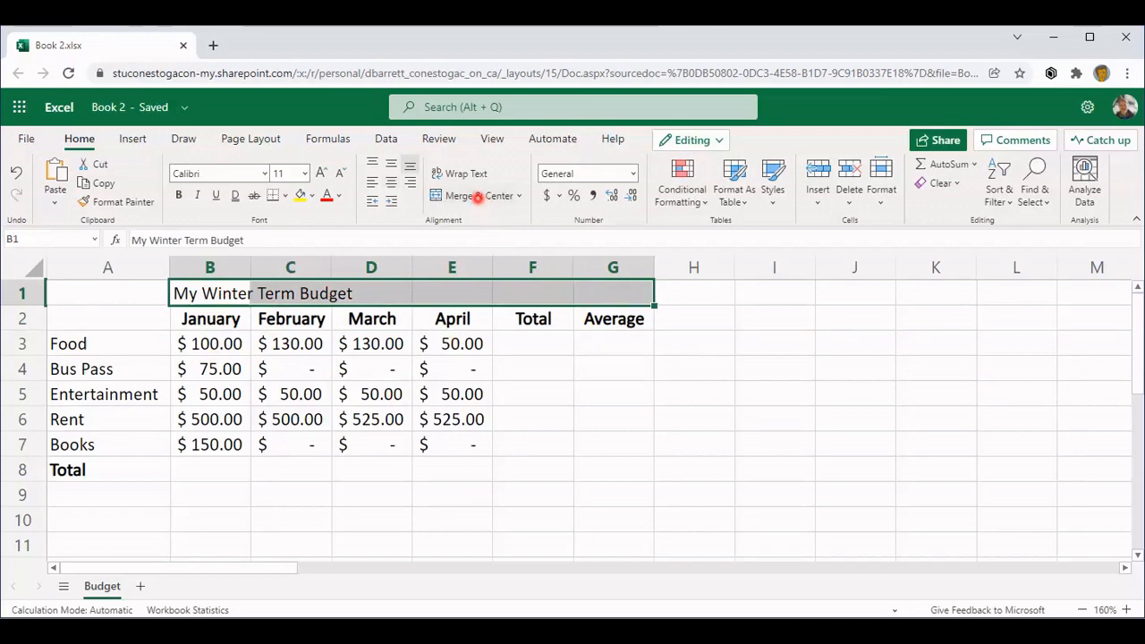
Merge and centre the title across B1:G1 and enlarge it to 14 pt
left_click(472, 195)
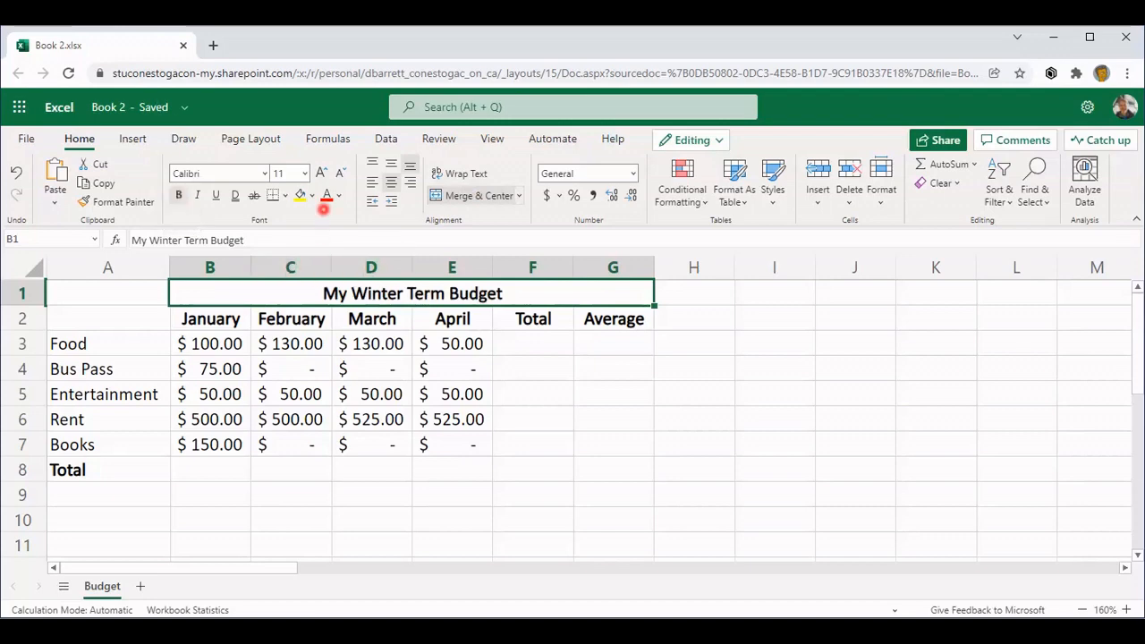
left_click(312, 174)
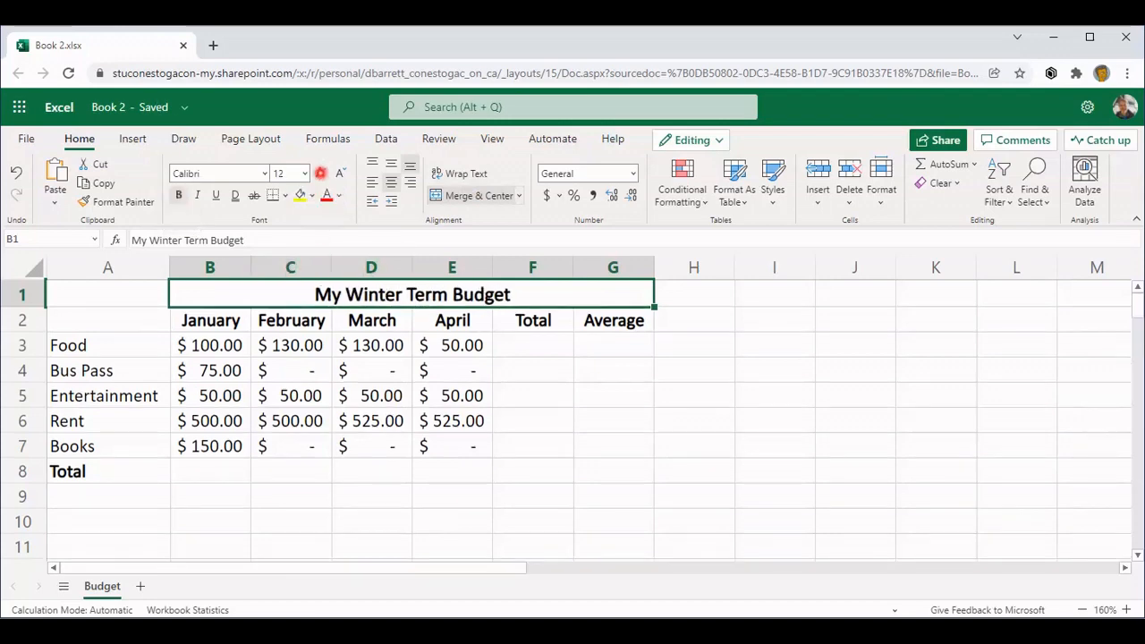
left_click(278, 173)
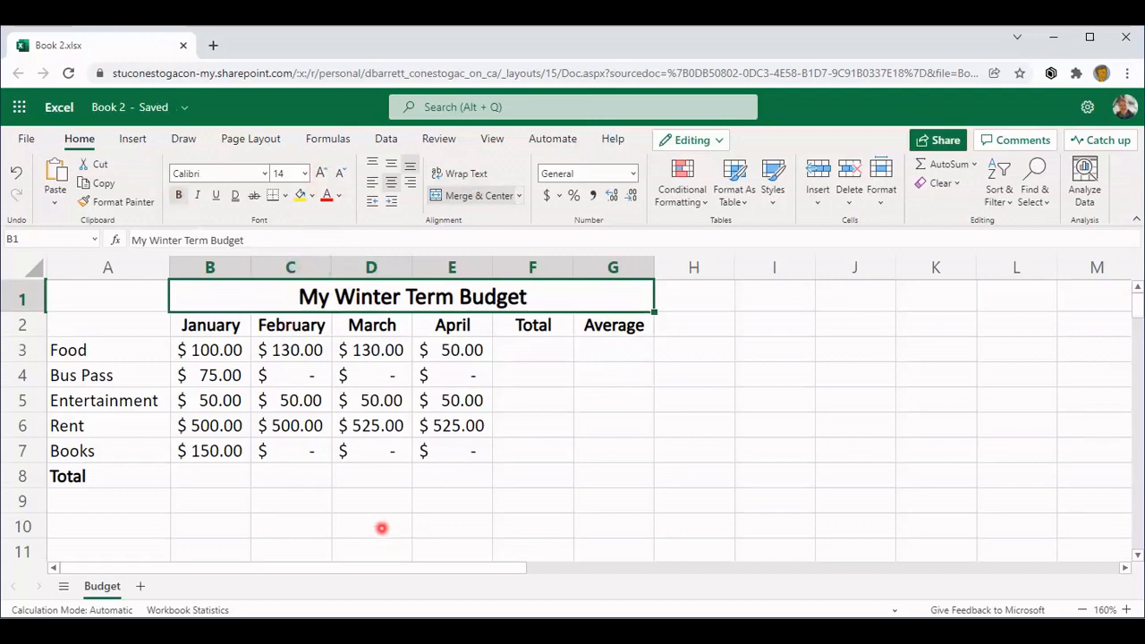
mouse_move(356, 510)
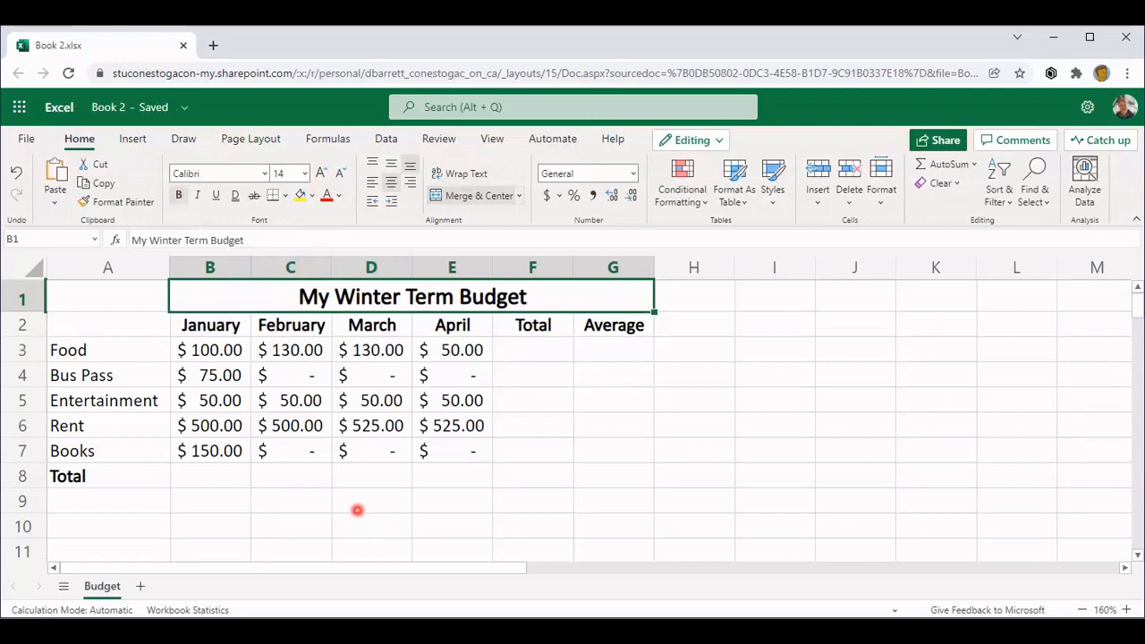